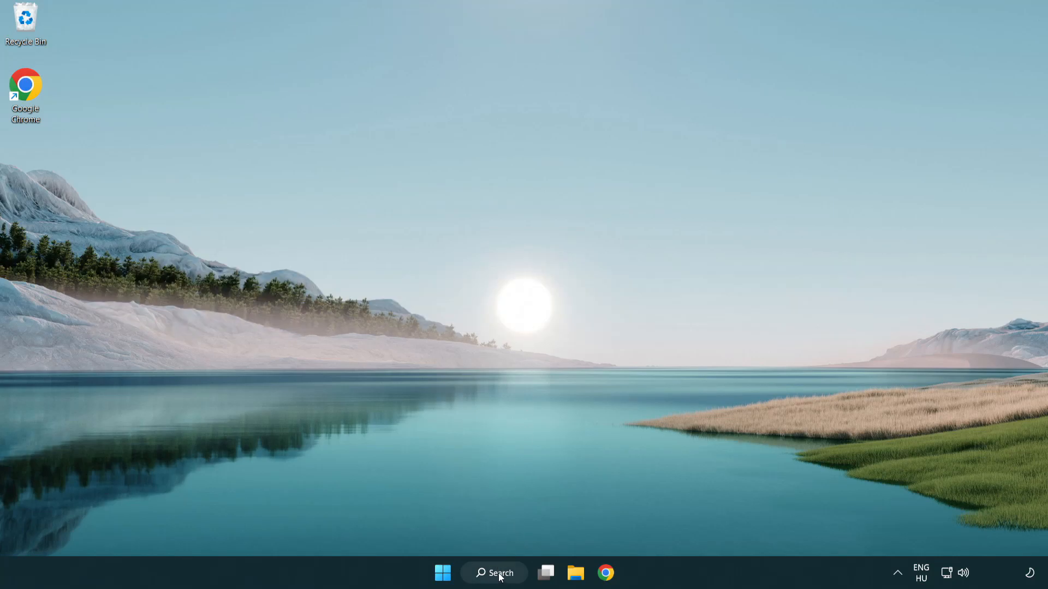
# Search Windows for 'device Manager'
pyautogui.click(494, 572)
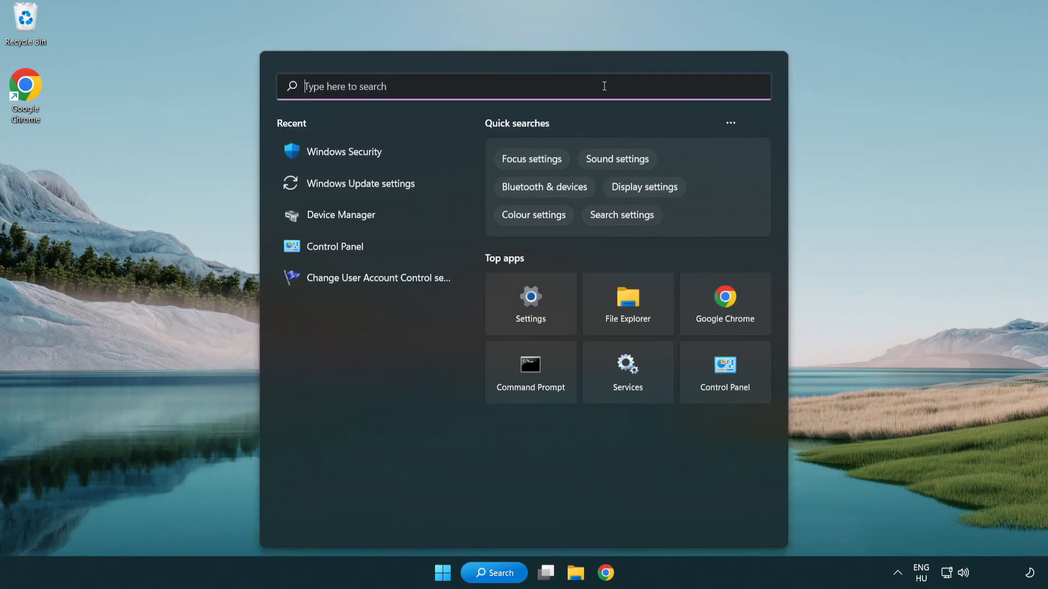
pyautogui.write('device Manager')
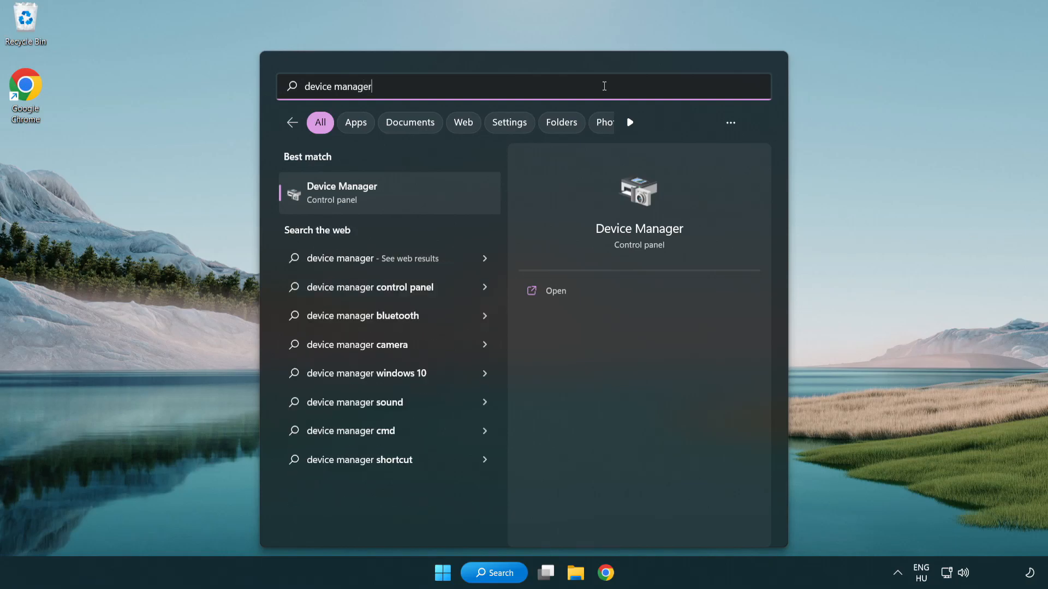
pyautogui.moveTo(363, 202)
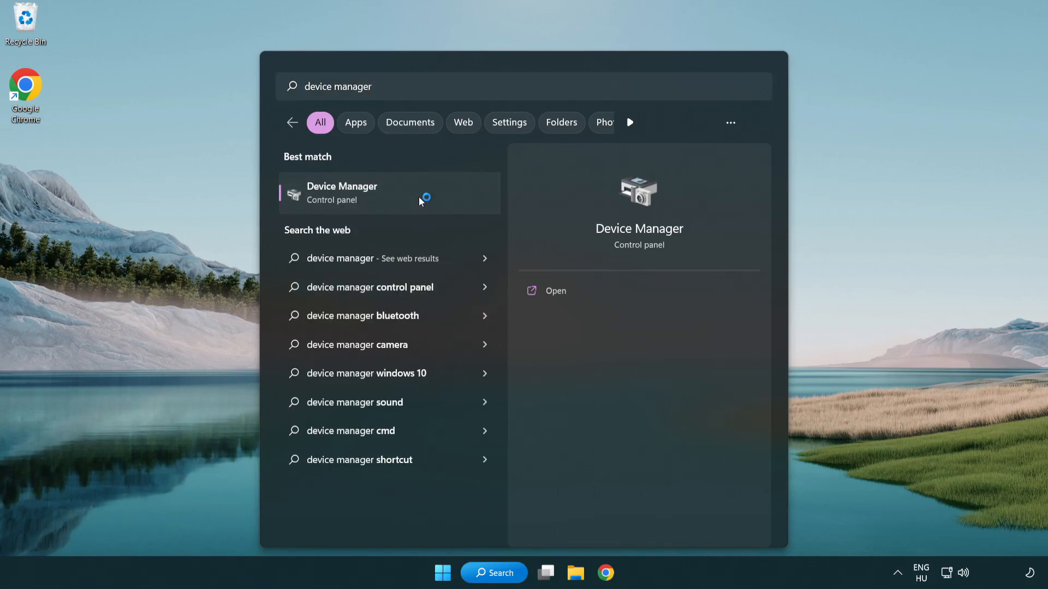
# Open Device Manager, expand Display adapters, and right-click the VMware SVGA 3D adapter
pyautogui.click(342, 193)
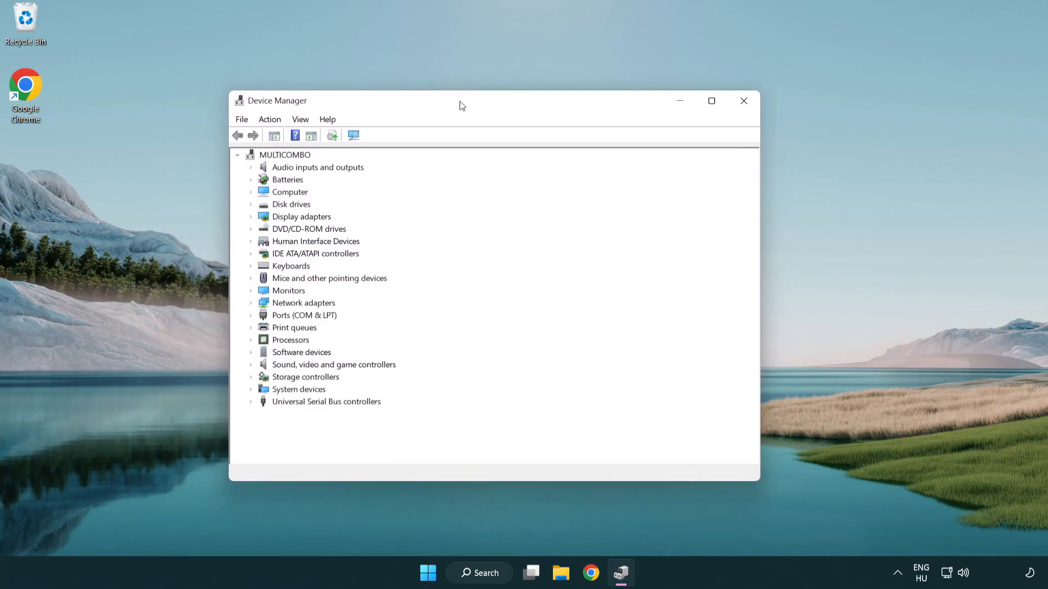
pyautogui.click(301, 216)
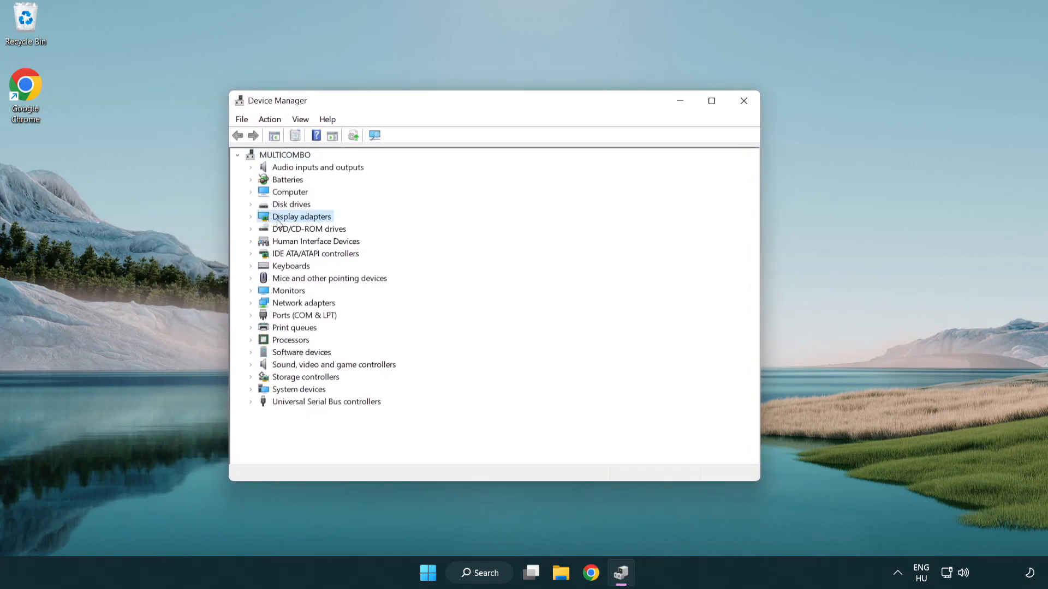
pyautogui.click(251, 216)
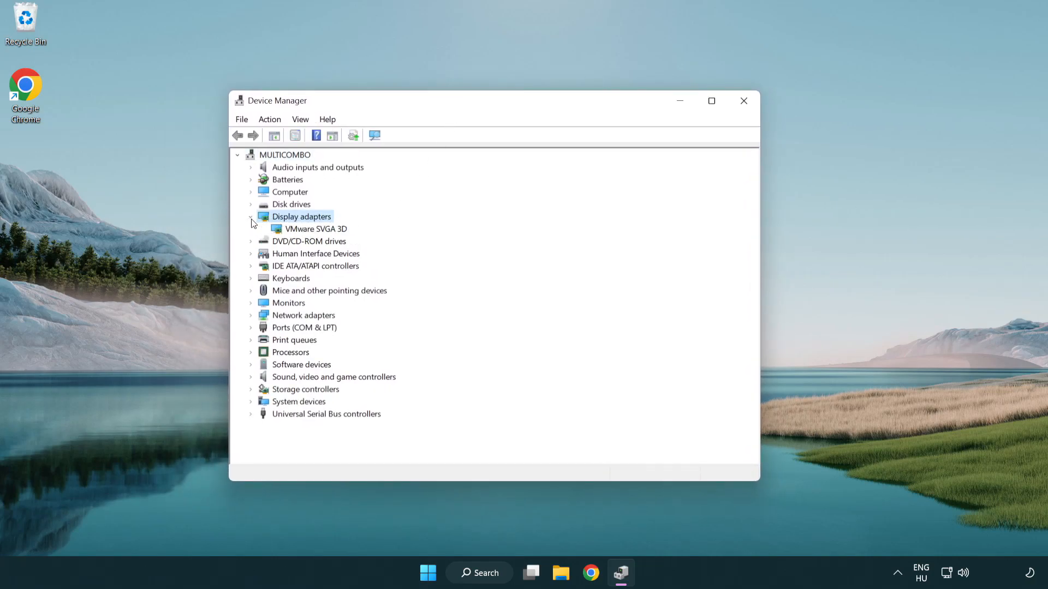
pyautogui.click(316, 228)
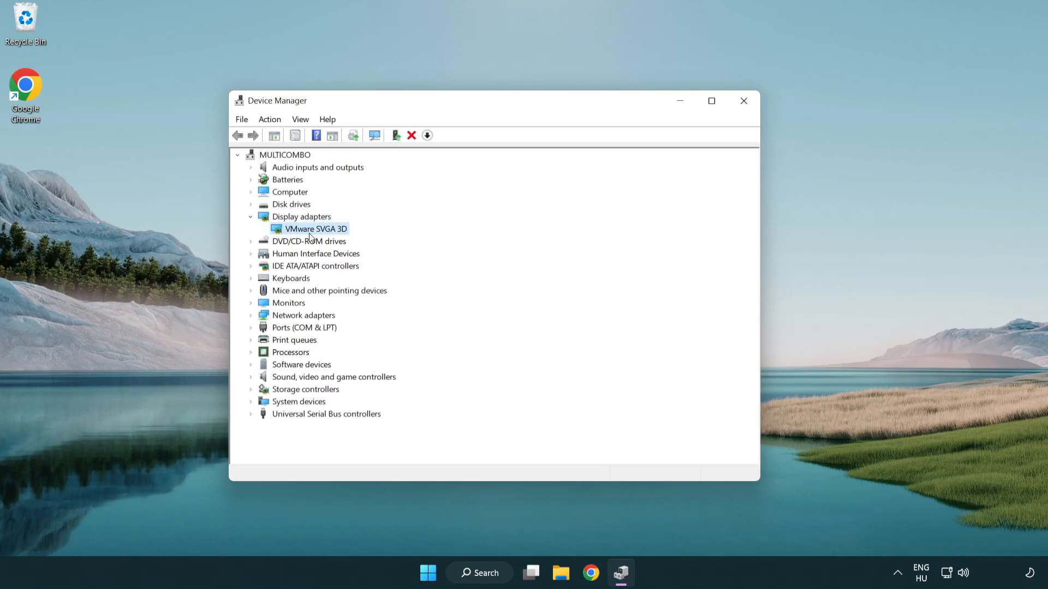
pyautogui.rightClick(314, 228)
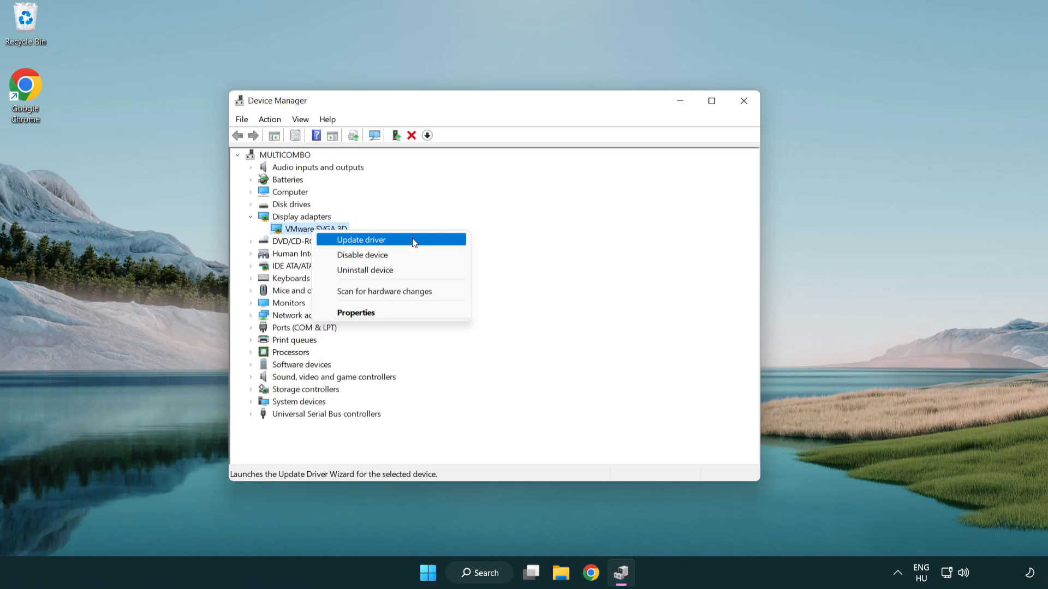
# Search automatically for a VMware SVGA 3D driver update, dismiss the results, and close Device Manager
pyautogui.click(360, 240)
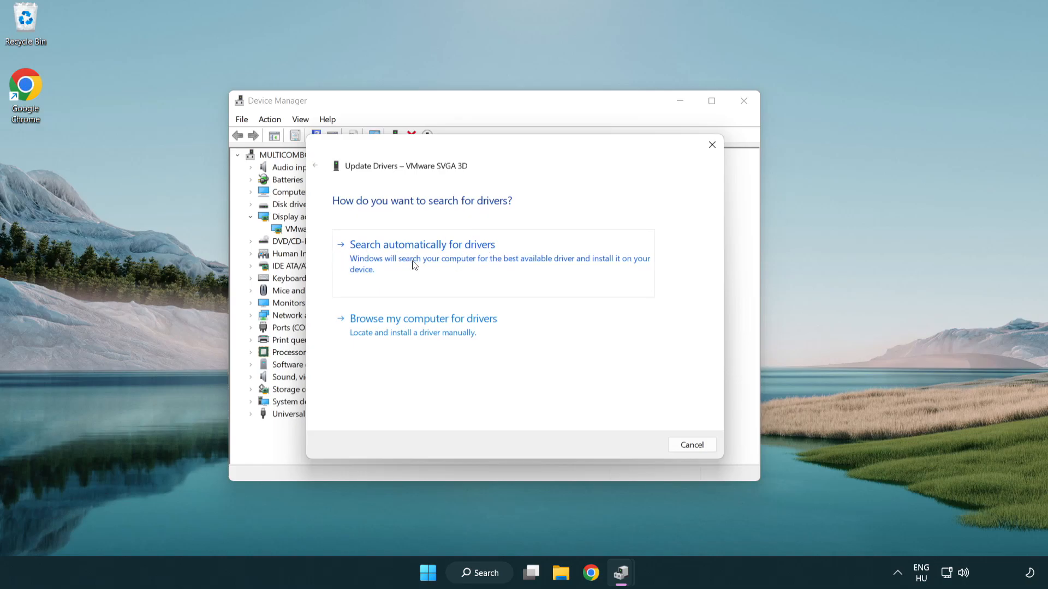
pyautogui.click(421, 244)
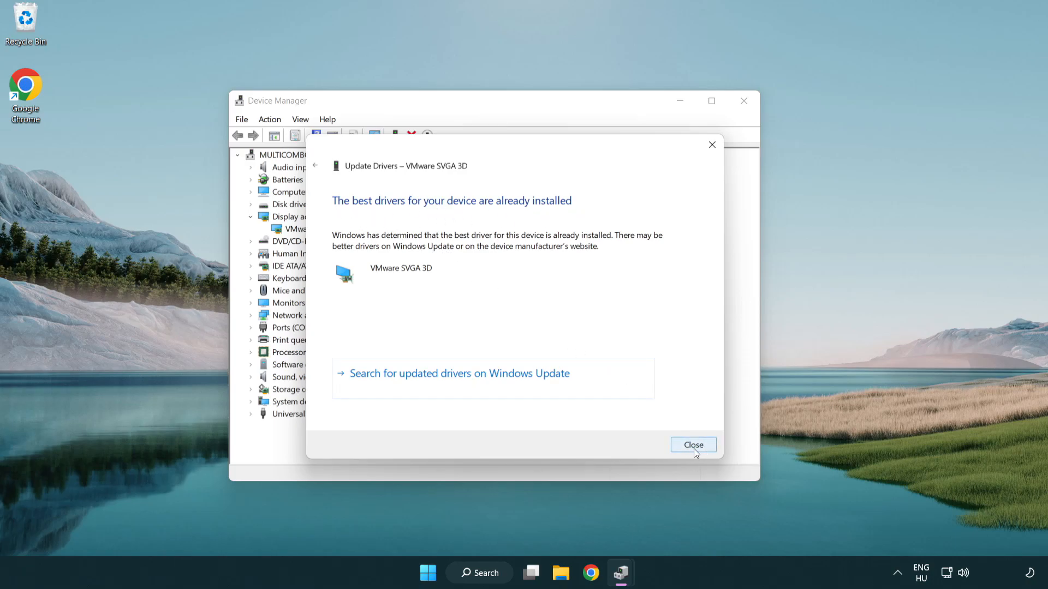
pyautogui.click(693, 444)
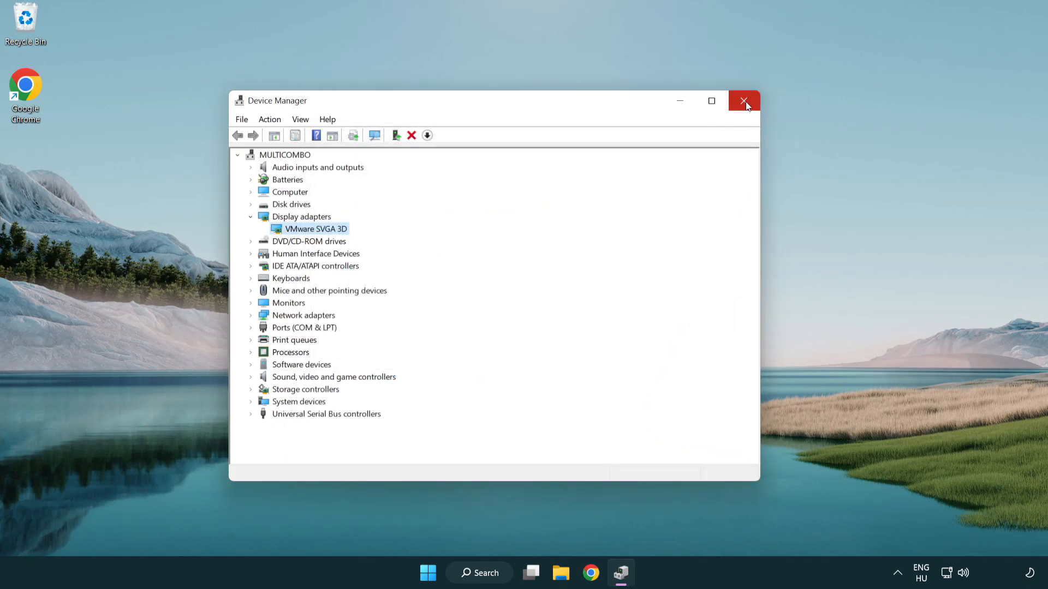
pyautogui.click(744, 101)
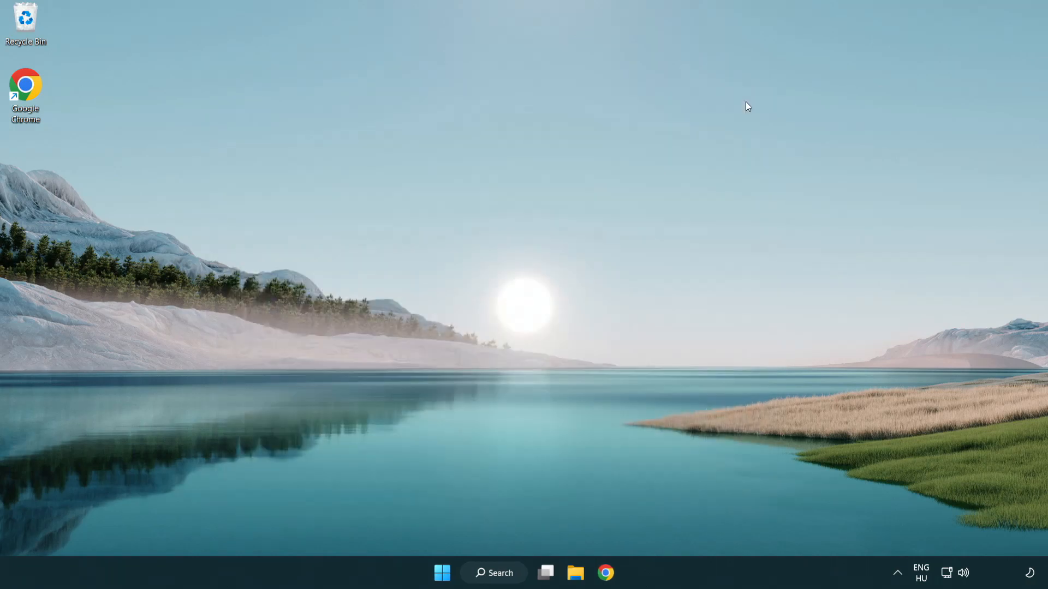
pyautogui.moveTo(509, 382)
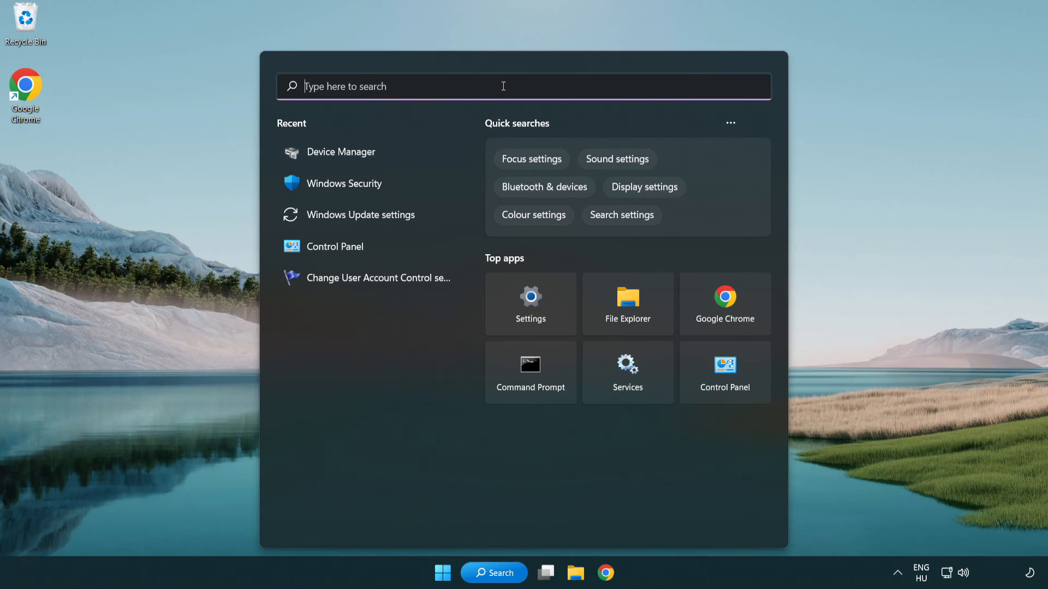
# Search 'update' and open Windows Update settings
pyautogui.write('update')
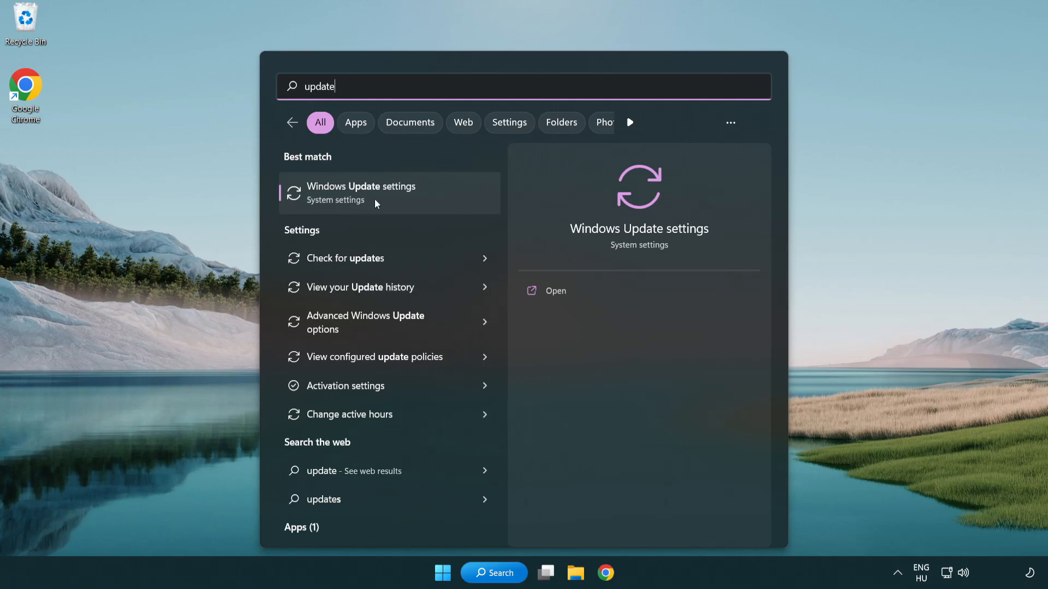
pyautogui.click(361, 194)
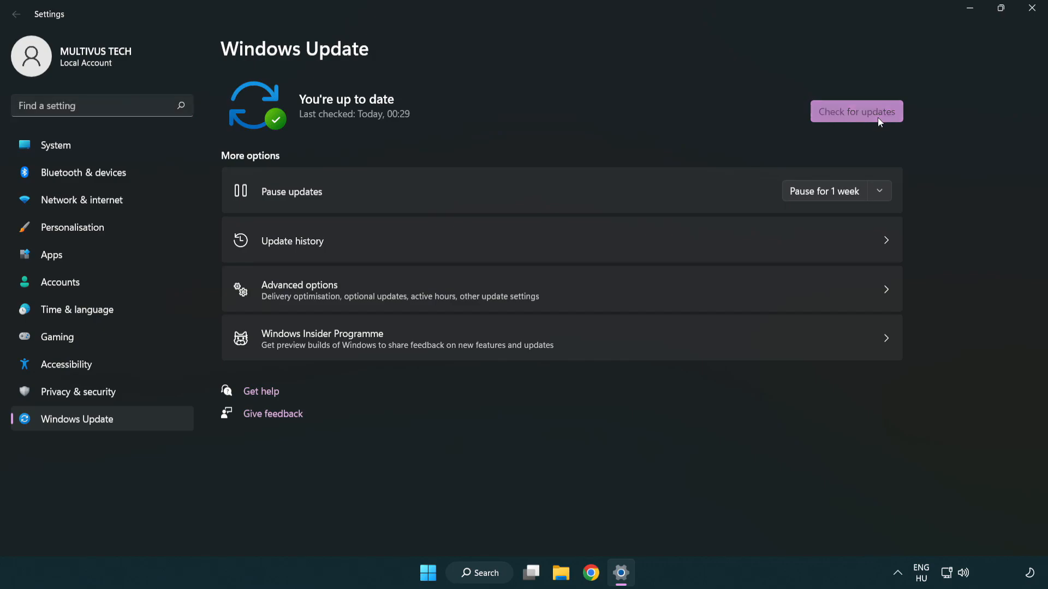
# Run a Windows Update check, confirm it's up to date, and close Settings
pyautogui.click(856, 111)
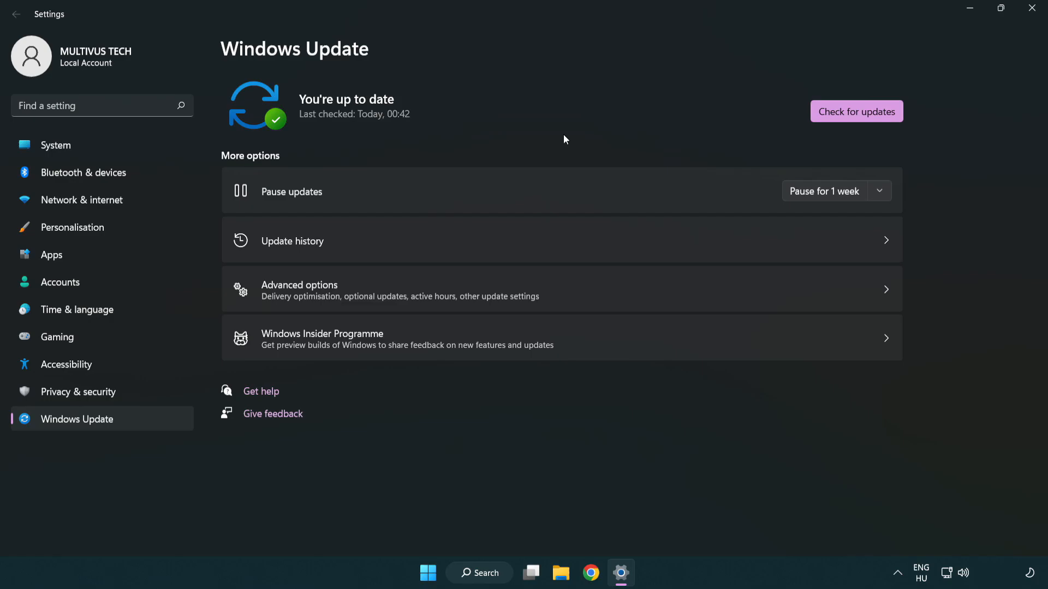
pyautogui.moveTo(1031, 9)
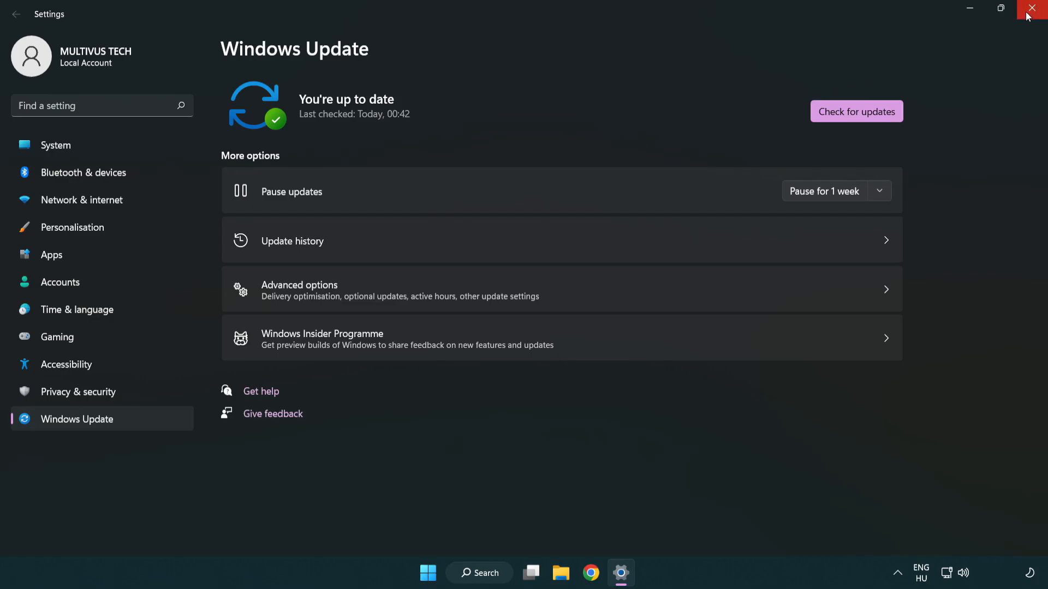
pyautogui.click(1035, 8)
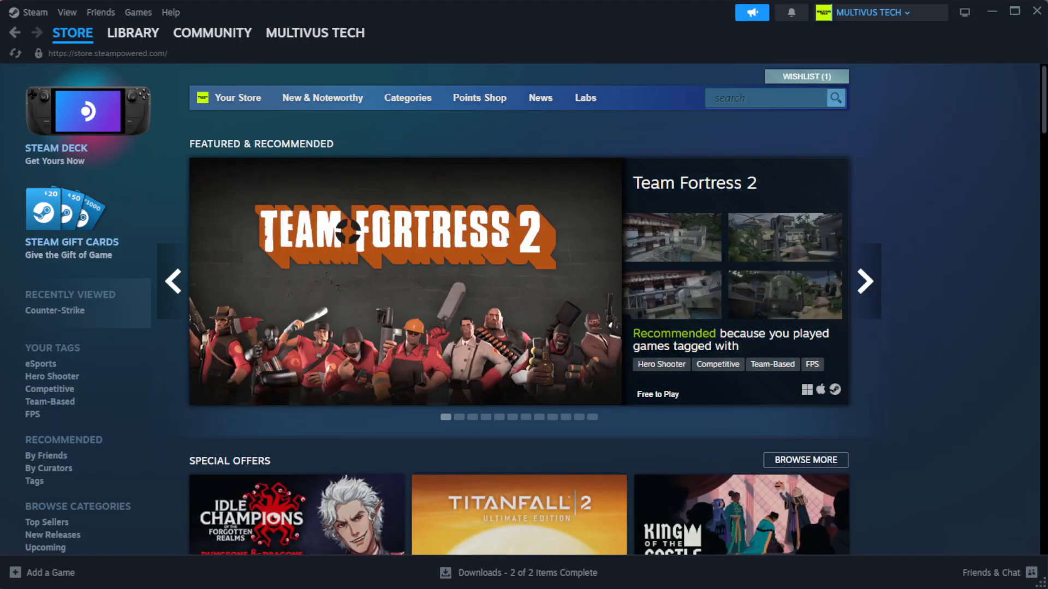
# Go to Steam Library Home and open the favorited game's Properties
pyautogui.click(133, 32)
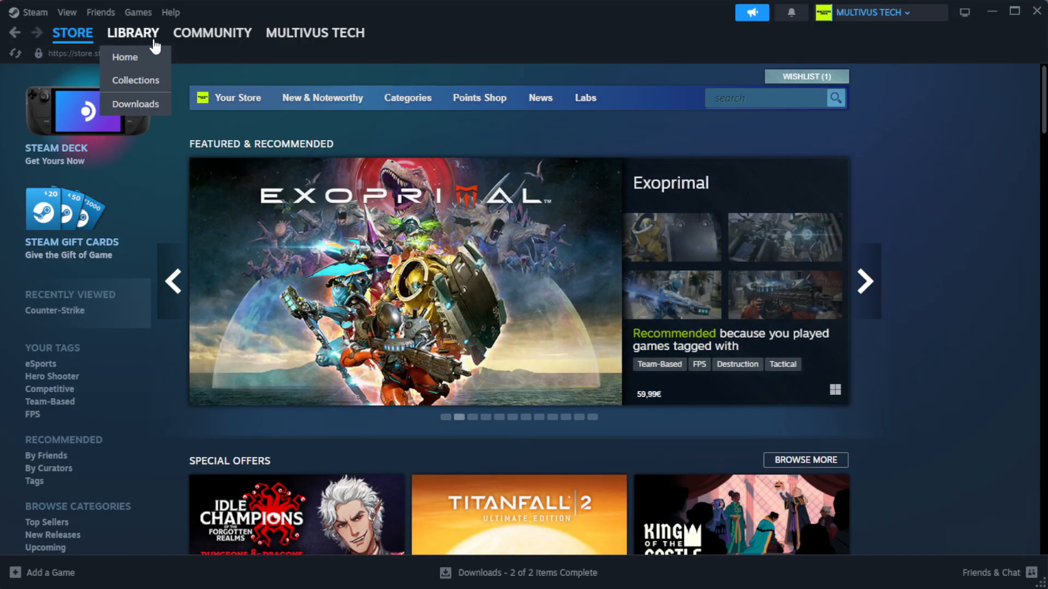
pyautogui.moveTo(125, 57)
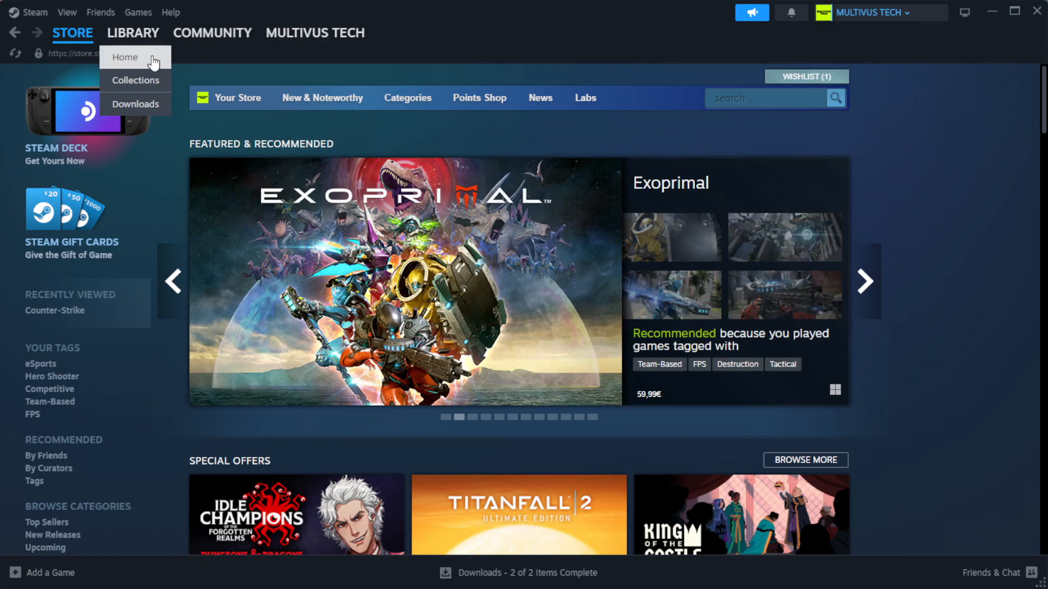
pyautogui.click(132, 33)
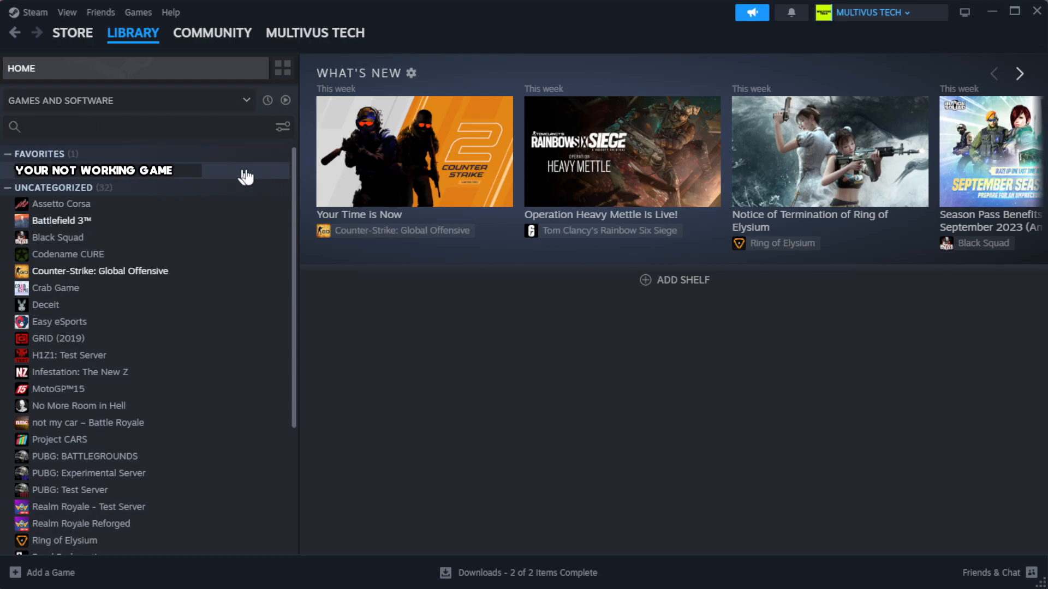
pyautogui.moveTo(257, 179)
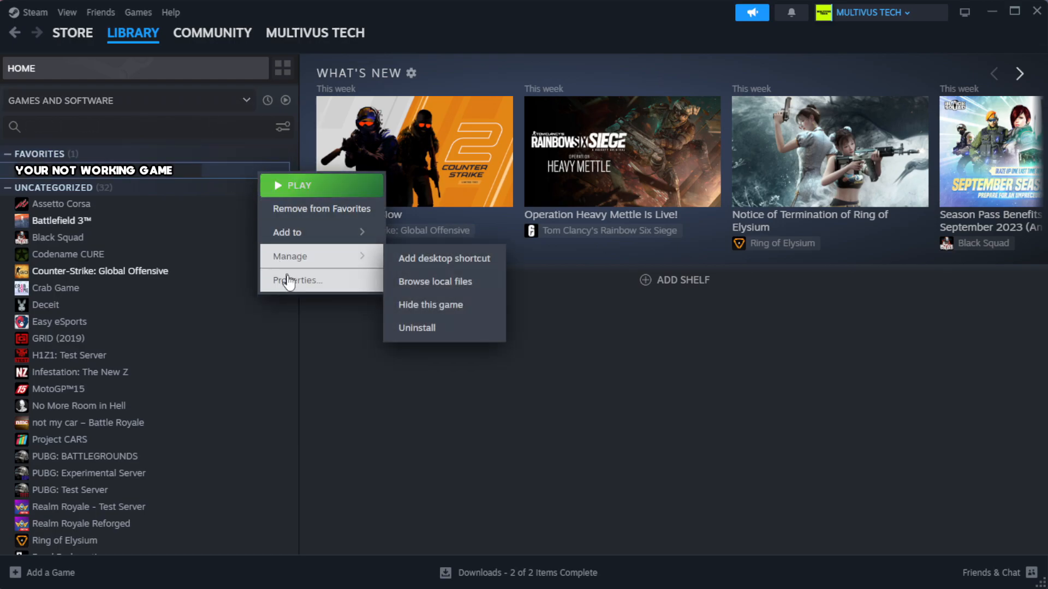
pyautogui.click(298, 280)
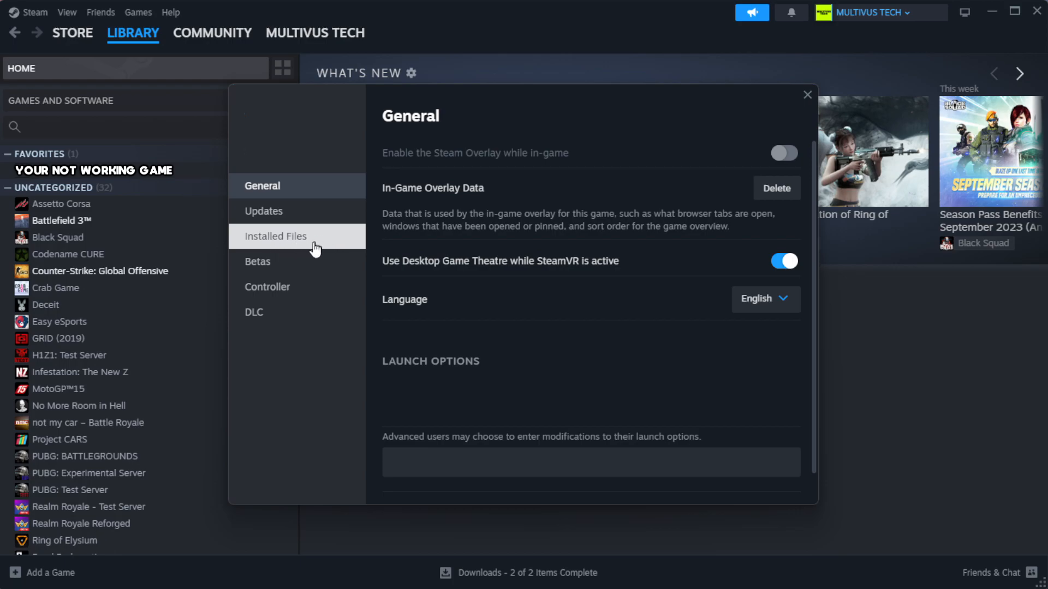
# Verify the game's 1039 installed files and browse to its install folder
pyautogui.click(275, 236)
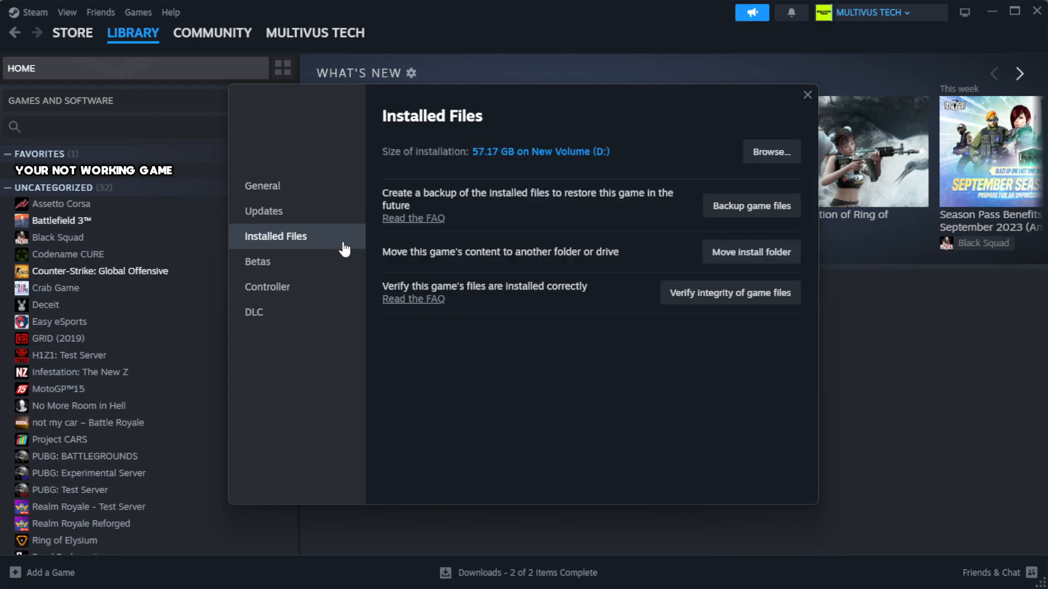
pyautogui.moveTo(584, 351)
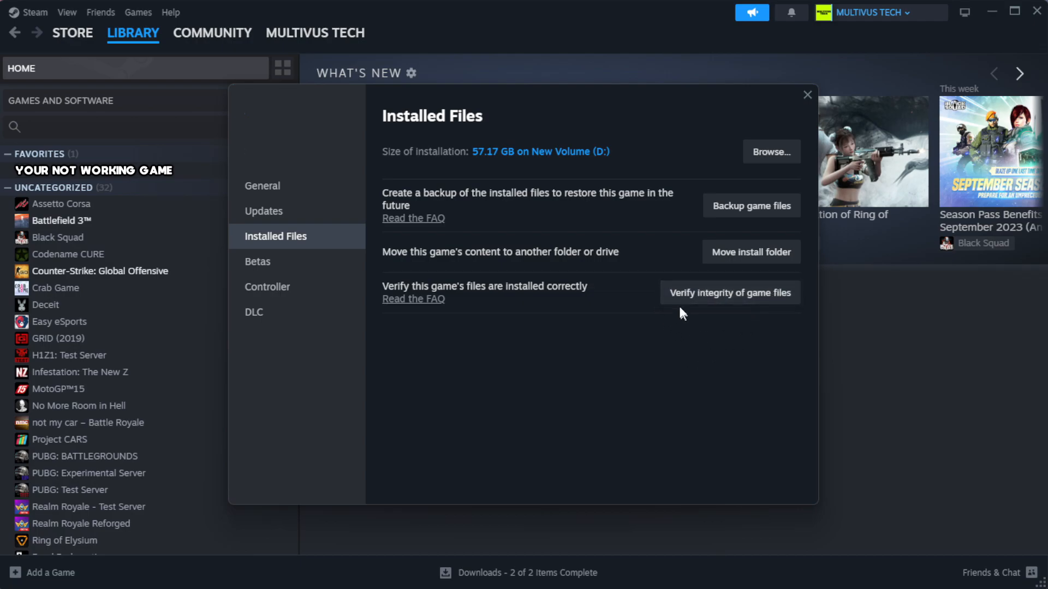
pyautogui.moveTo(735, 304)
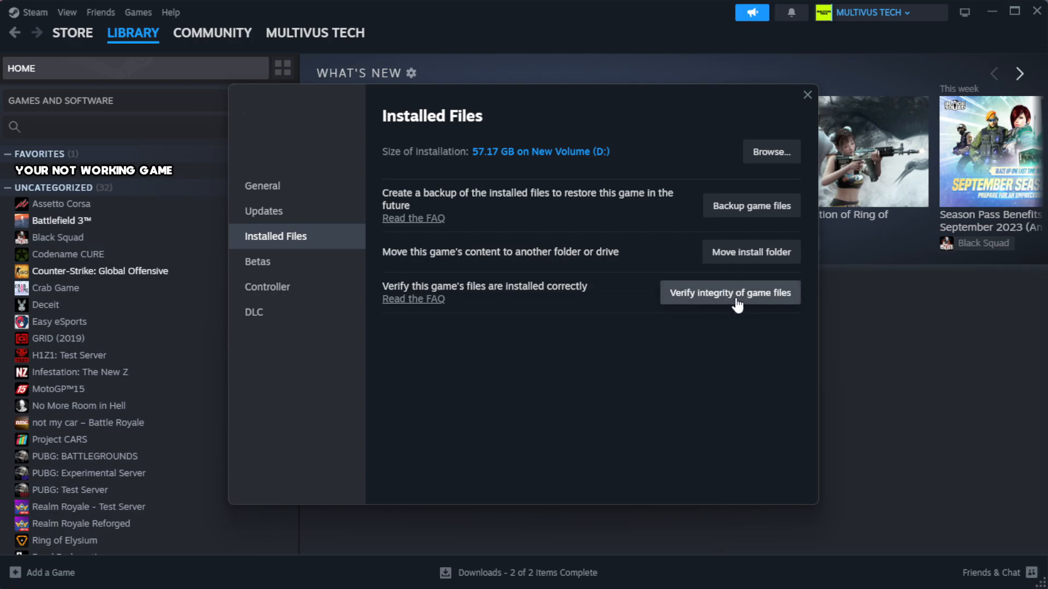
pyautogui.click(729, 292)
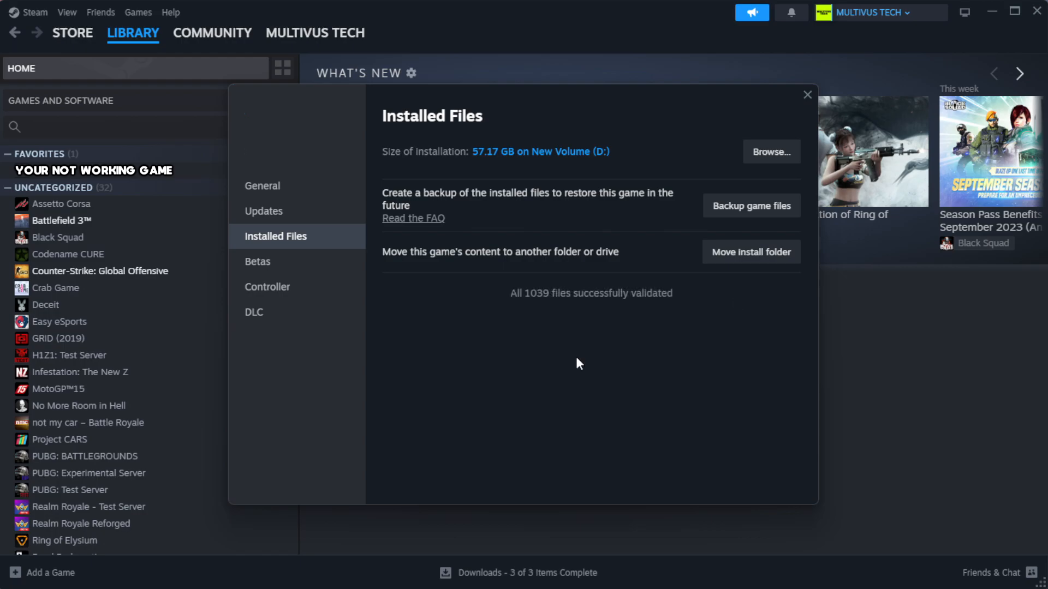
pyautogui.moveTo(536, 348)
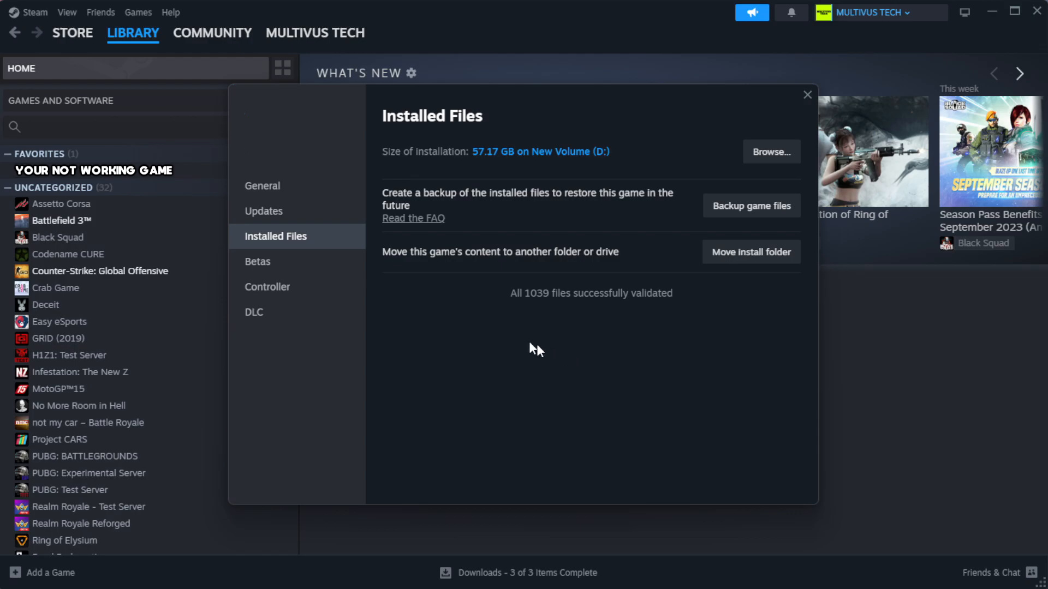
pyautogui.moveTo(641, 334)
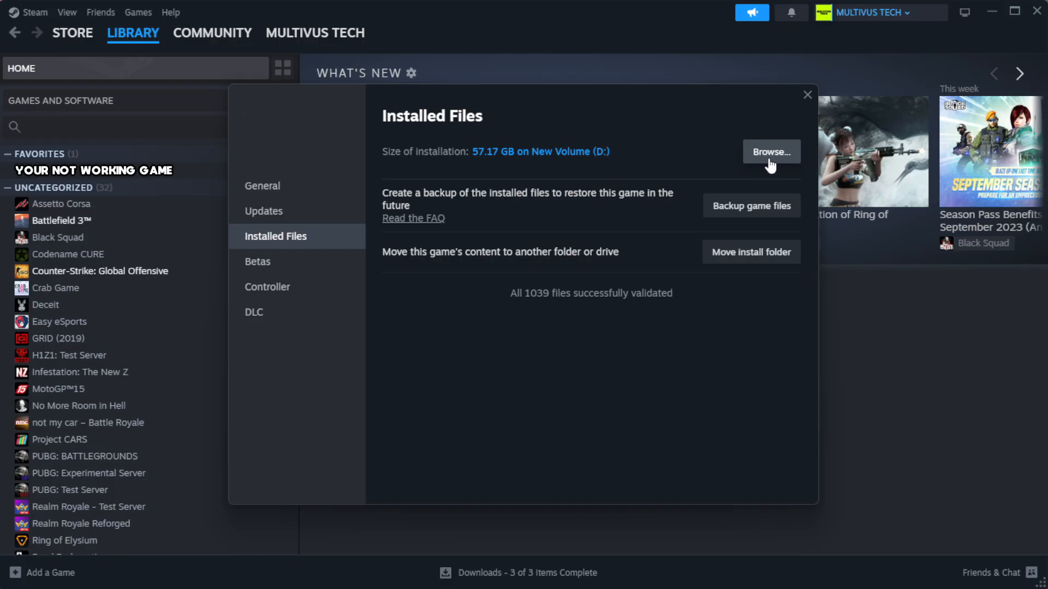
pyautogui.click(770, 152)
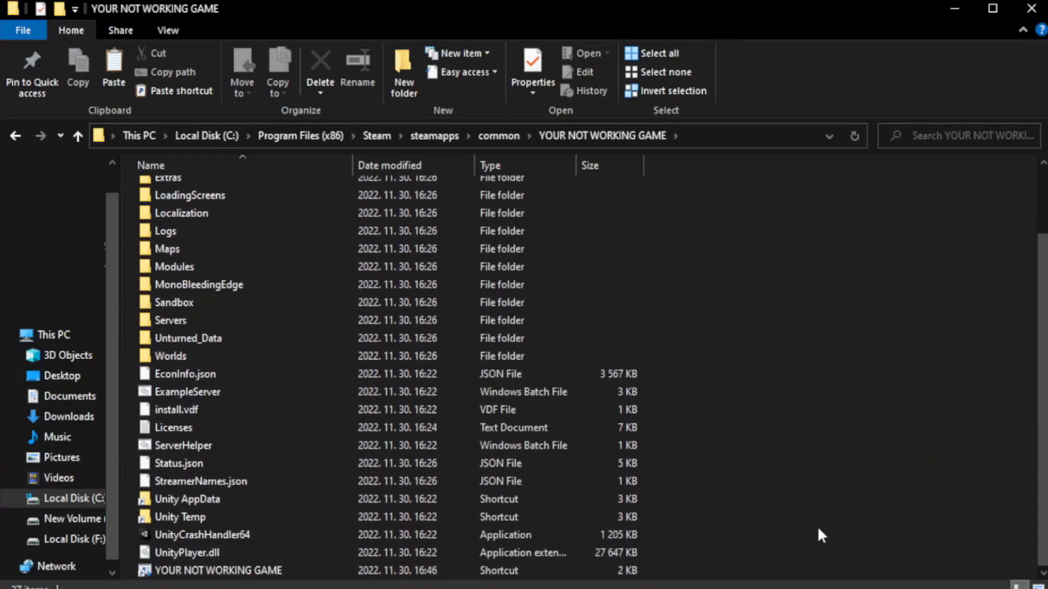
# Open Properties for the YOUR NOT WORKING GAME shortcut
pyautogui.click(218, 570)
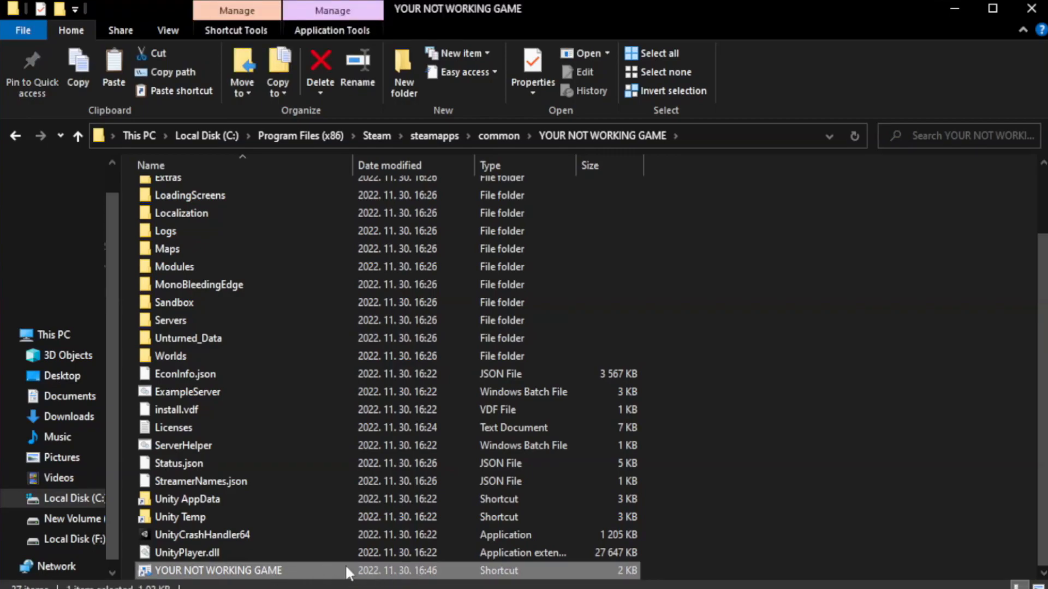
pyautogui.rightClick(218, 570)
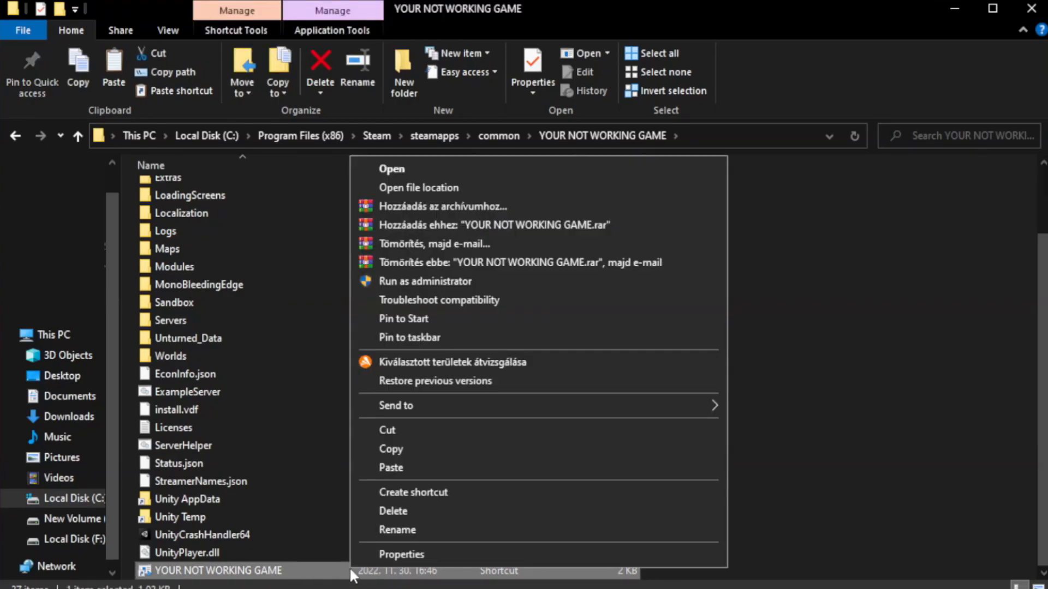
pyautogui.moveTo(538, 560)
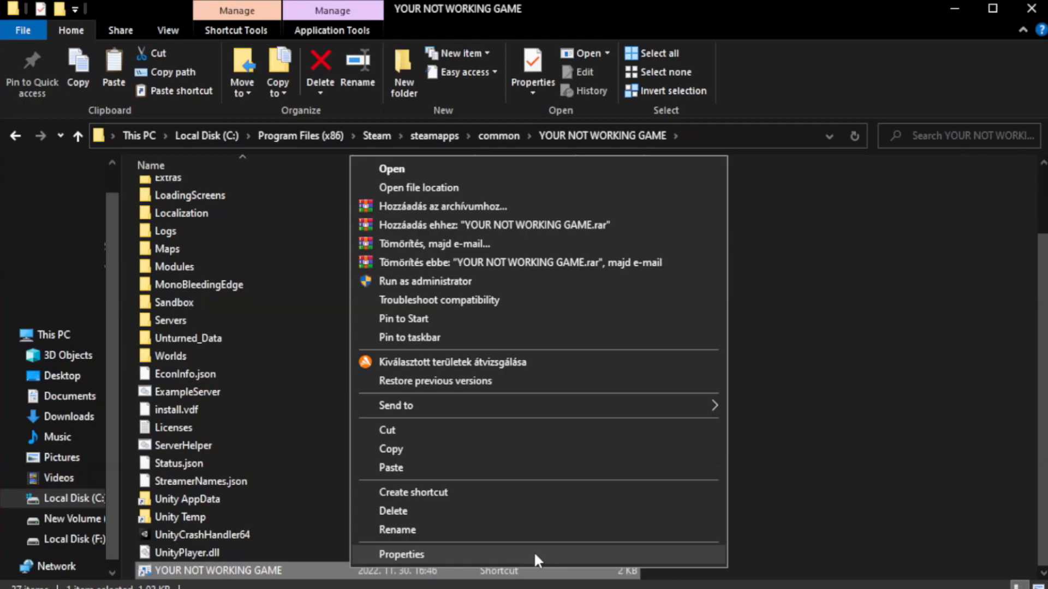
pyautogui.click(401, 554)
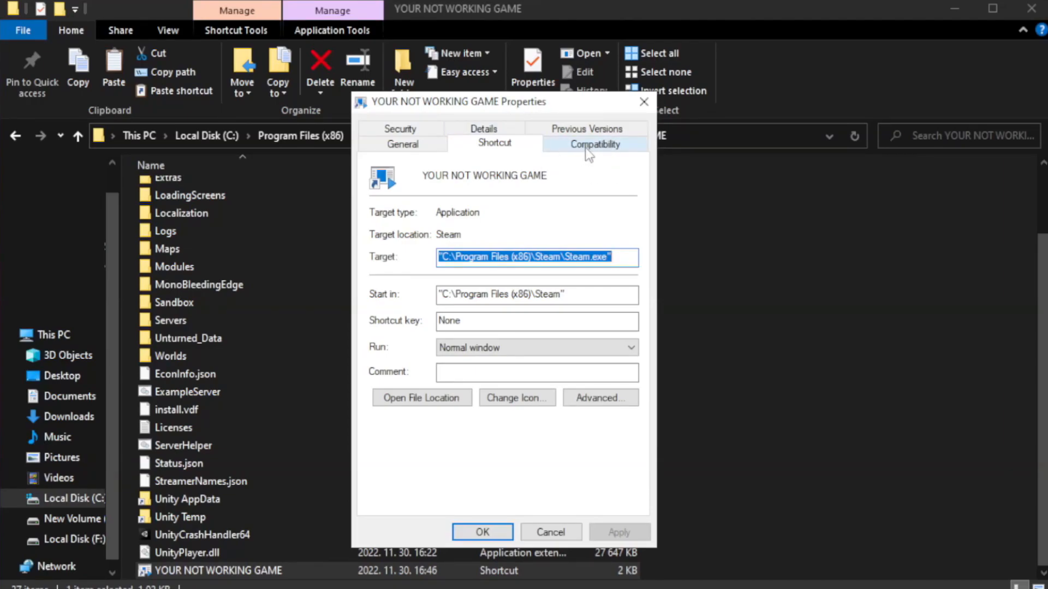
# Set the shortcut to Windows 8 compatibility, no fullscreen optimizations, run as administrator, and save
pyautogui.click(593, 143)
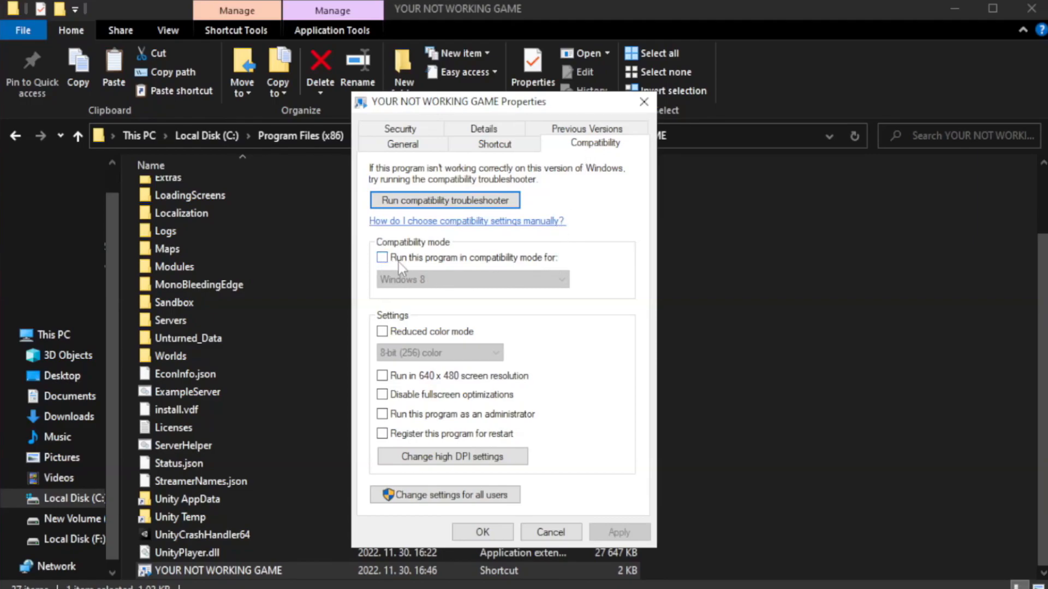
pyautogui.moveTo(417, 262)
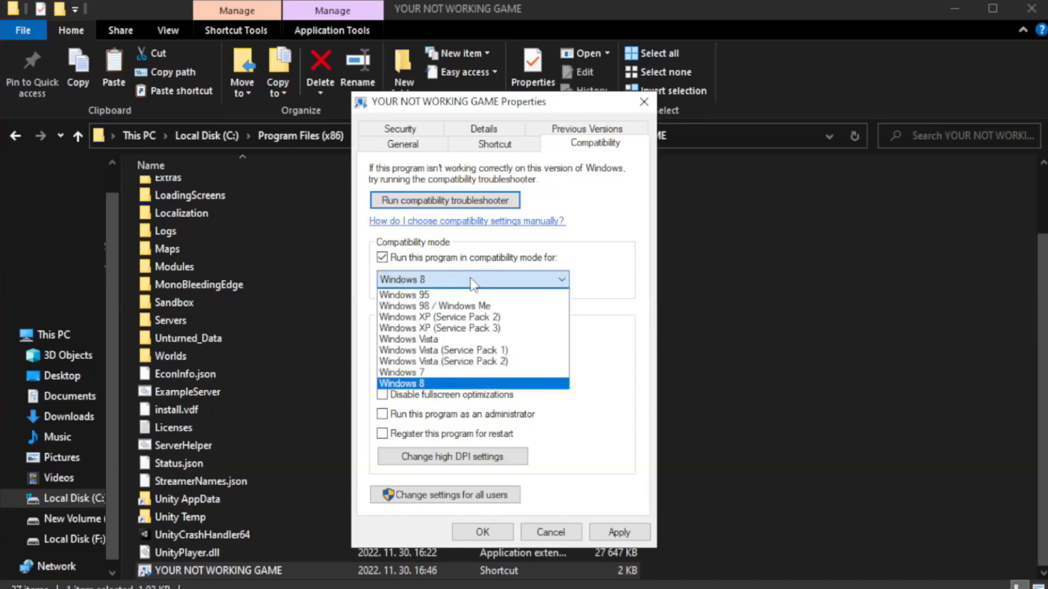
pyautogui.moveTo(402, 373)
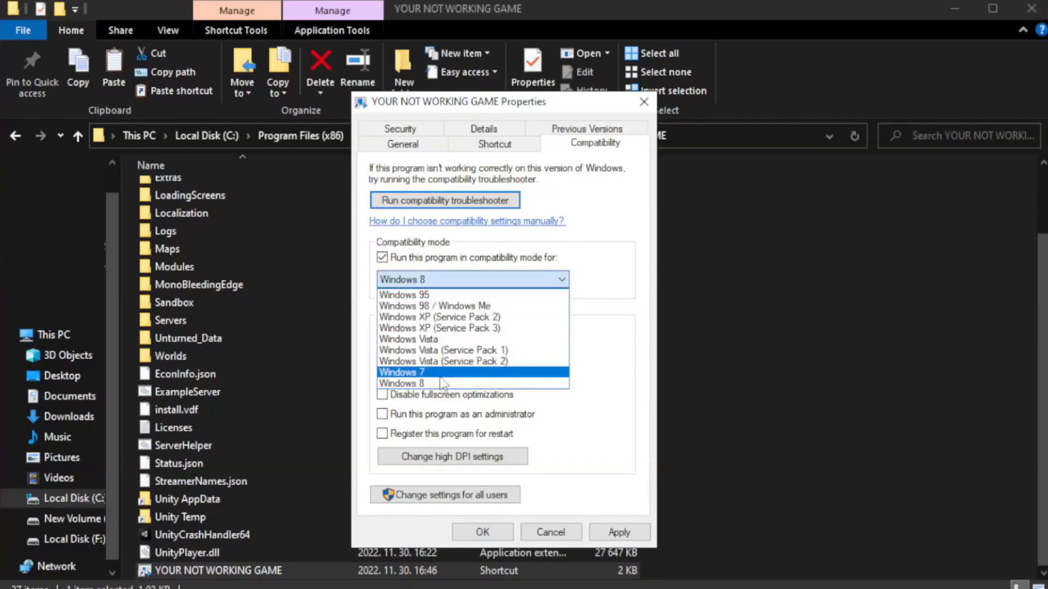
pyautogui.click(403, 383)
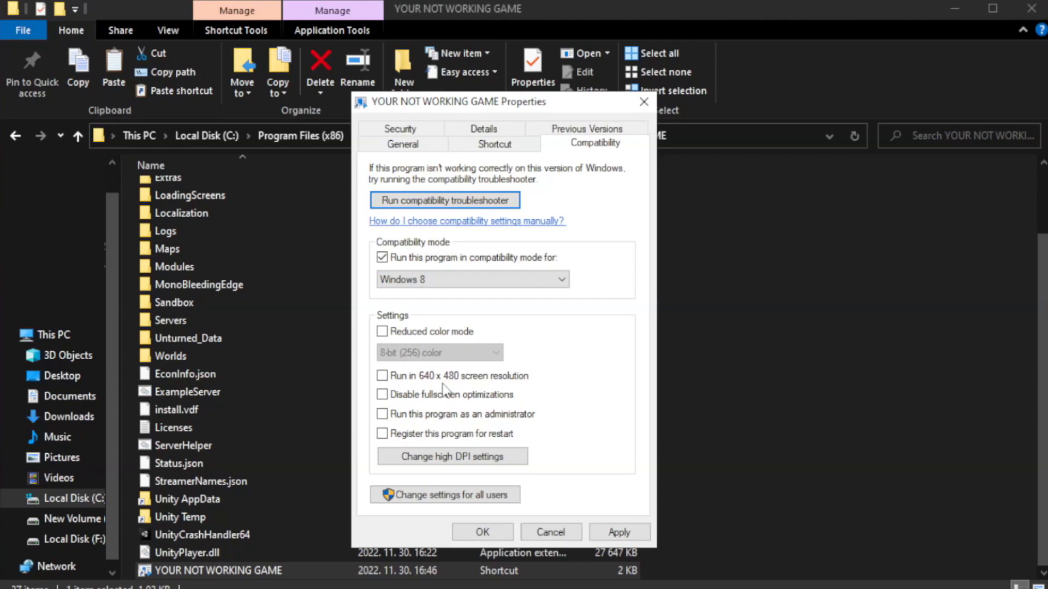
pyautogui.moveTo(435, 404)
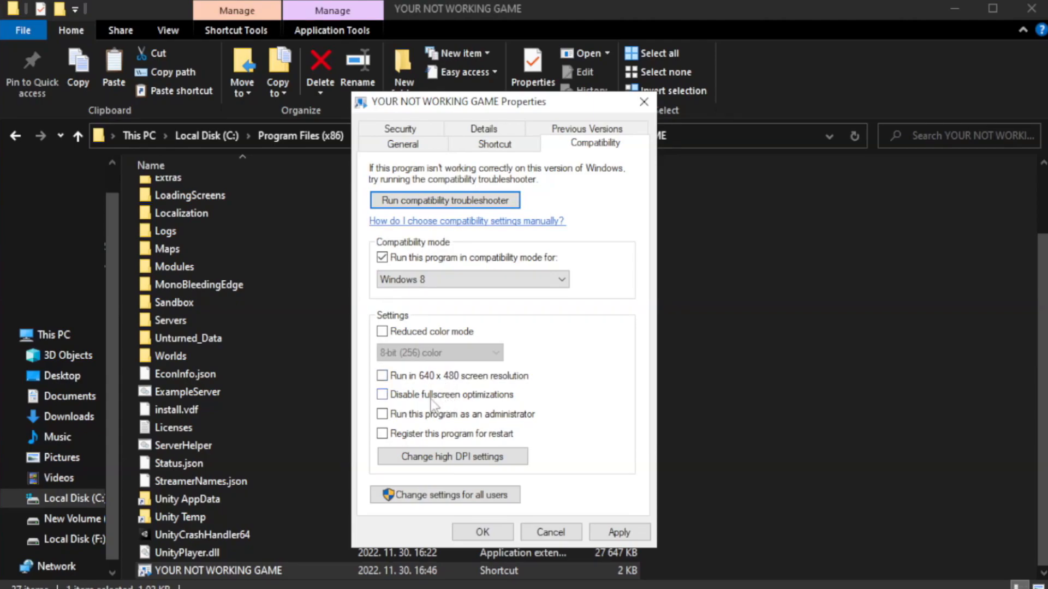
pyautogui.click(382, 394)
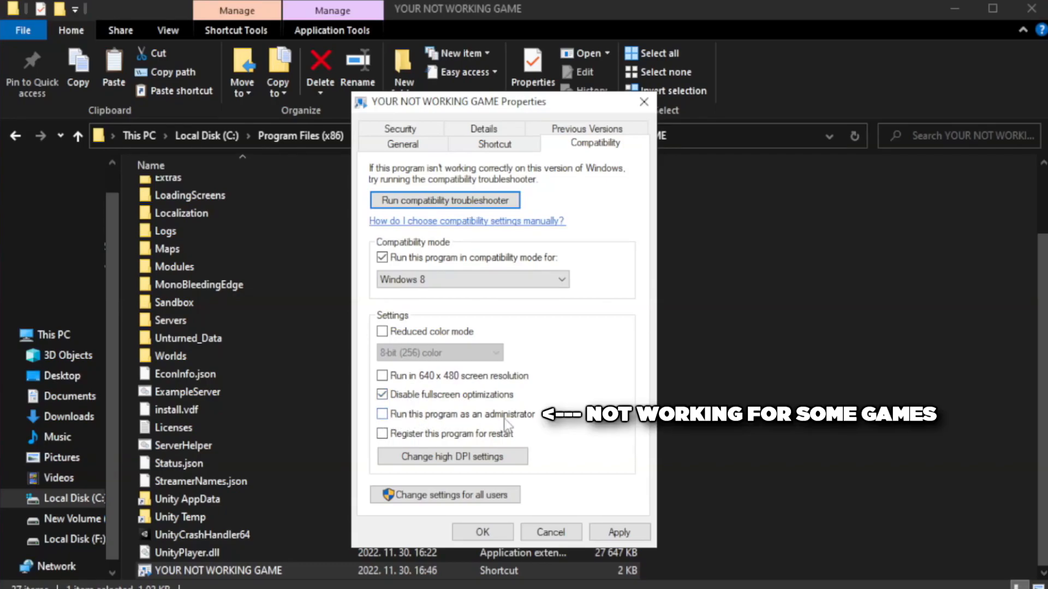
pyautogui.click(382, 414)
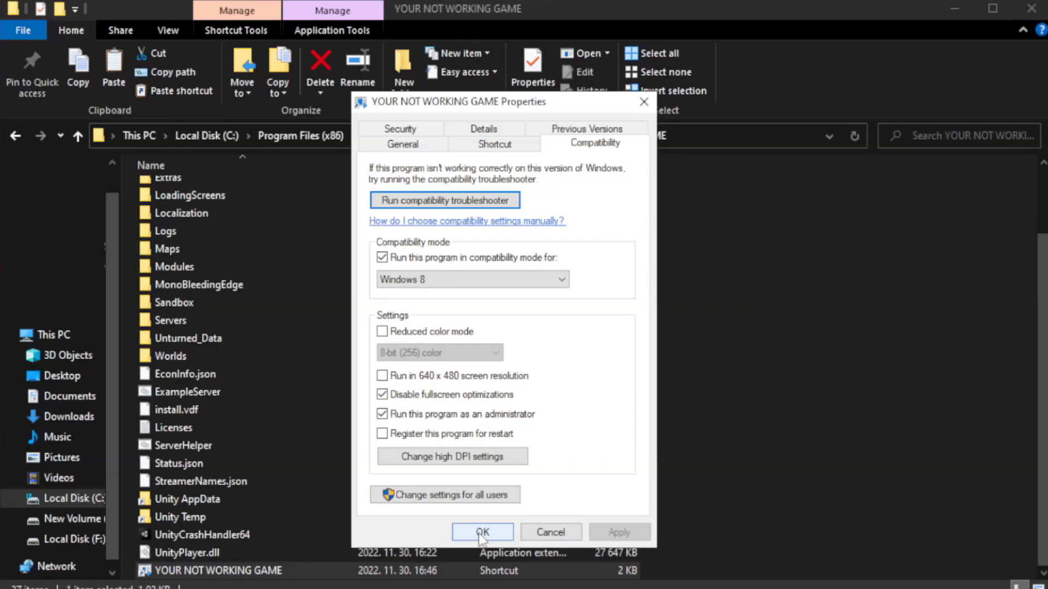
pyautogui.click(481, 532)
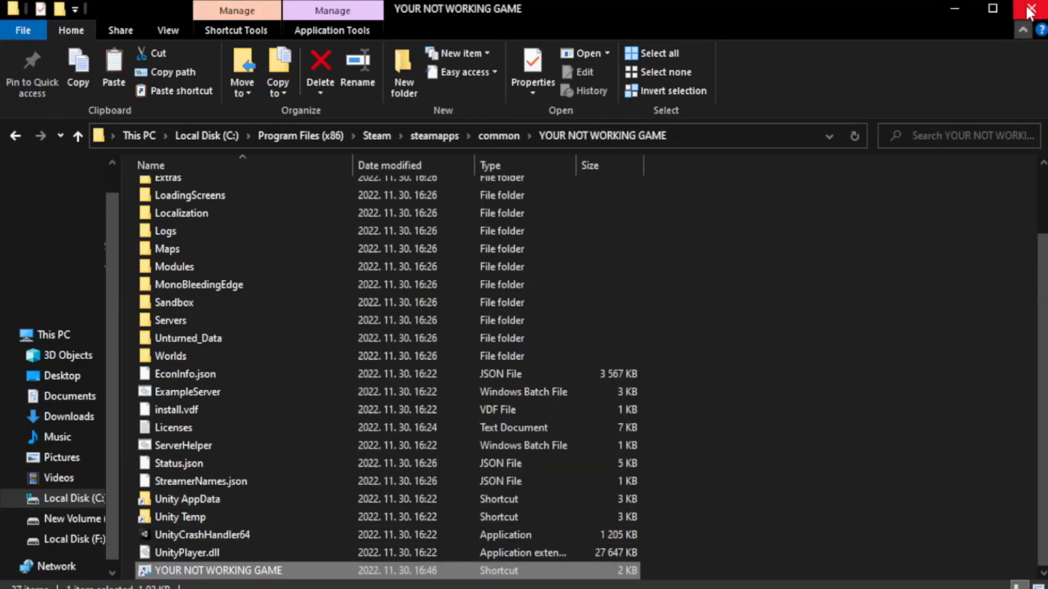
pyautogui.moveTo(1031, 10)
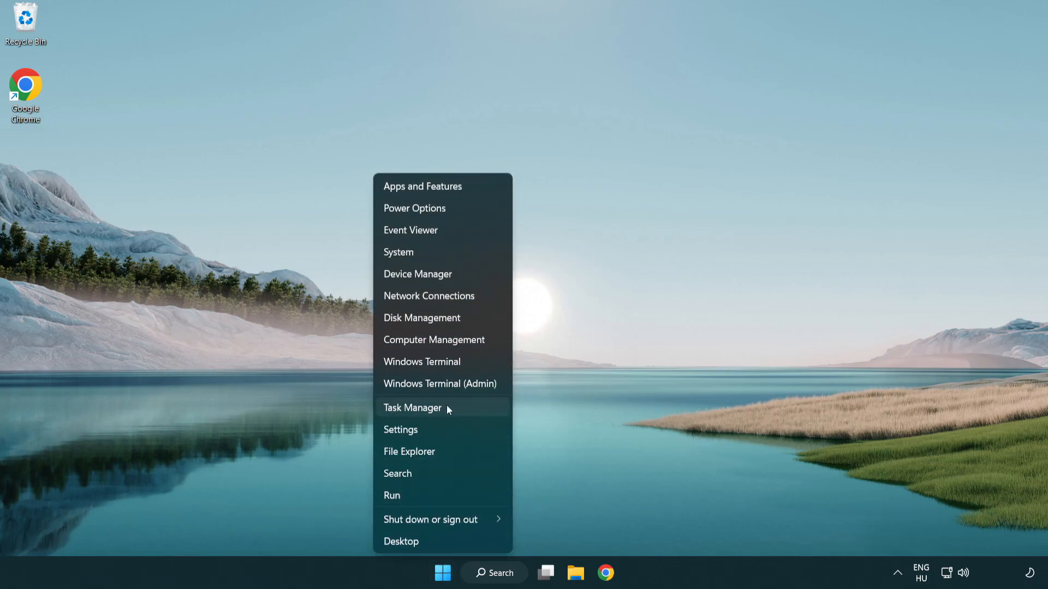
# Open Task Manager on the Startup apps list
pyautogui.click(412, 408)
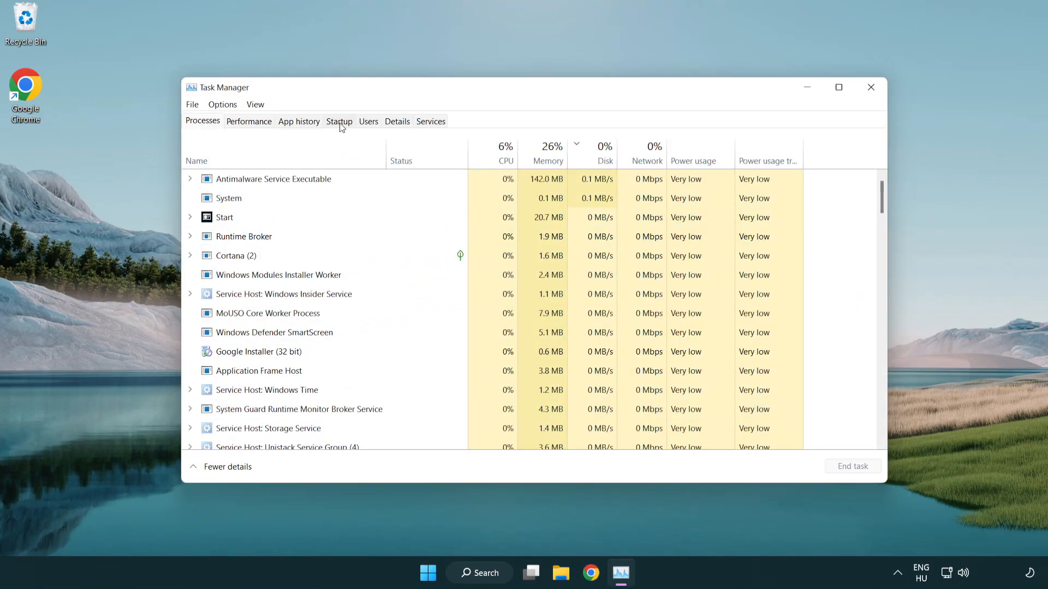
pyautogui.click(339, 121)
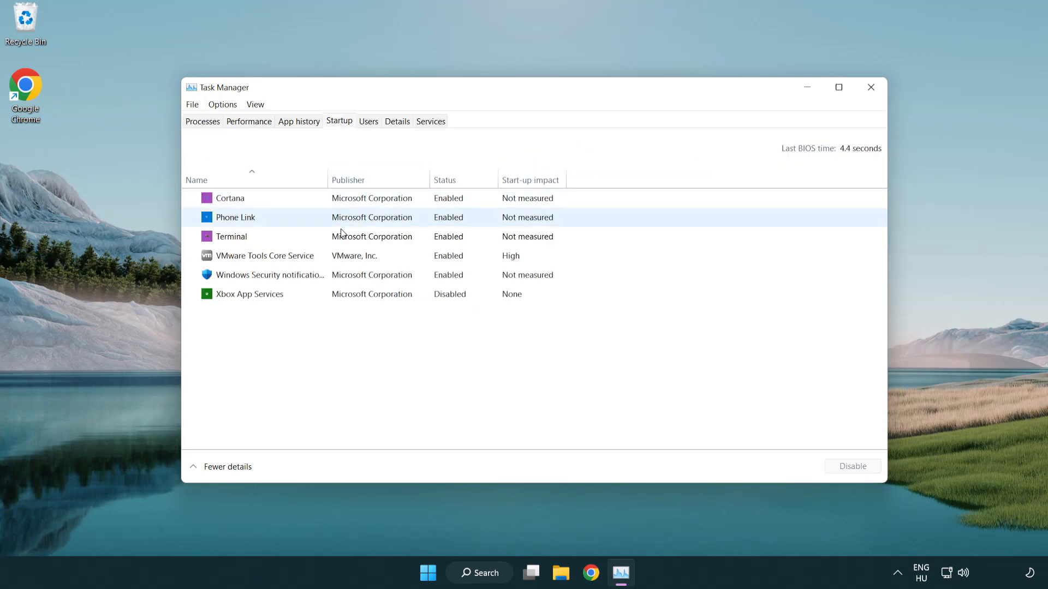
# Disable Terminal, Phone Link, Cortana and Windows Security notifications at startup, then close Task Manager
pyautogui.click(230, 235)
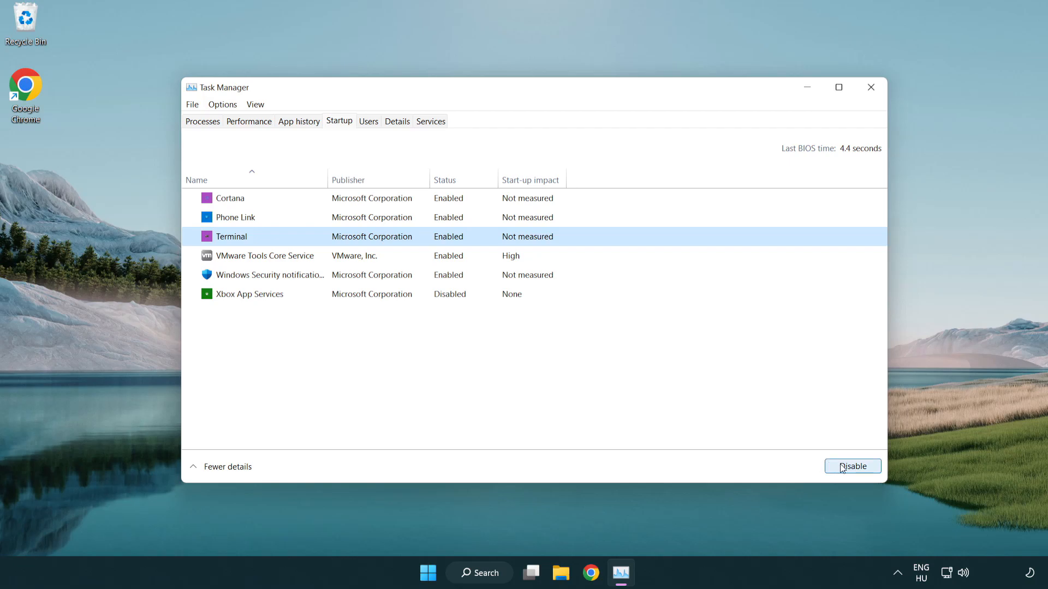
pyautogui.click(851, 466)
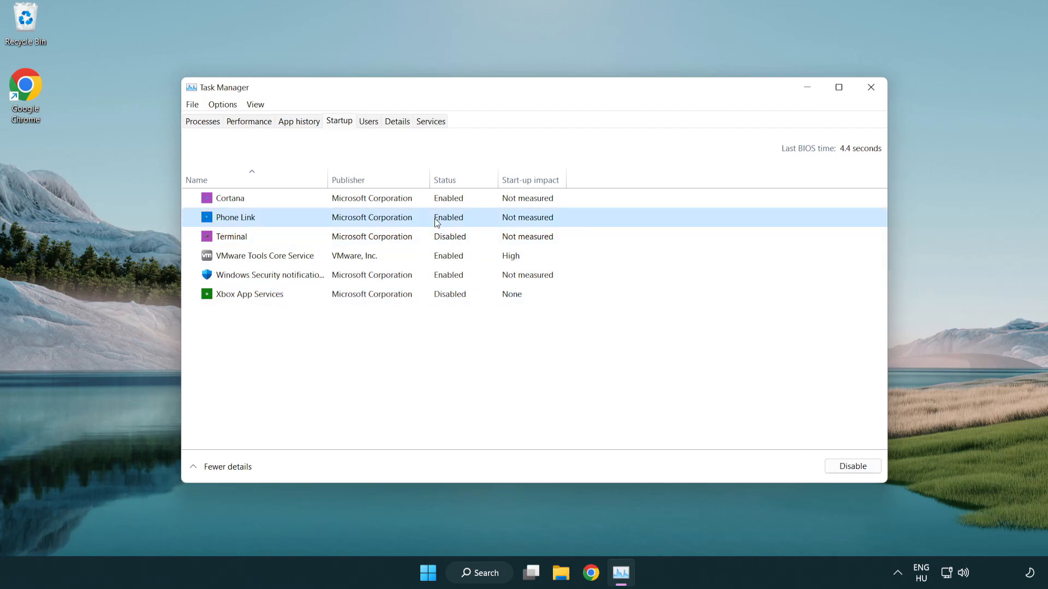
pyautogui.click(851, 465)
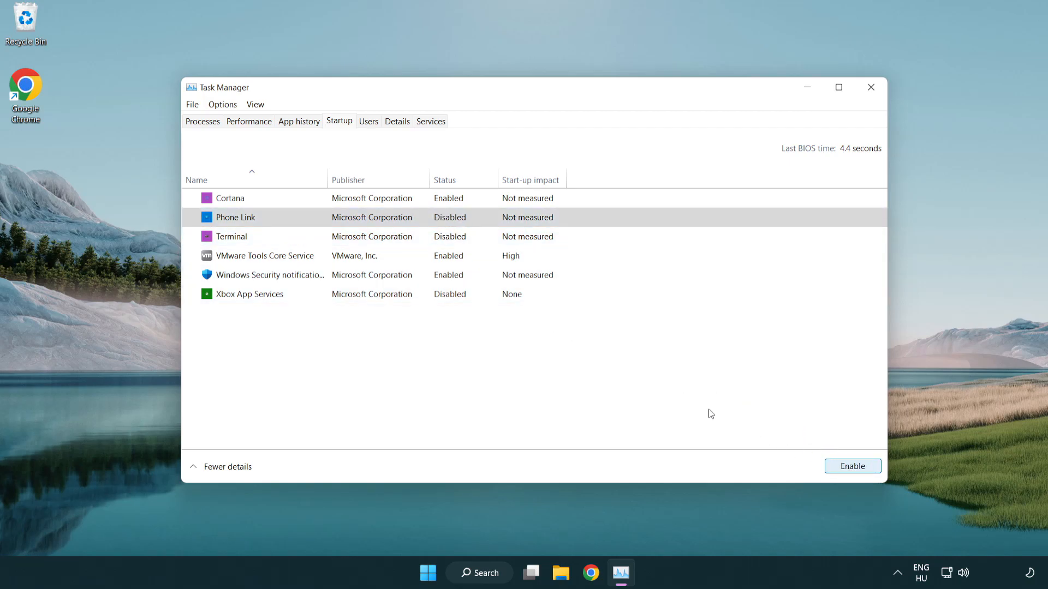
pyautogui.click(230, 198)
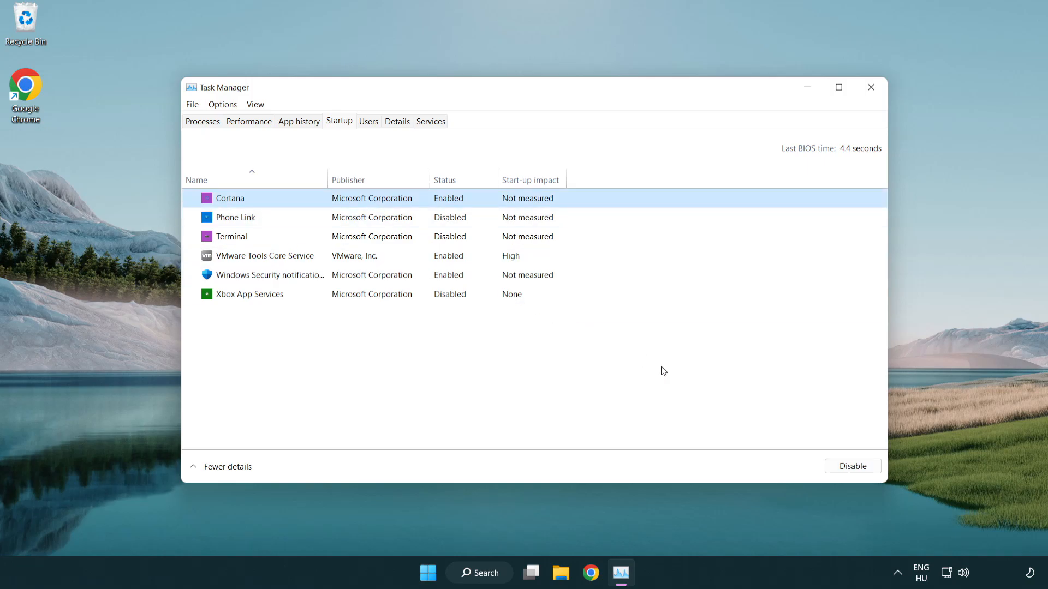
pyautogui.click(852, 466)
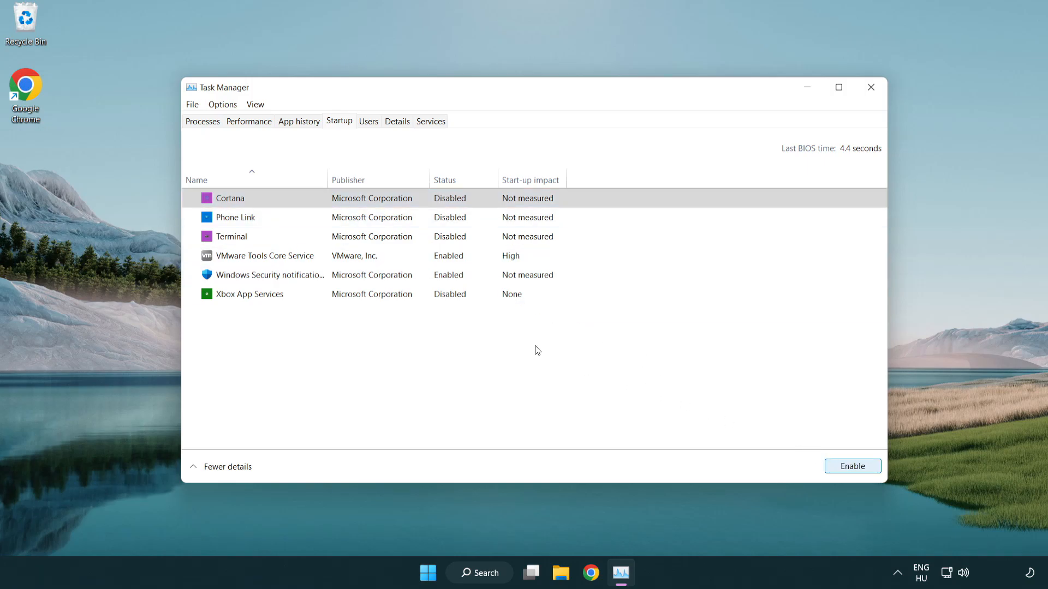
pyautogui.click(267, 274)
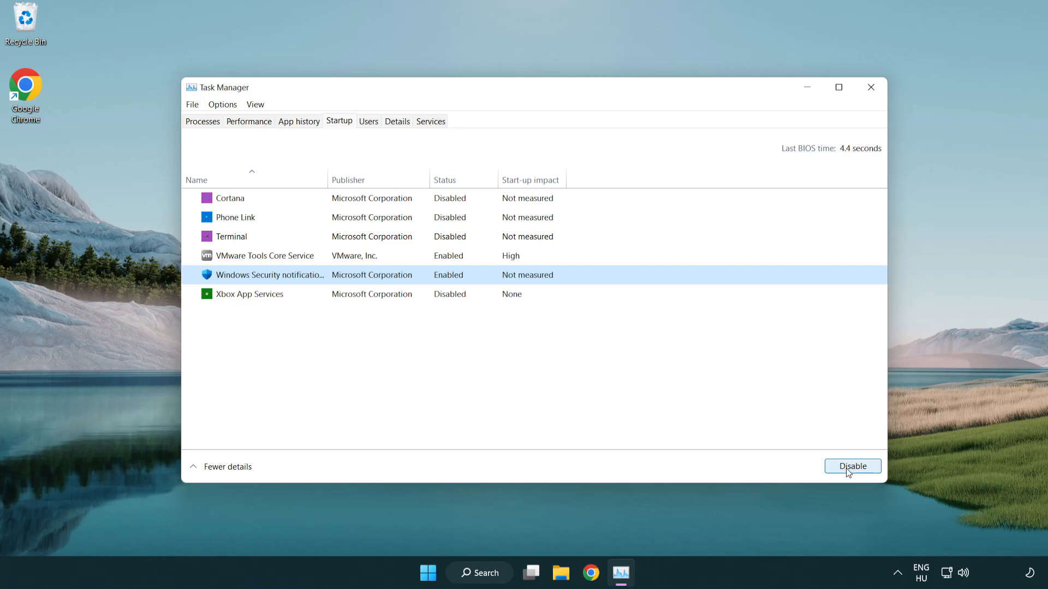
pyautogui.click(852, 466)
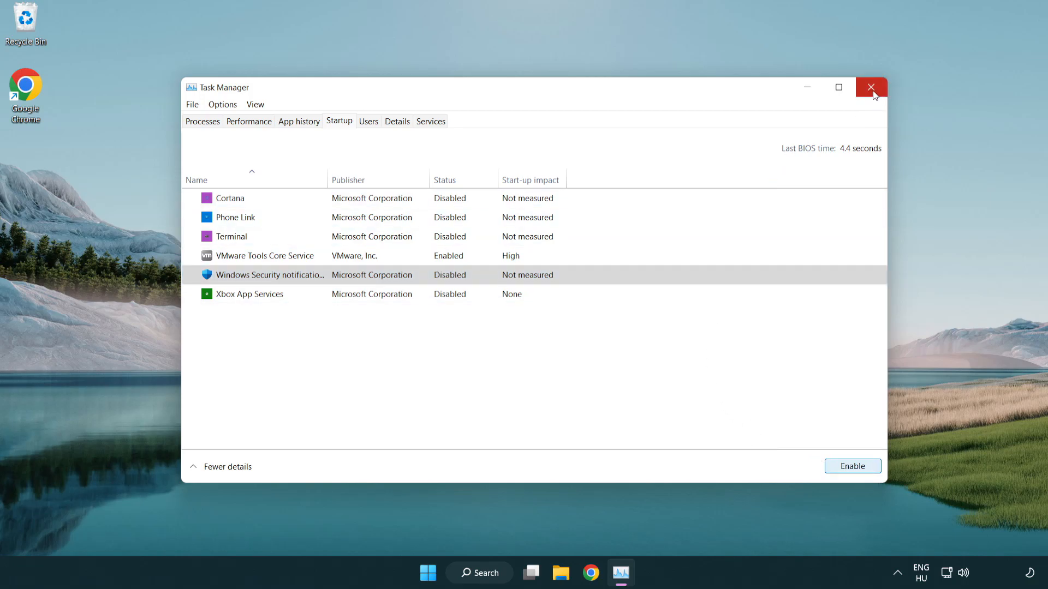
pyautogui.click(870, 87)
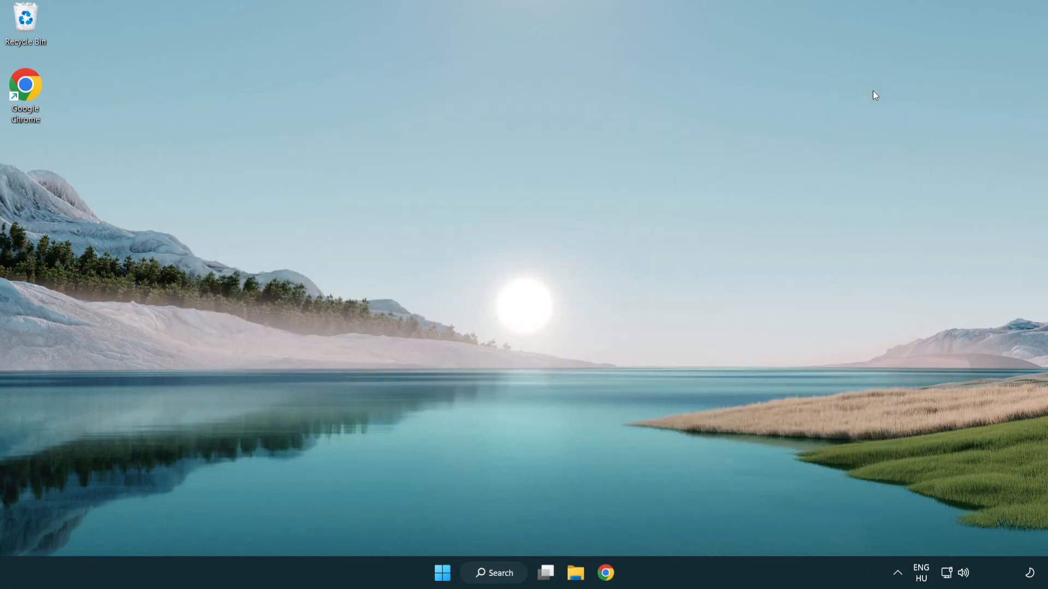
pyautogui.click(605, 573)
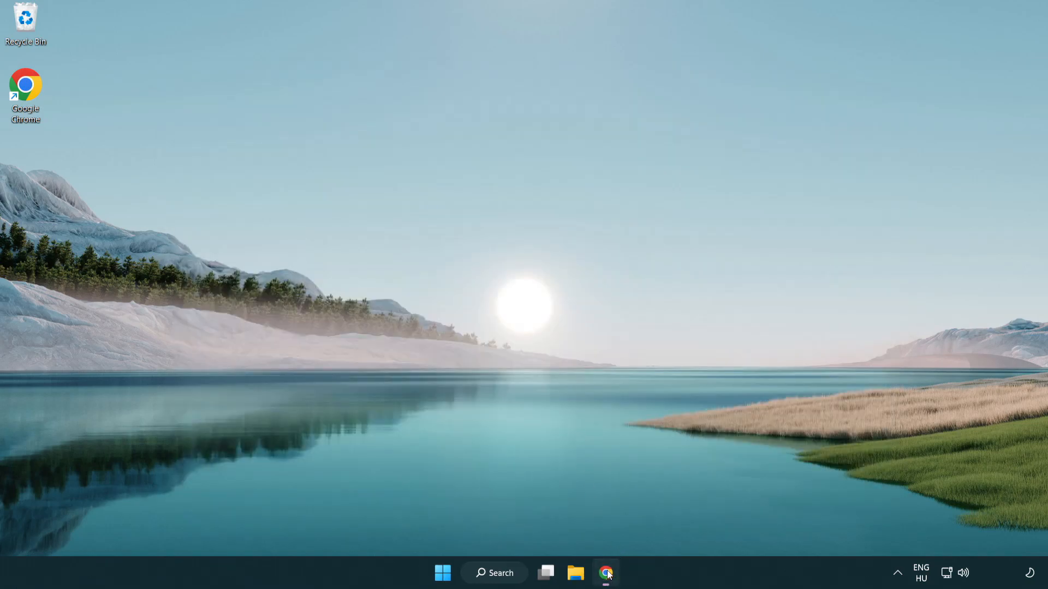
# Download dxwebsetup.exe from the DirectX End-User Runtime page and launch it
pyautogui.click(605, 573)
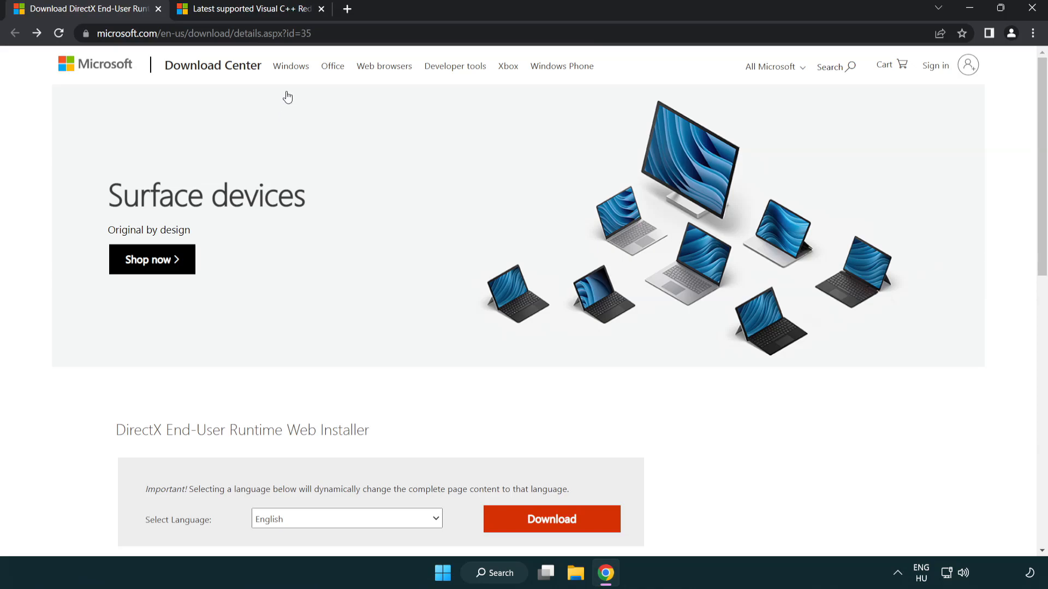
pyautogui.click(201, 33)
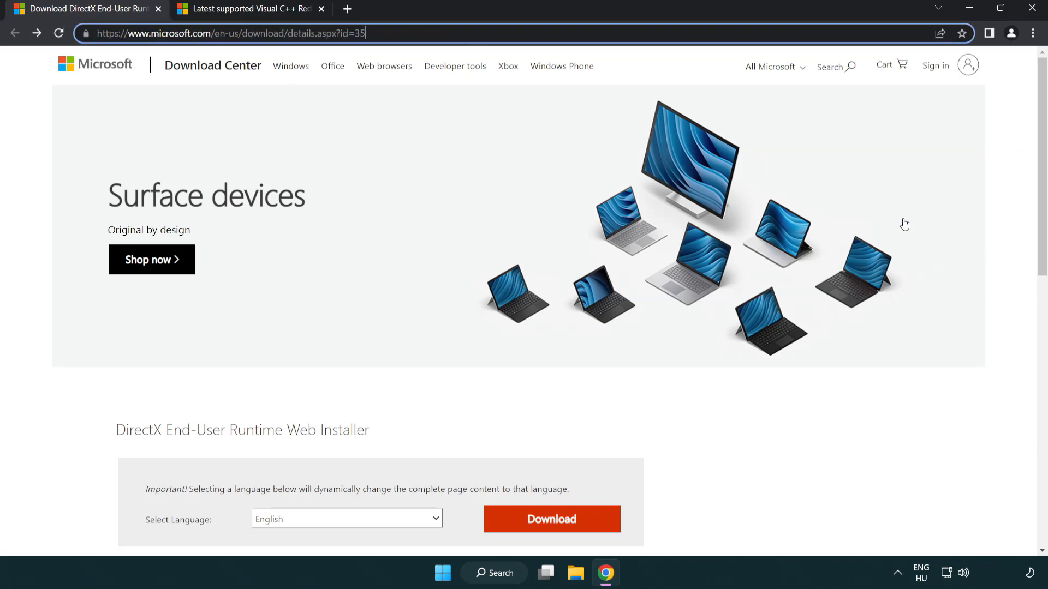
pyautogui.scroll(-3)
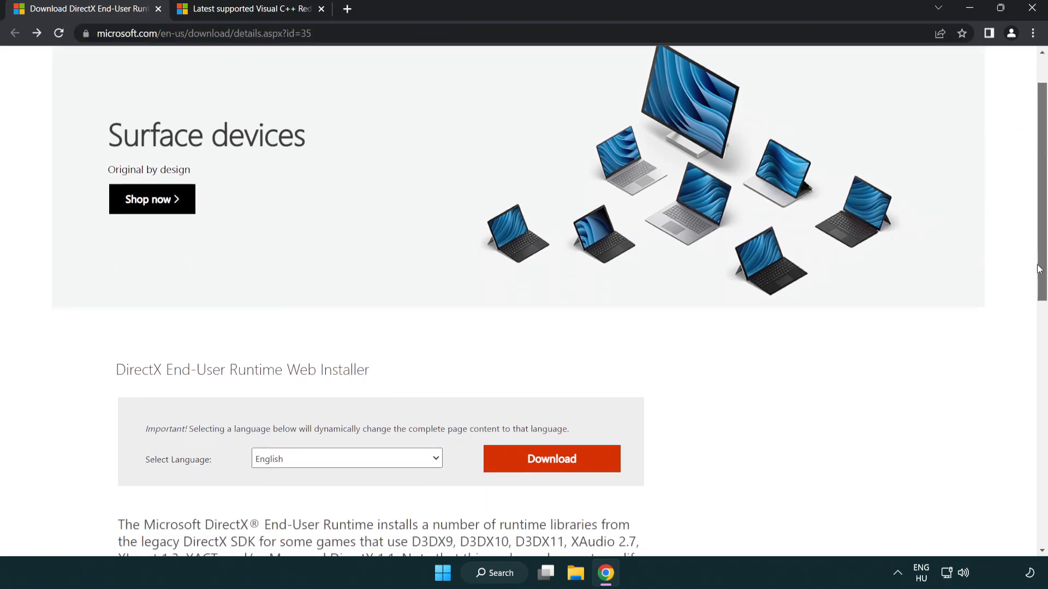
pyautogui.scroll(-3)
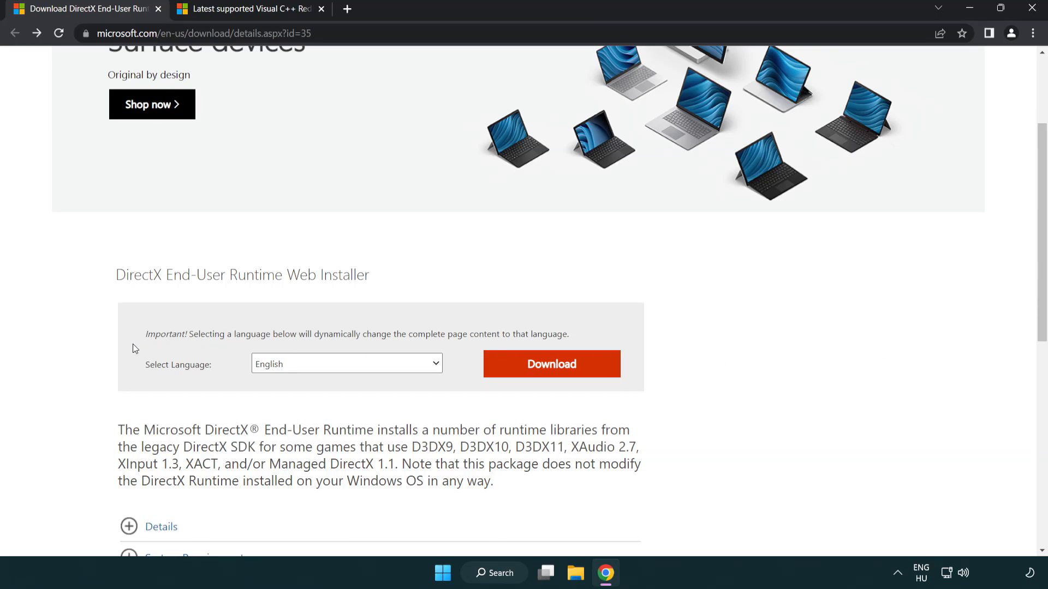
pyautogui.moveTo(551, 374)
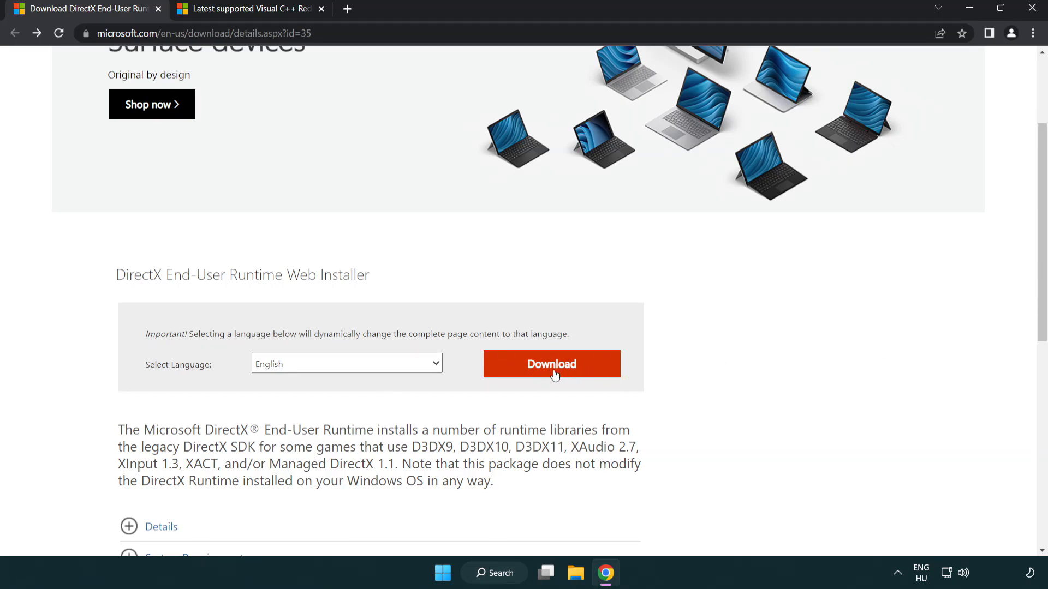
pyautogui.click(551, 364)
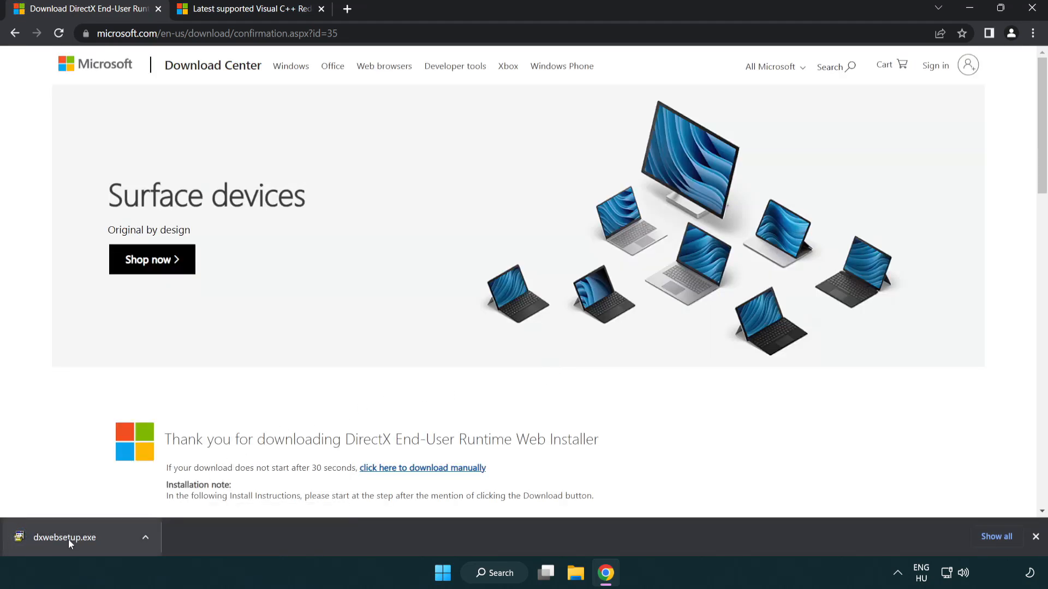
pyautogui.click(64, 537)
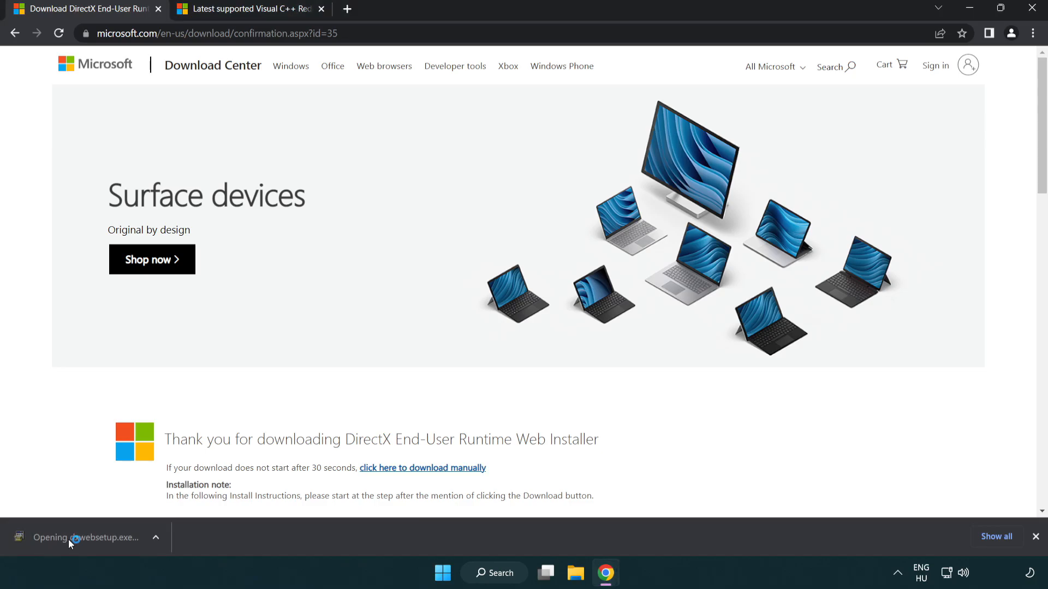
# Accept the DirectX license, skip the Bing Bar, finish setup and close the DirectX tab
pyautogui.click(86, 537)
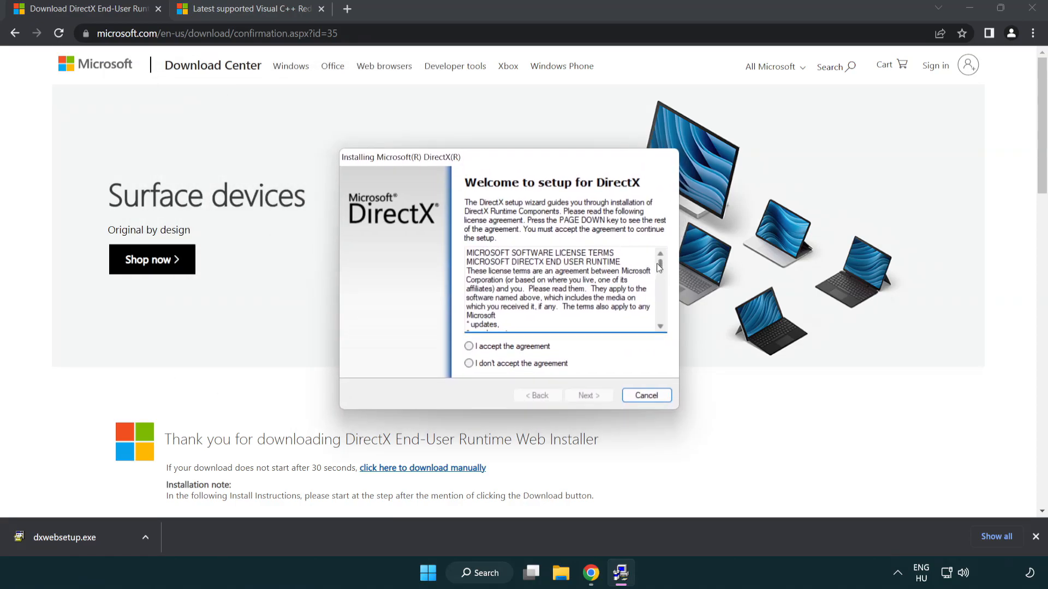
pyautogui.scroll(-3)
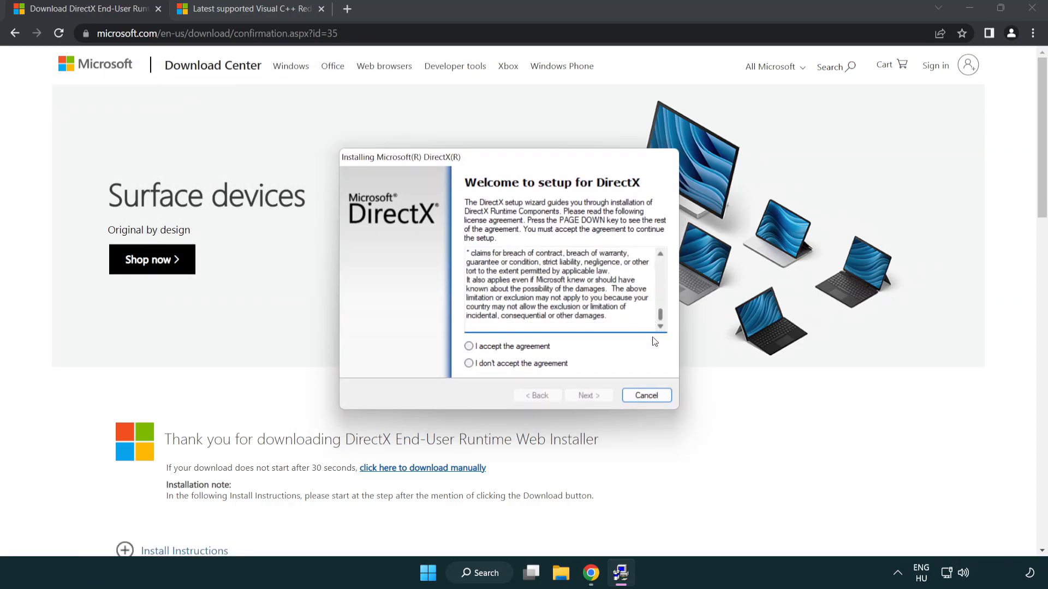
pyautogui.click(470, 346)
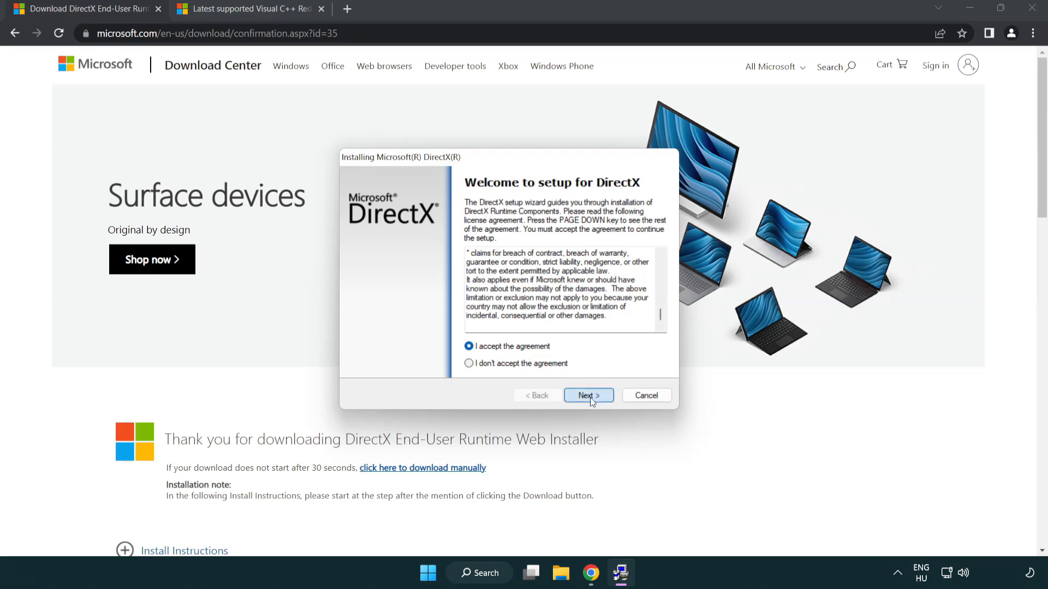
pyautogui.click(588, 395)
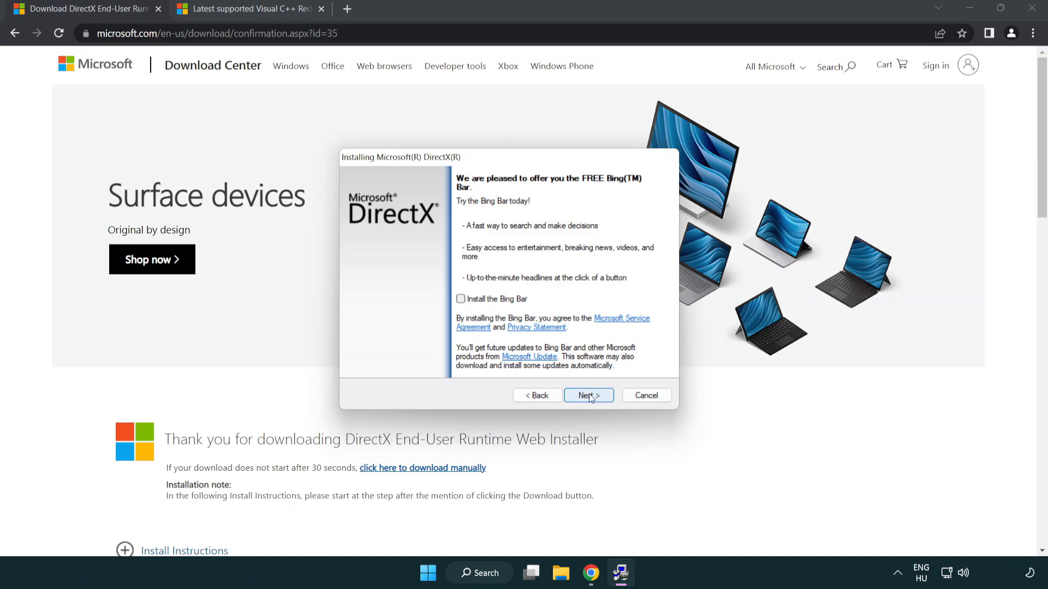
pyautogui.click(587, 395)
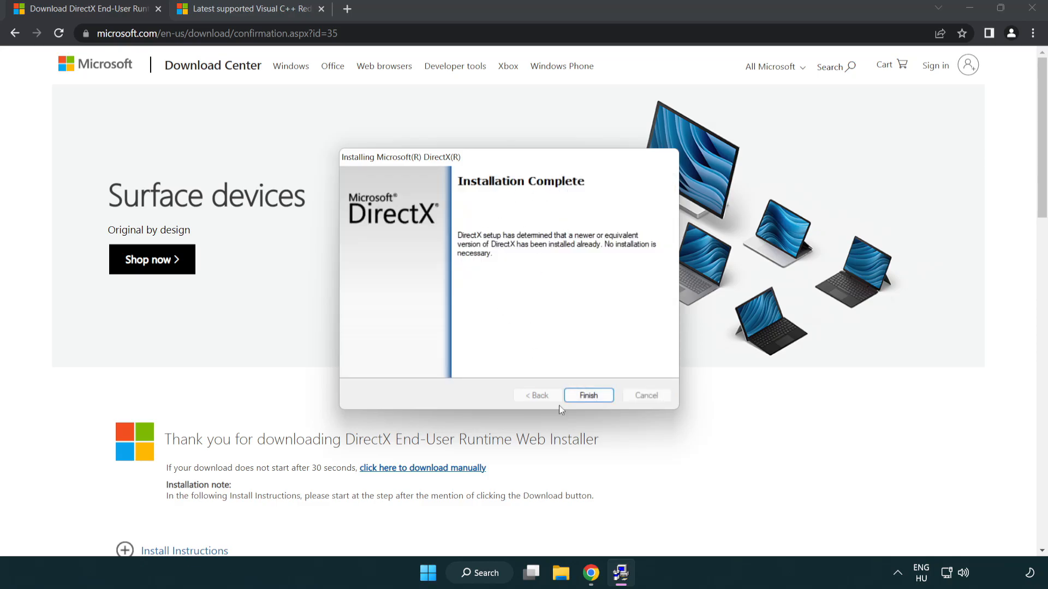
pyautogui.moveTo(589, 395)
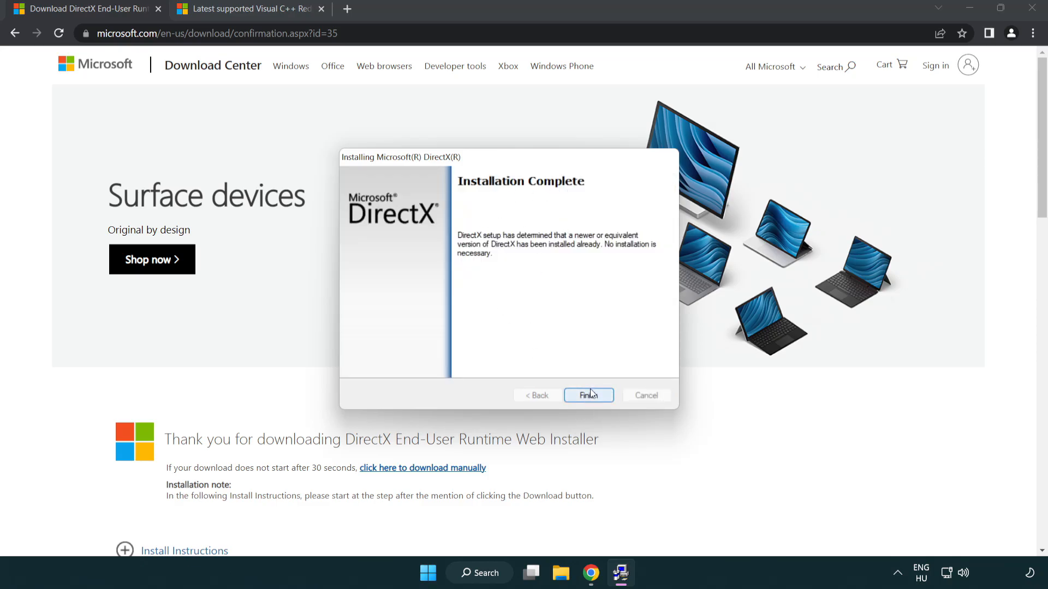
pyautogui.click(588, 396)
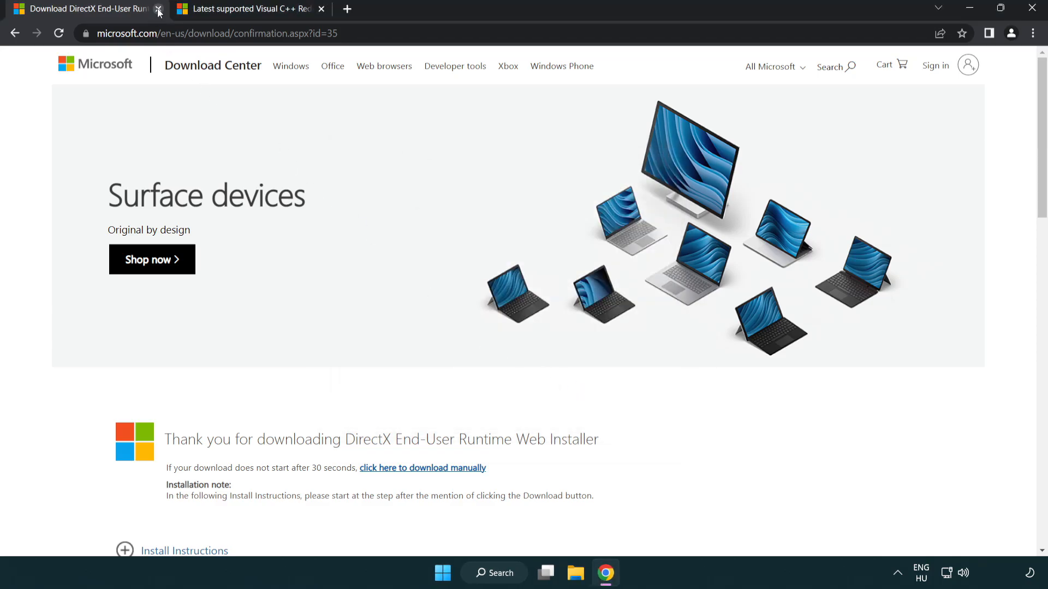
pyautogui.click(158, 9)
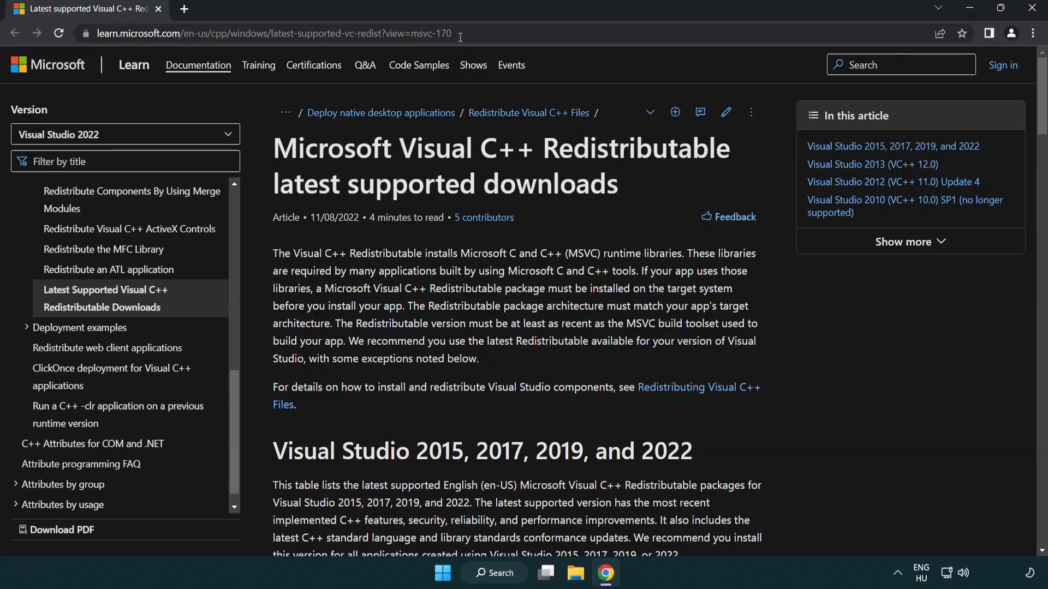
# Download the ARM64 vc_redist package from the Visual Studio 2015-2022 redistributable table
pyautogui.click(267, 33)
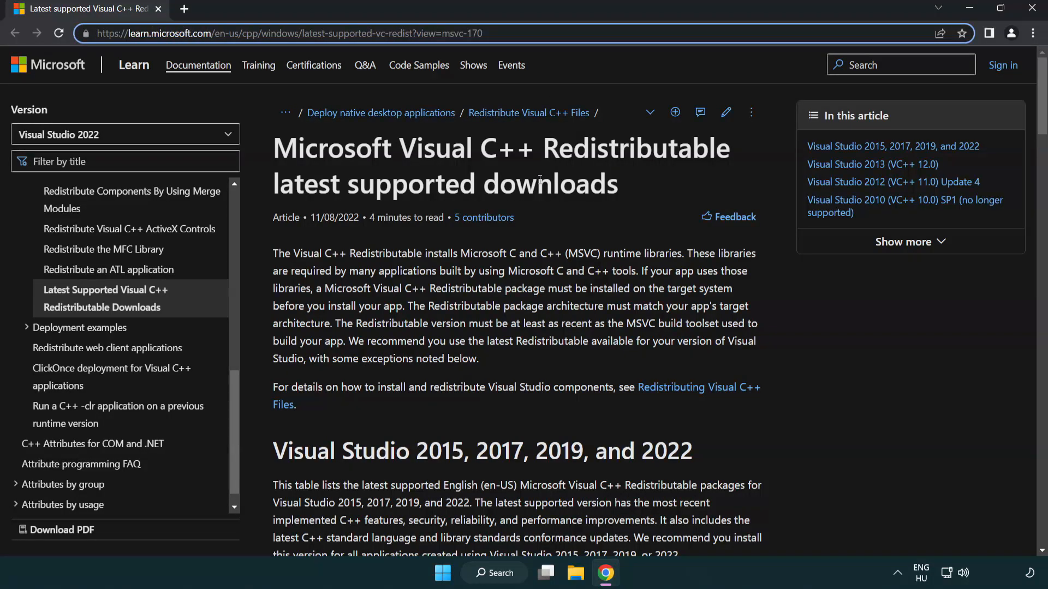
pyautogui.scroll(-3)
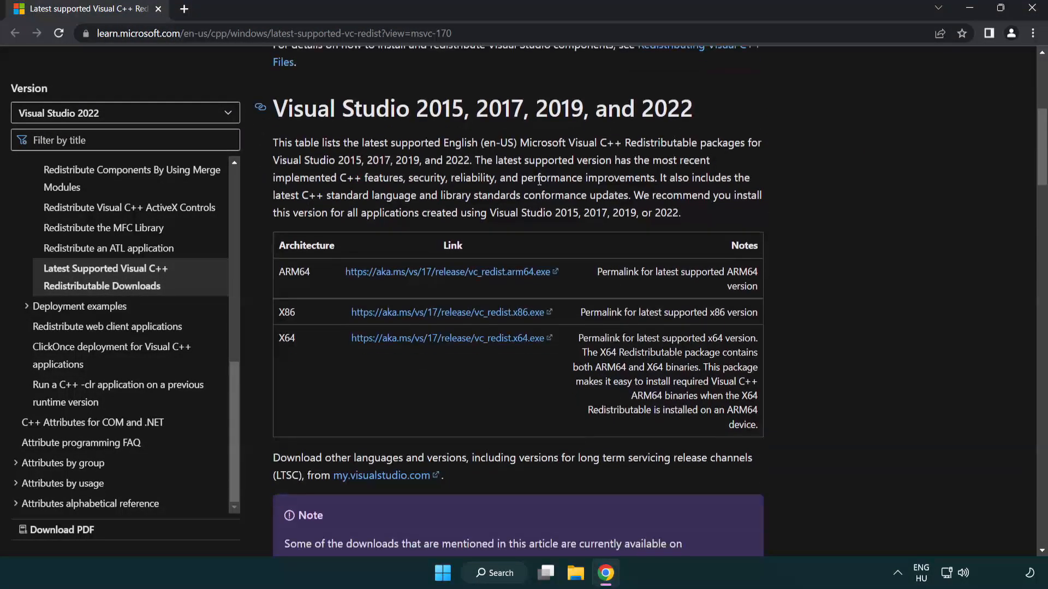
pyautogui.moveTo(427, 272)
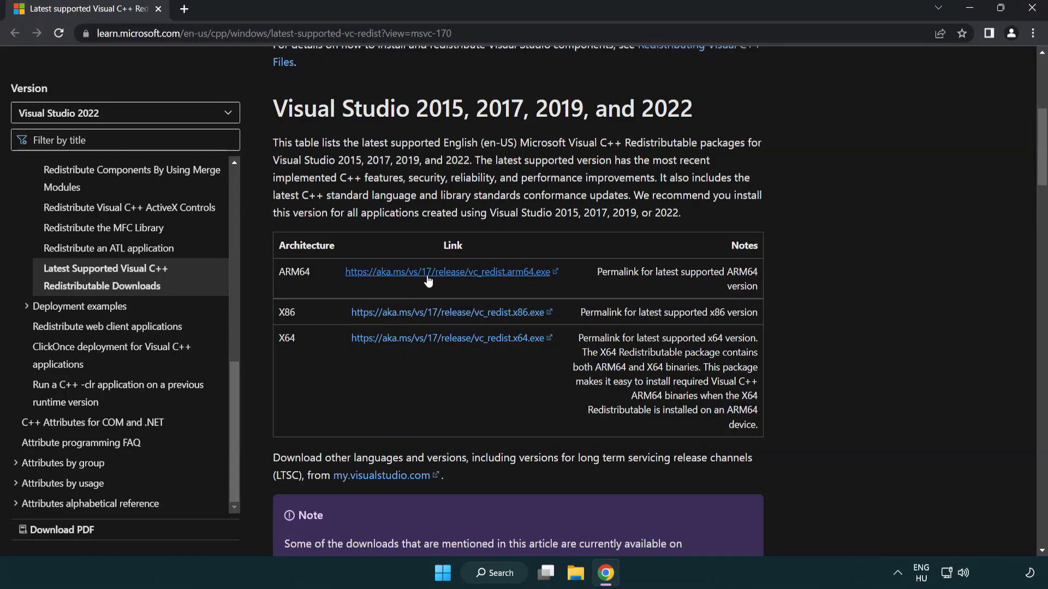
pyautogui.click(450, 272)
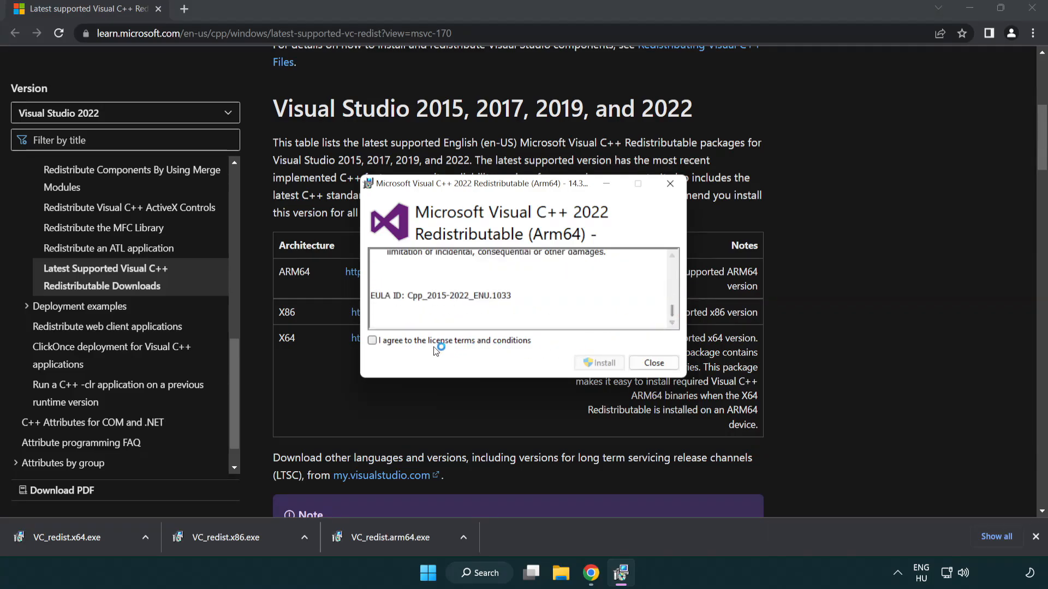
# Accept the ARM64 redistributable license, attempt installation, and dismiss the unsupported-processor failure
pyautogui.click(372, 340)
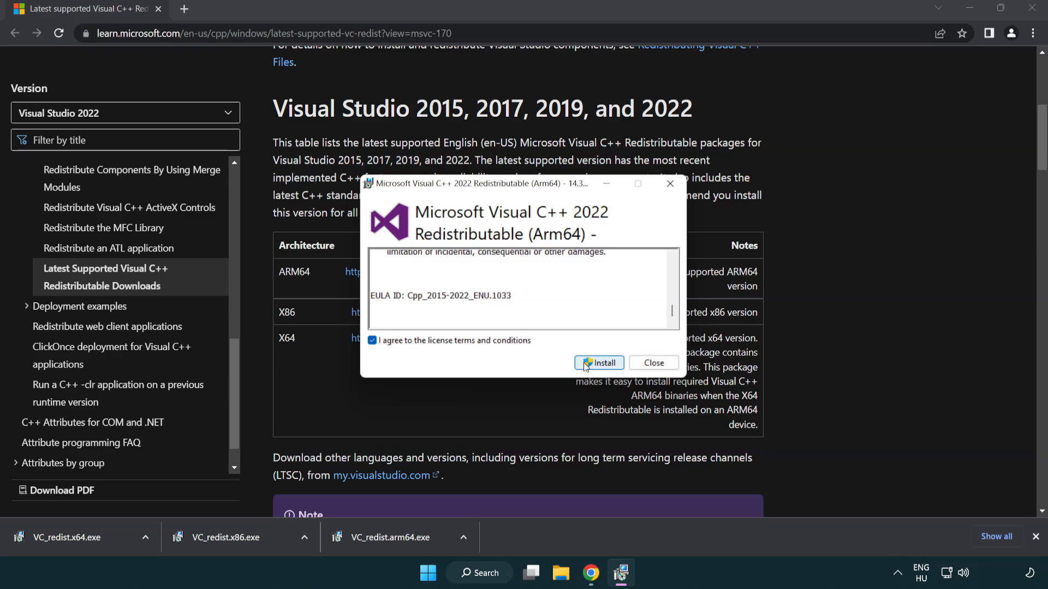
pyautogui.click(598, 363)
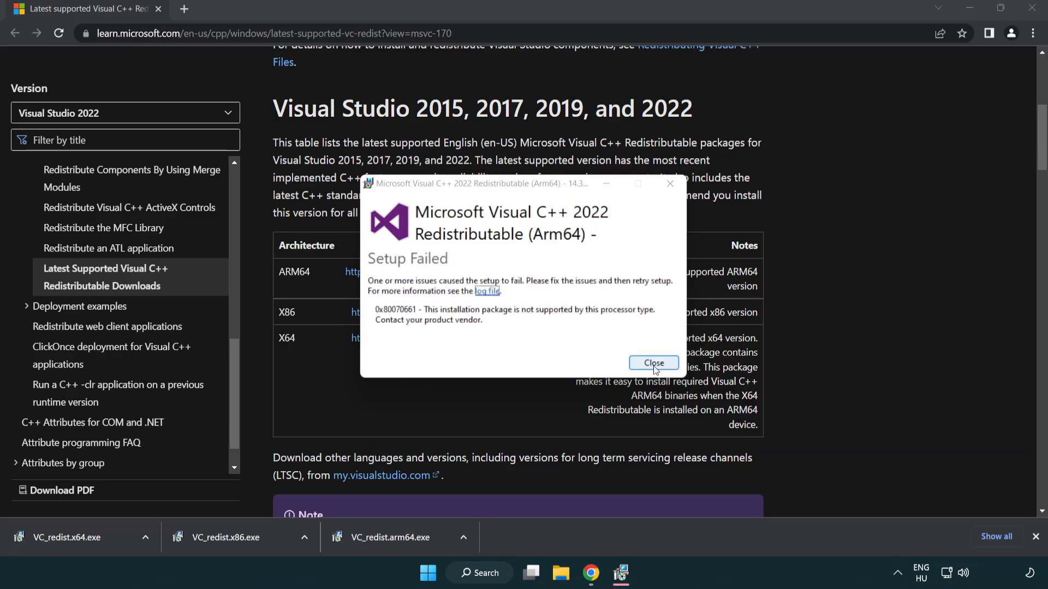
pyautogui.click(653, 363)
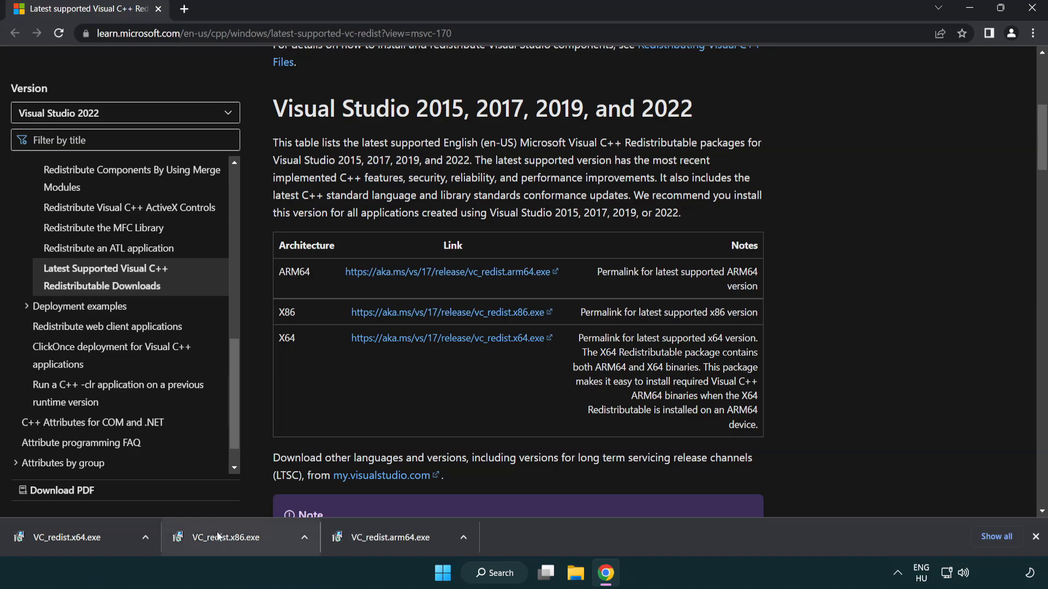
pyautogui.moveTo(234, 542)
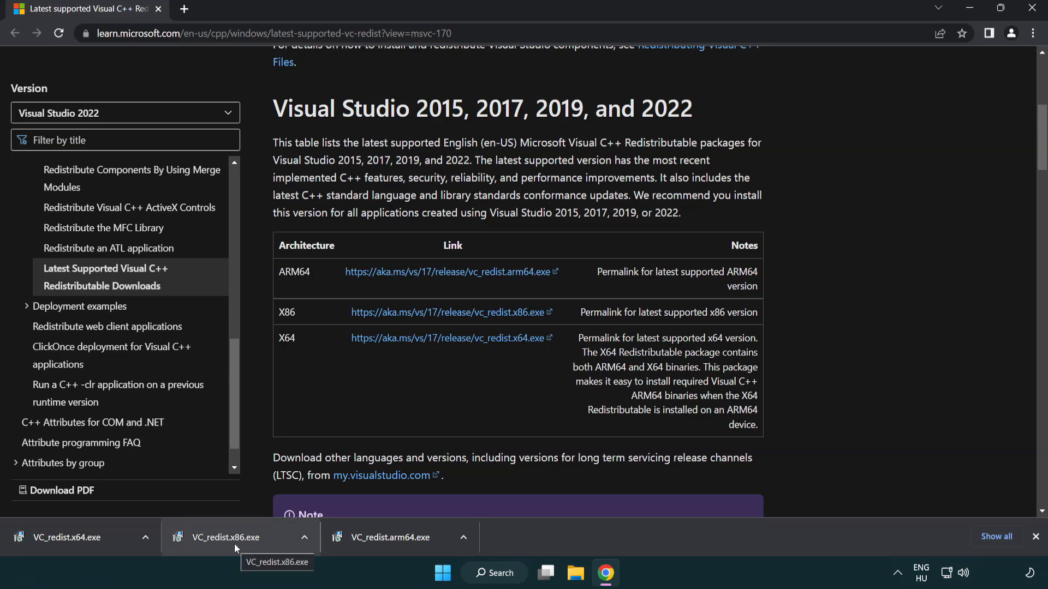
# Install the x86 and x64 Visual C++ redistributables, closing each result without restarting
pyautogui.click(226, 537)
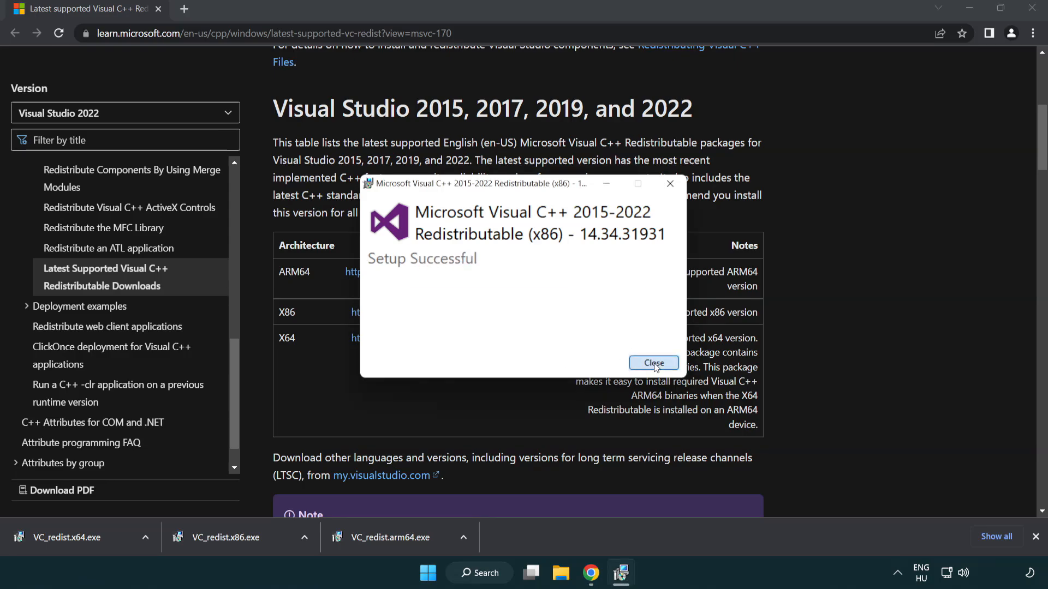
pyautogui.click(653, 363)
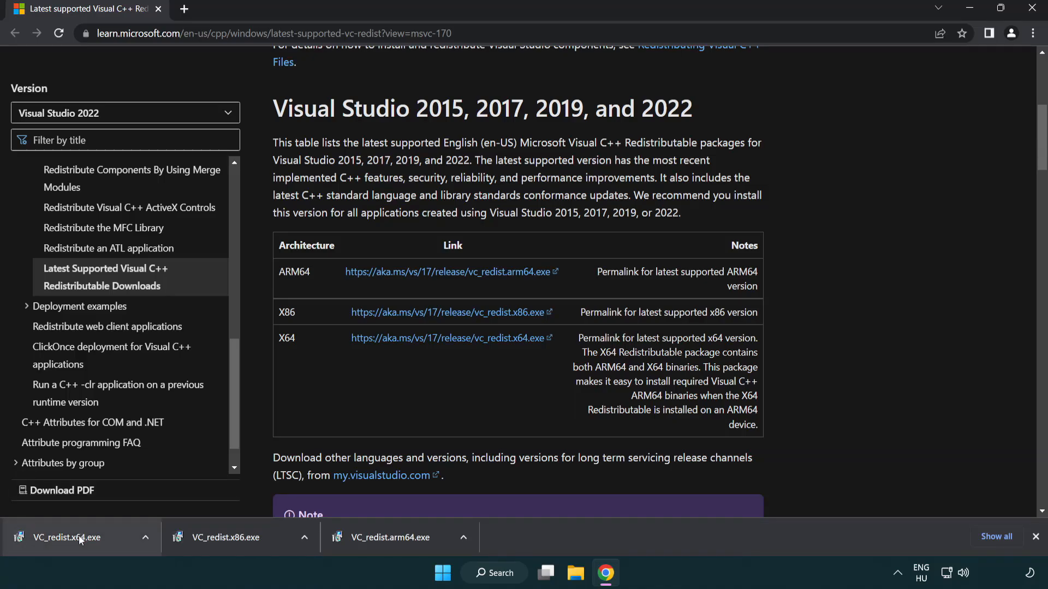
pyautogui.click(66, 537)
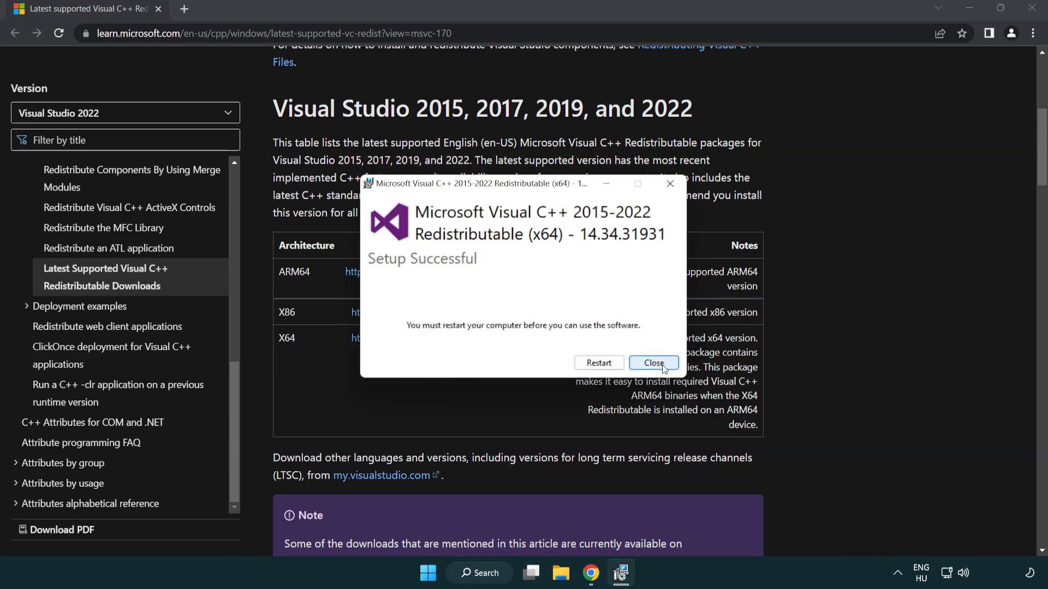
pyautogui.click(653, 363)
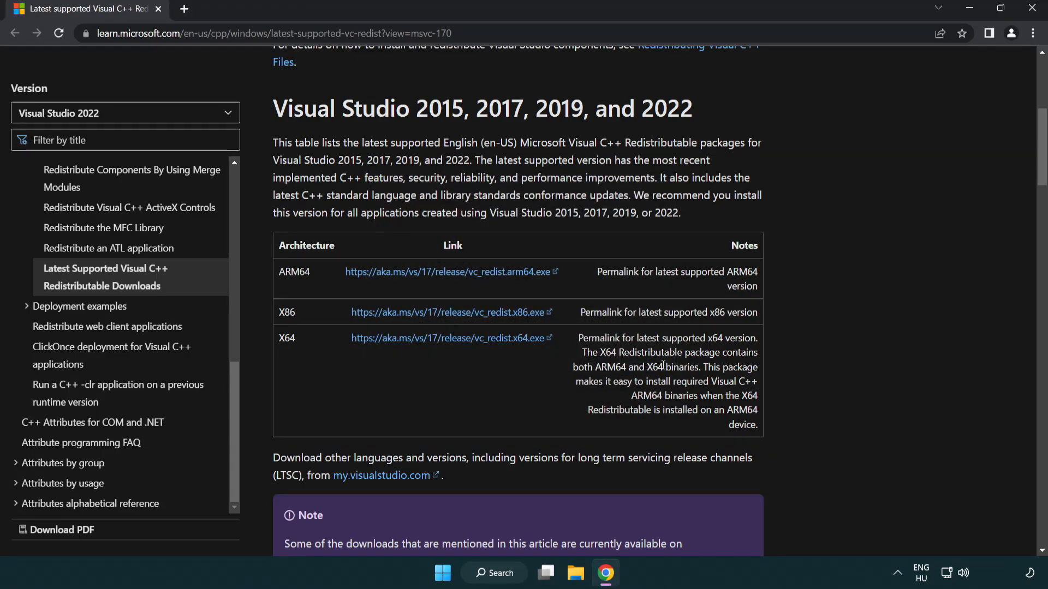
pyautogui.moveTo(952, 91)
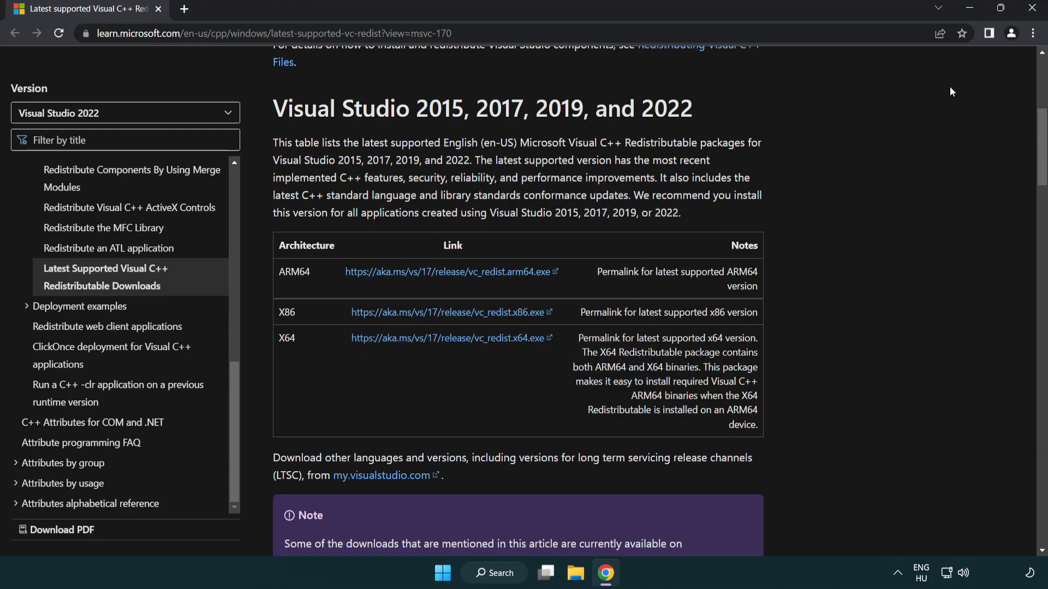
# Minimize Chrome, search for cmd and launch Command Prompt as administrator
pyautogui.click(968, 7)
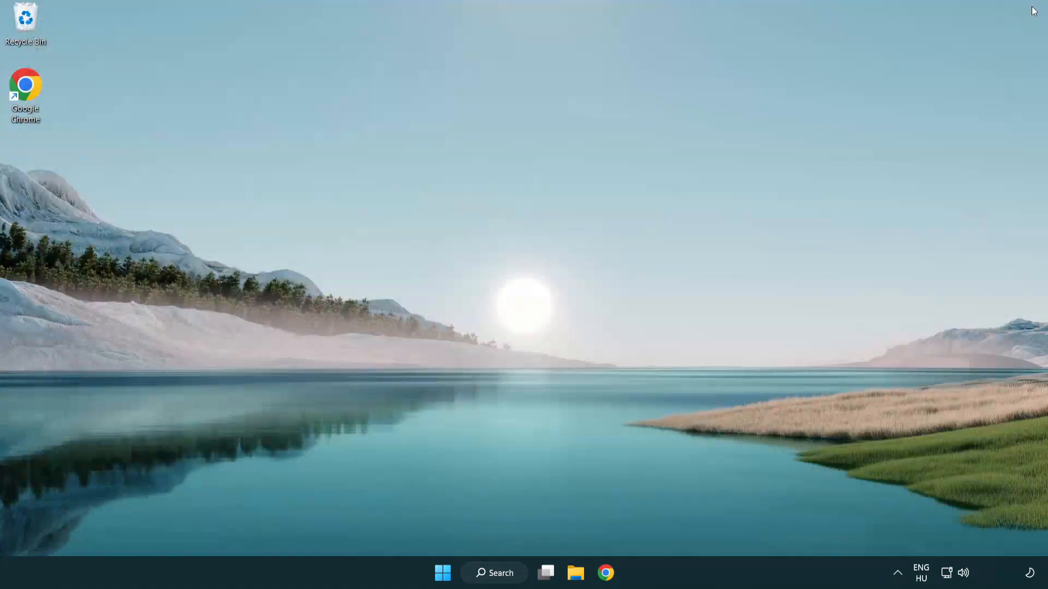
pyautogui.moveTo(581, 246)
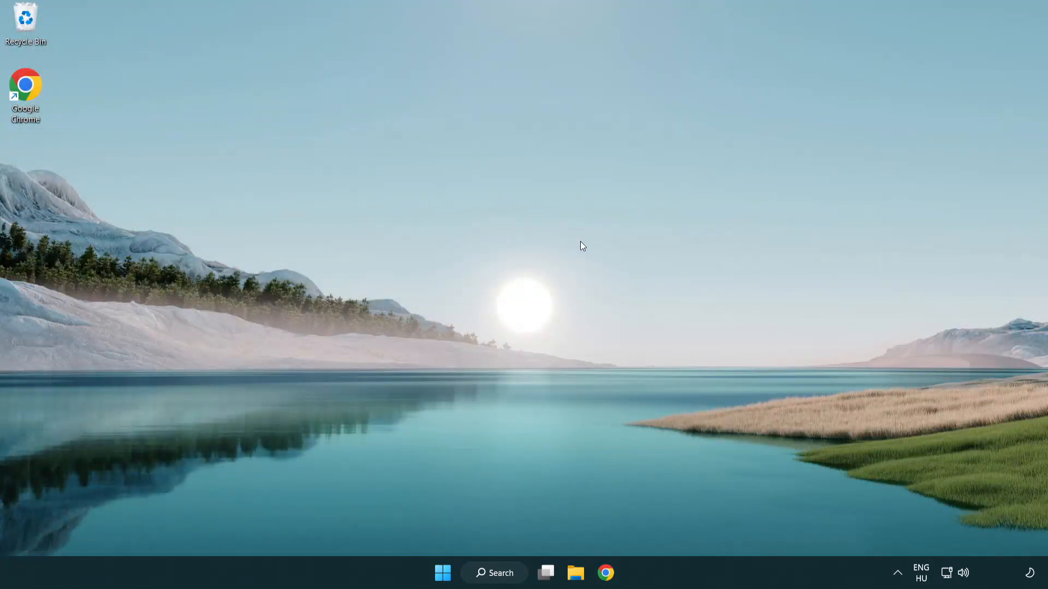
pyautogui.moveTo(484, 572)
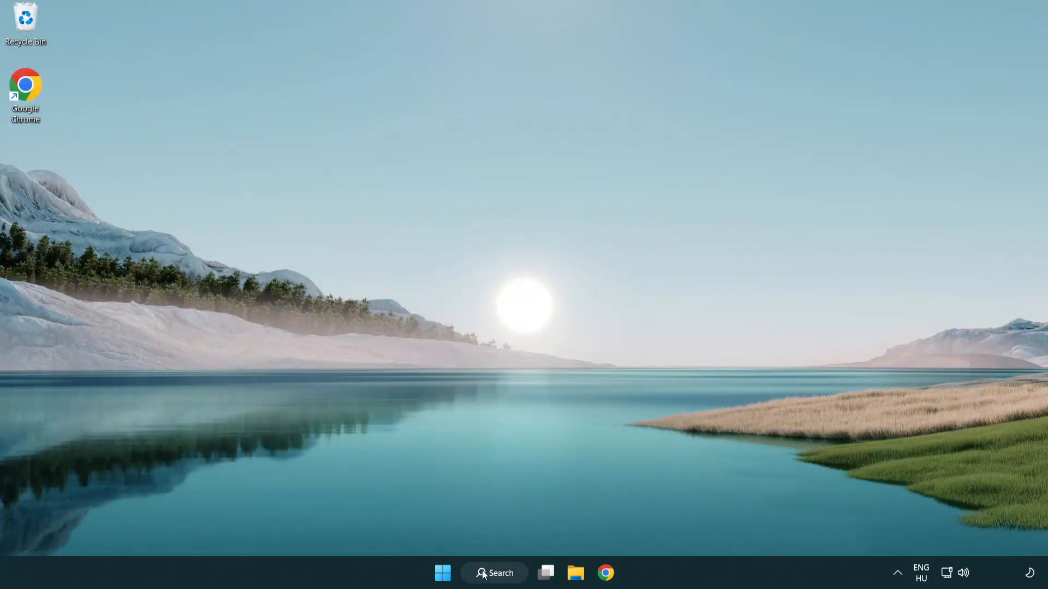
pyautogui.click(494, 573)
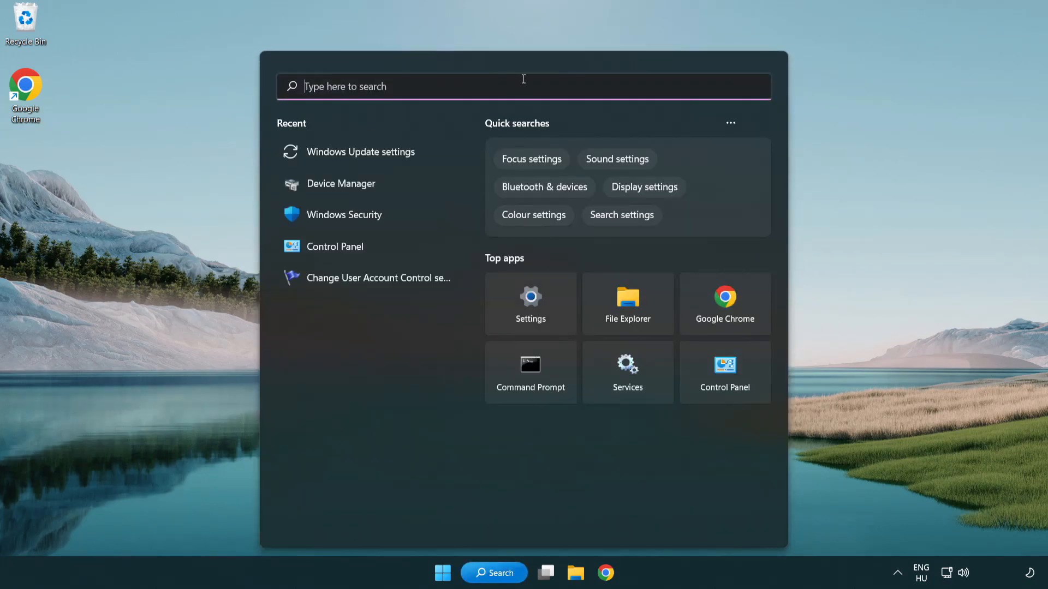
pyautogui.write('cmd')
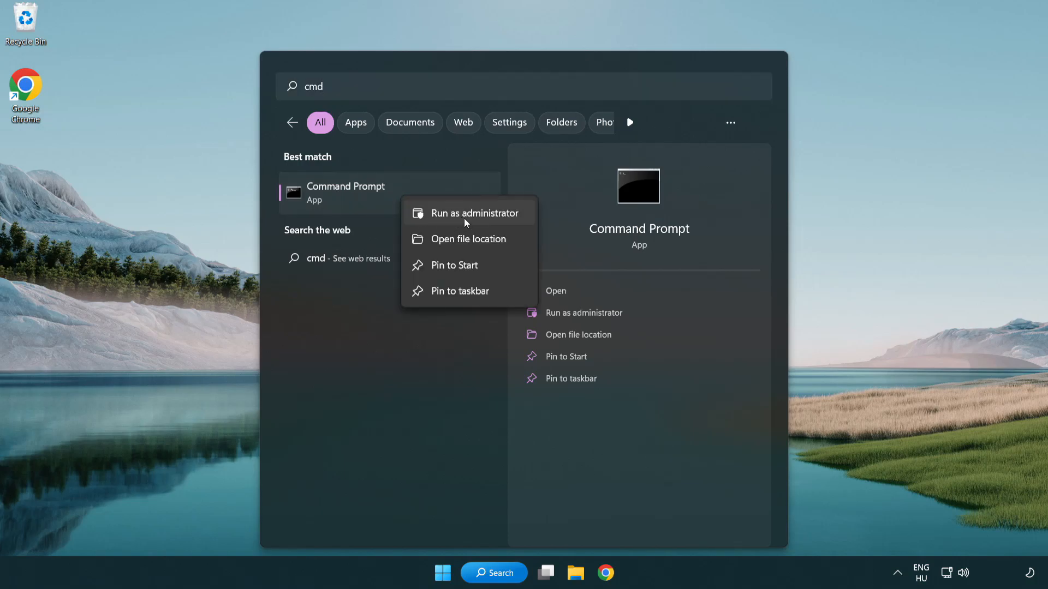
pyautogui.click(474, 212)
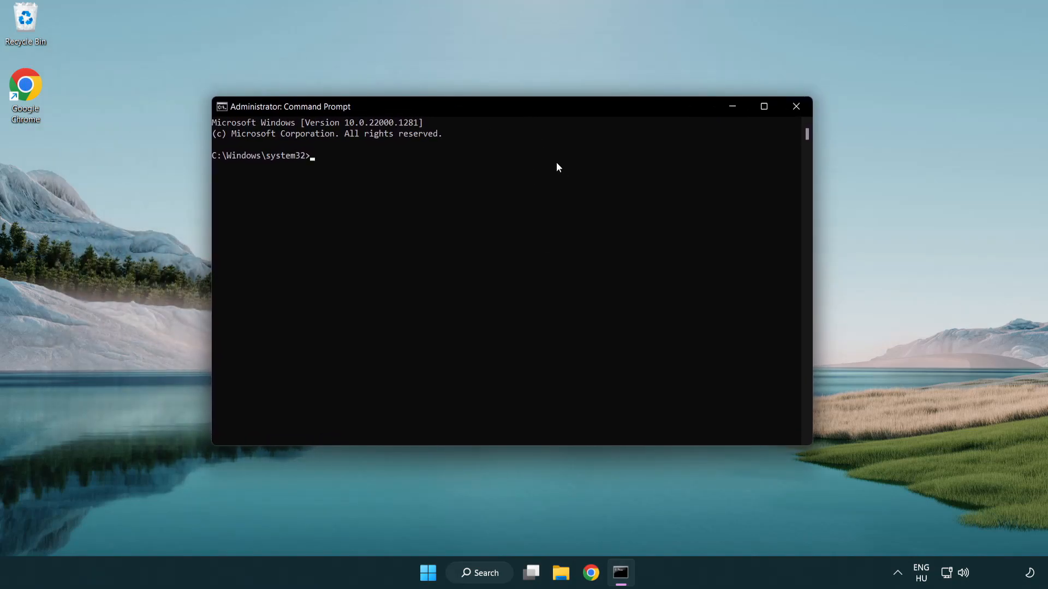
# Run sfc /scannow, let it report no integrity violations, and close Command Prompt
pyautogui.write('sfc /')
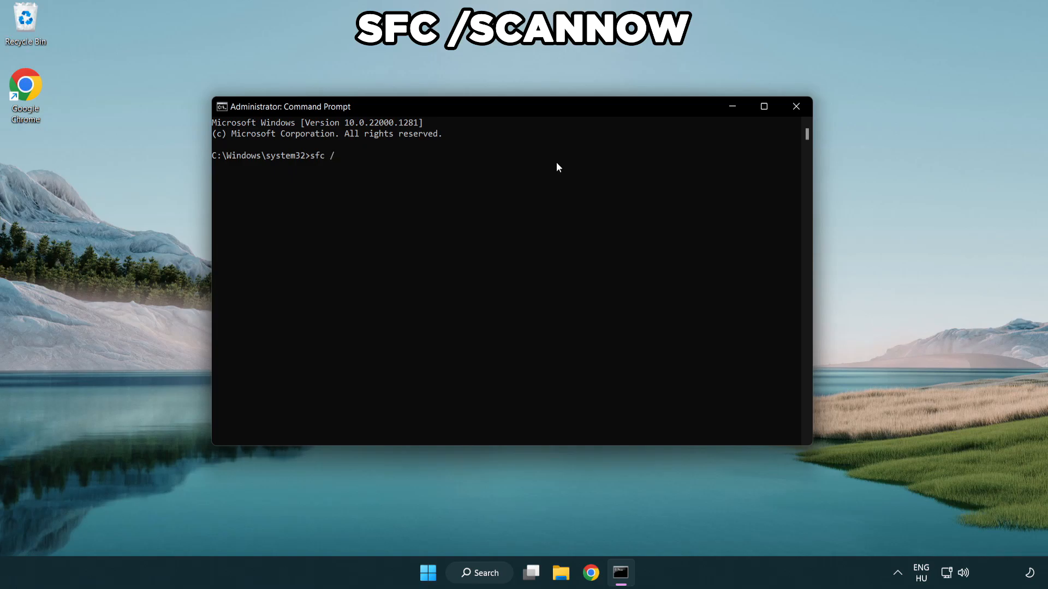
pyautogui.write('scannow')
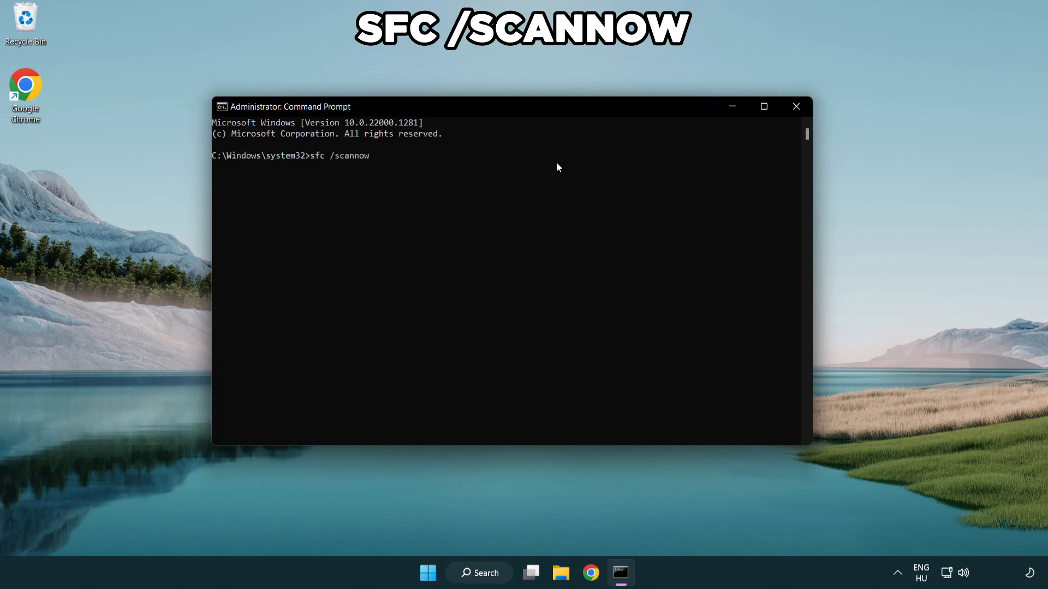
pyautogui.press('Enter')
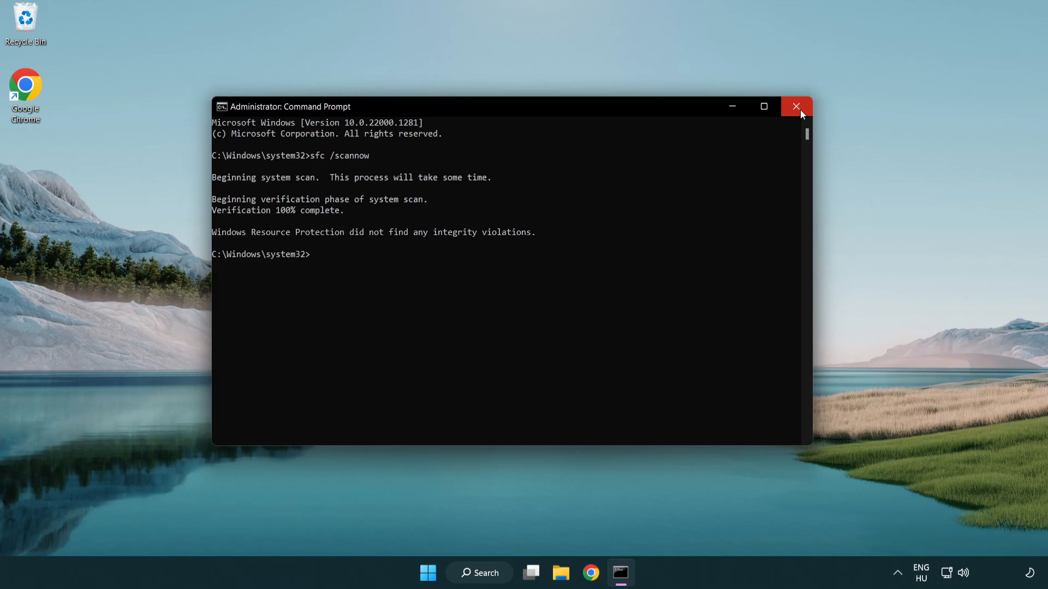
pyautogui.click(796, 107)
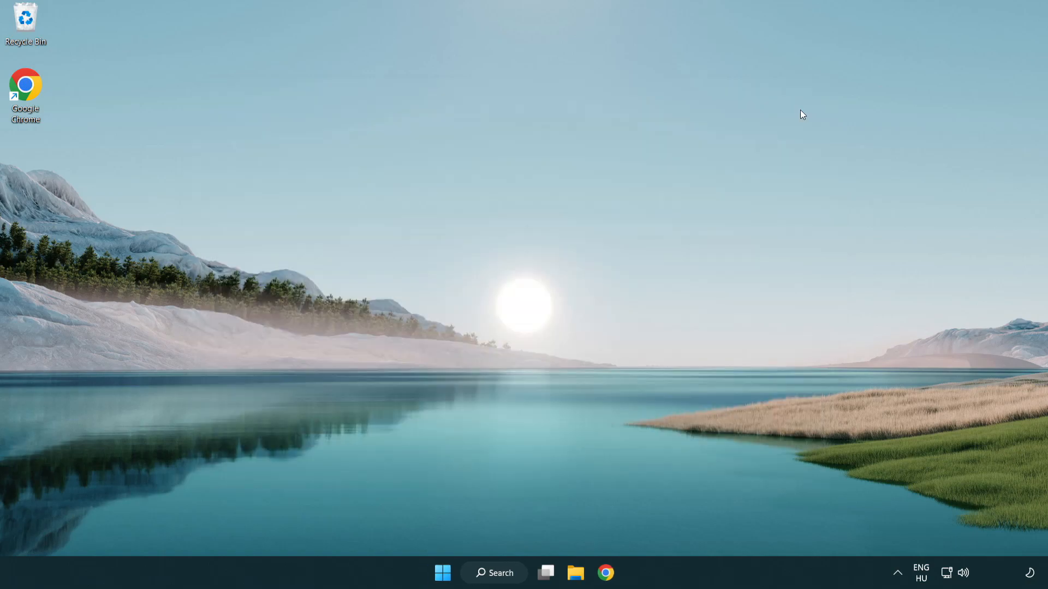
pyautogui.click(441, 574)
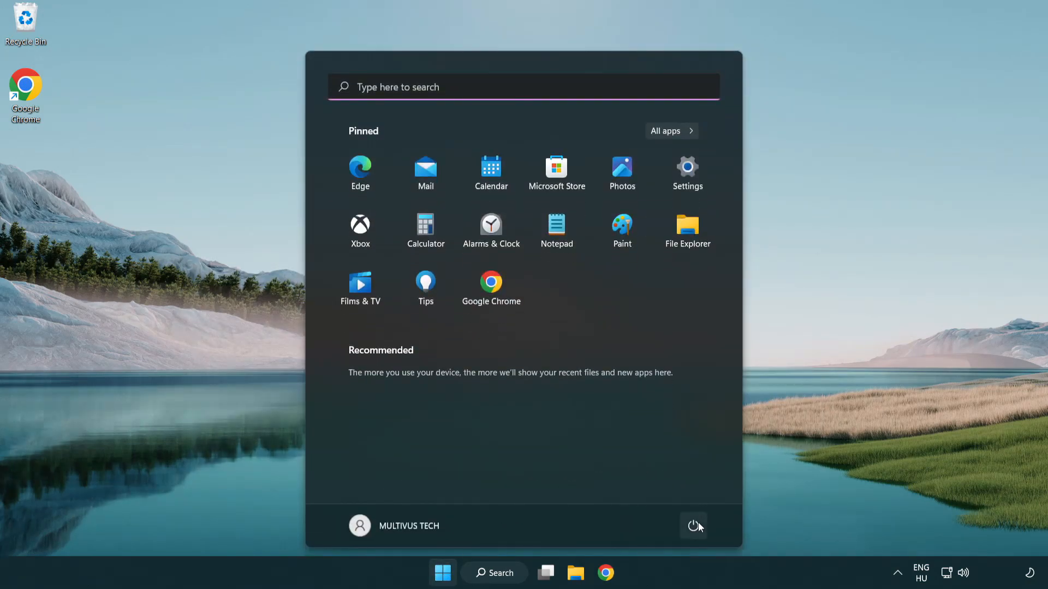
pyautogui.click(694, 526)
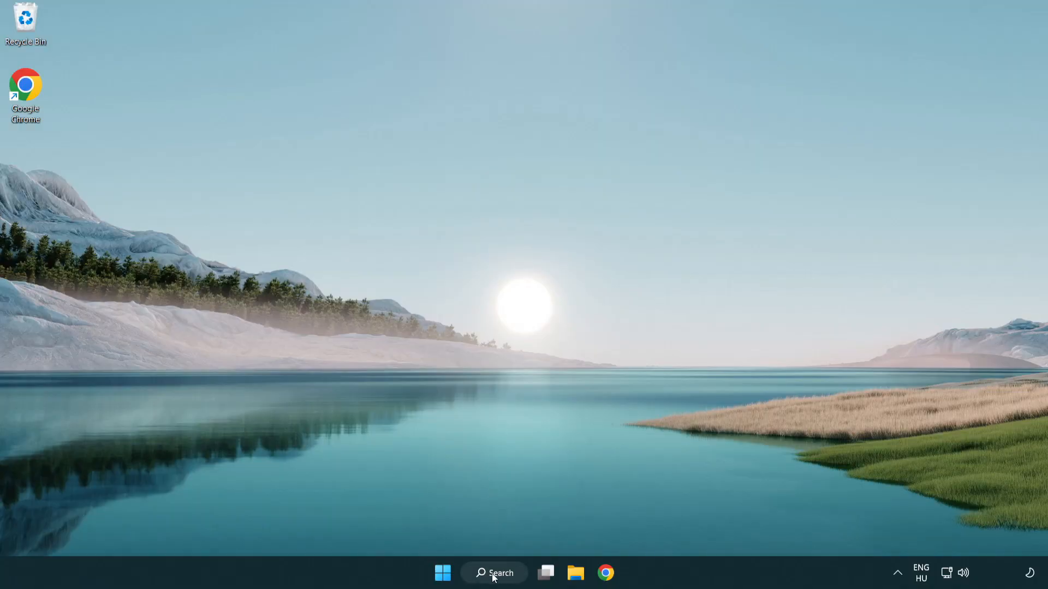
# Search Windows for 'sec' and launch the Windows Security app
pyautogui.click(493, 572)
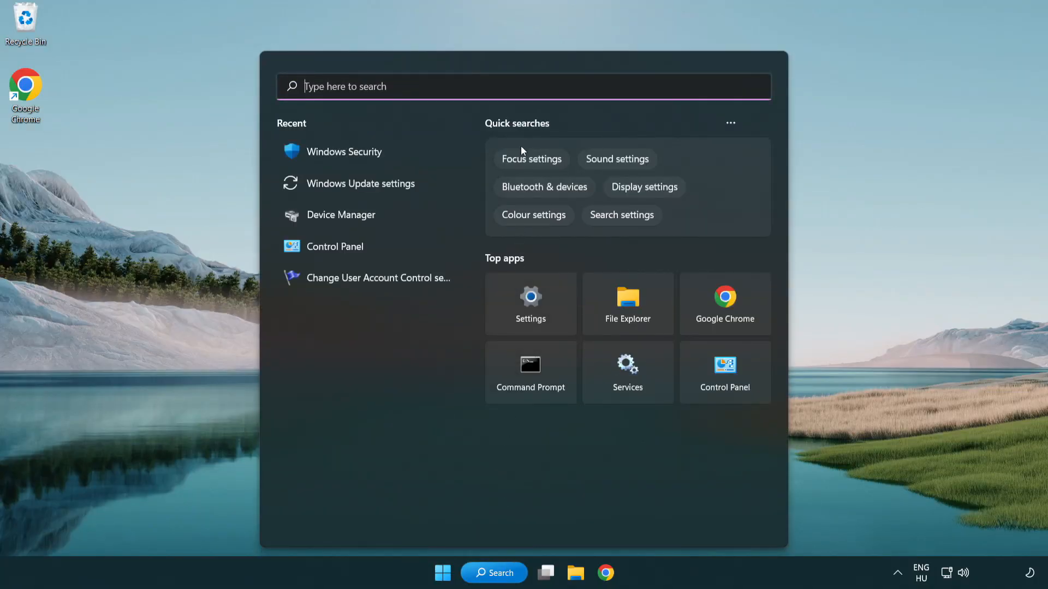
pyautogui.write('security')
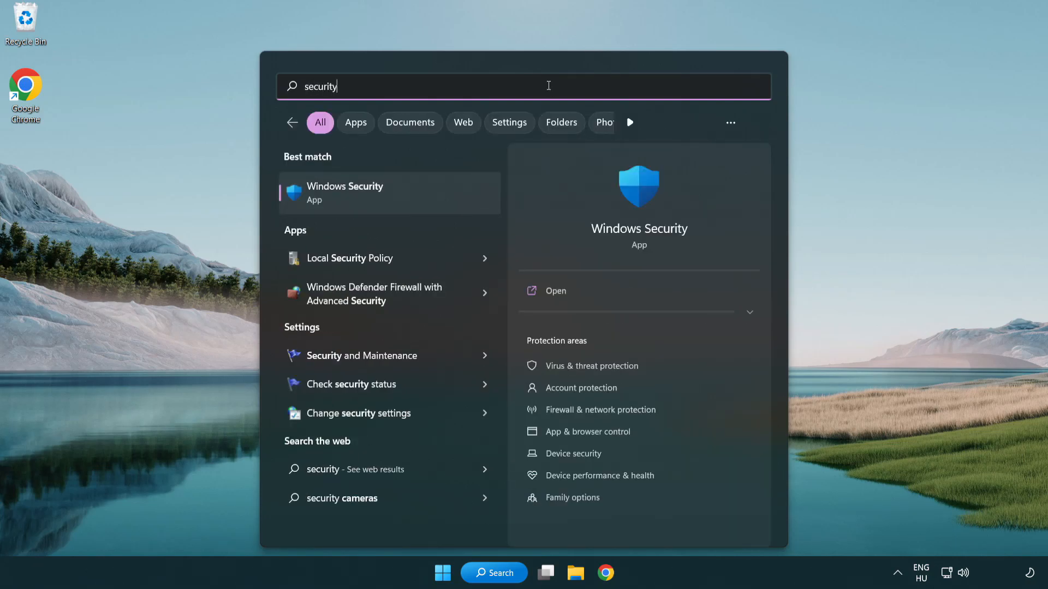
pyautogui.moveTo(430, 202)
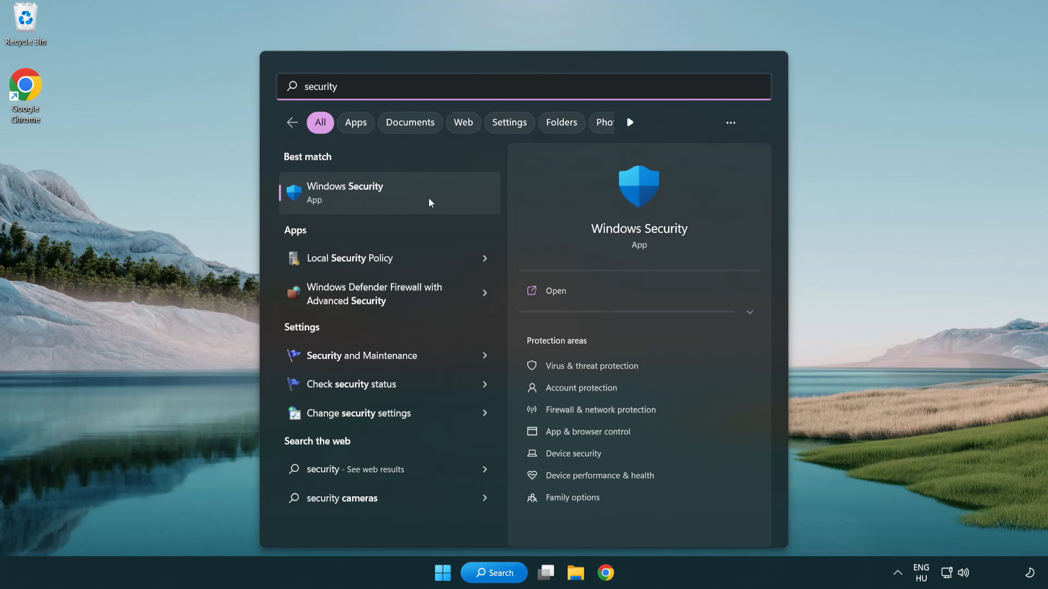
pyautogui.click(345, 193)
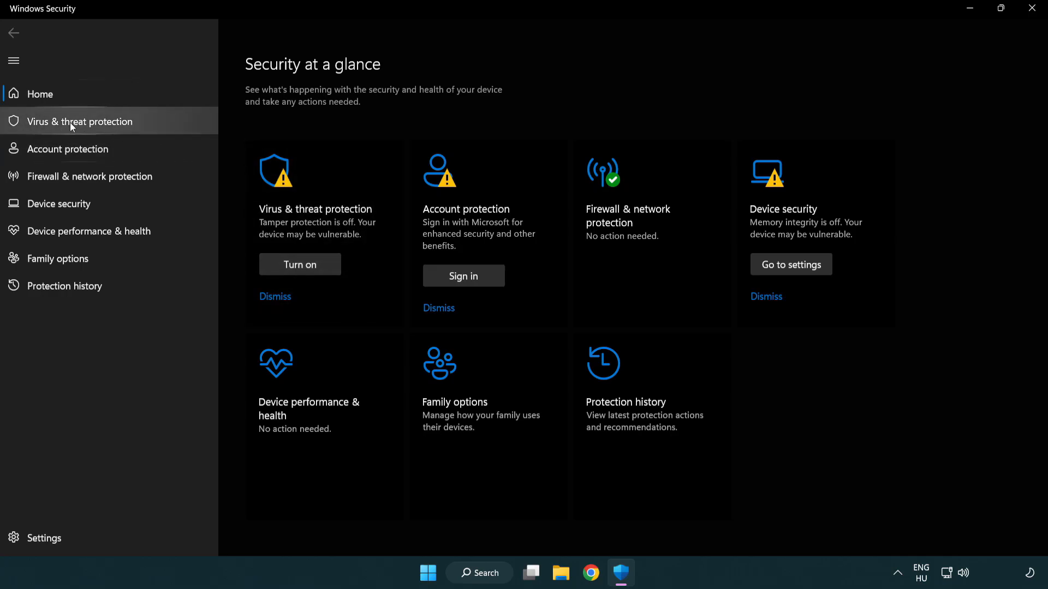
pyautogui.moveTo(159, 126)
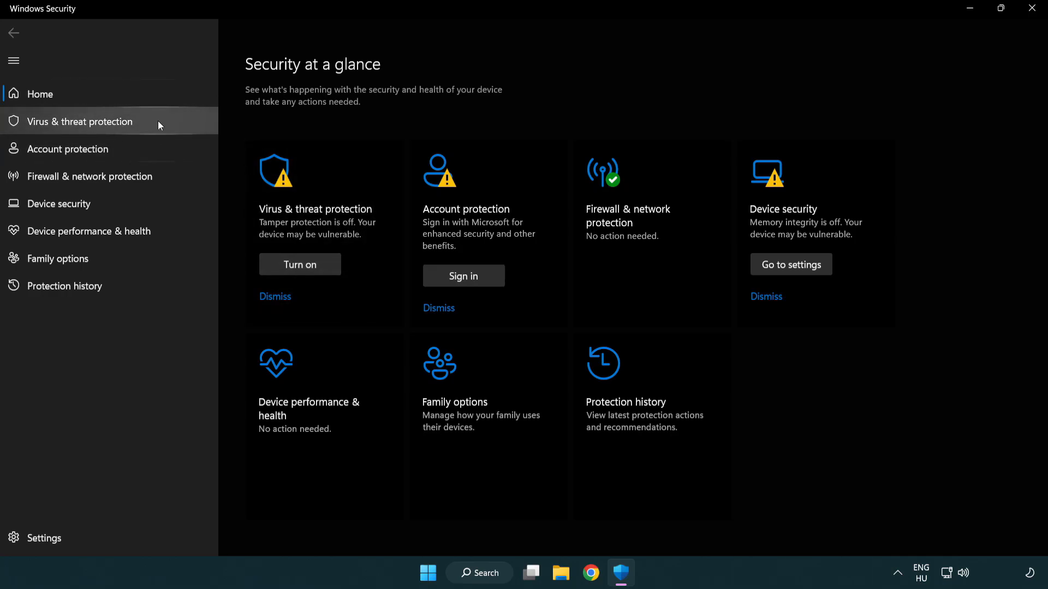
# Open Virus & threat protection's Manage settings and scroll down to Exclusions
pyautogui.click(78, 121)
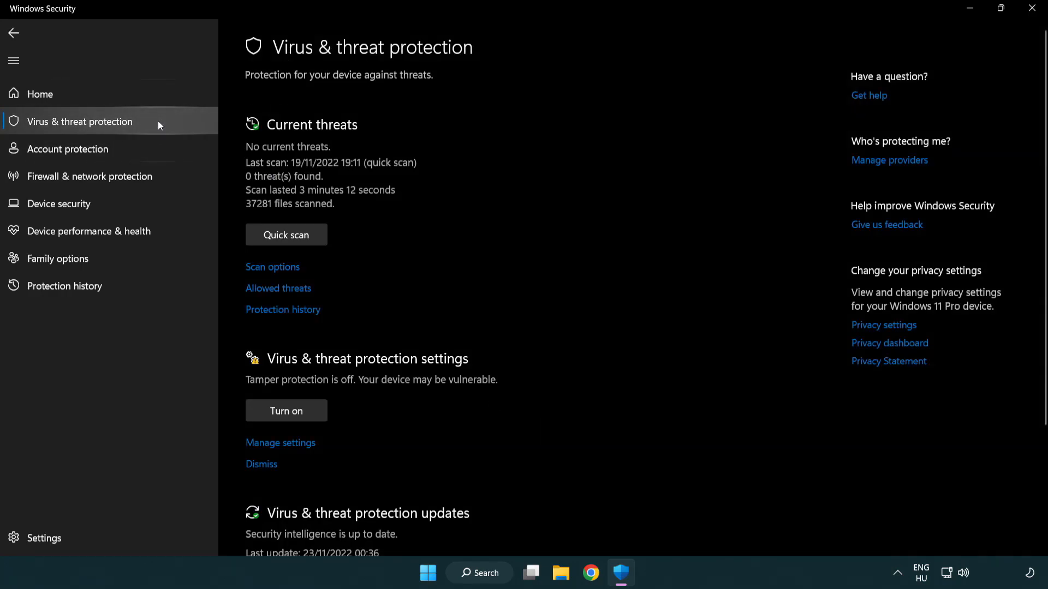
pyautogui.scroll(-3)
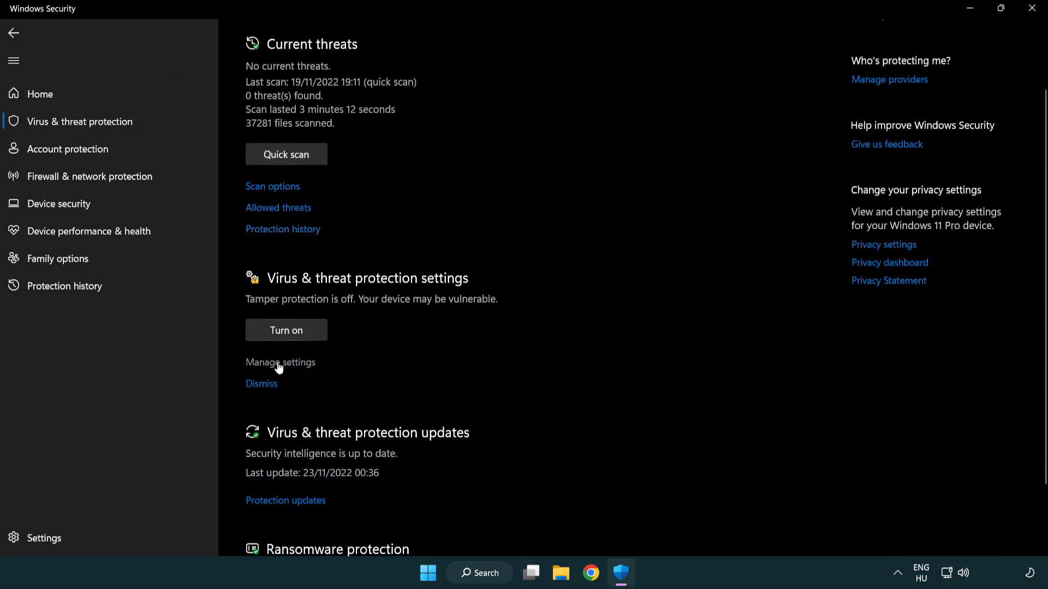
pyautogui.click(280, 362)
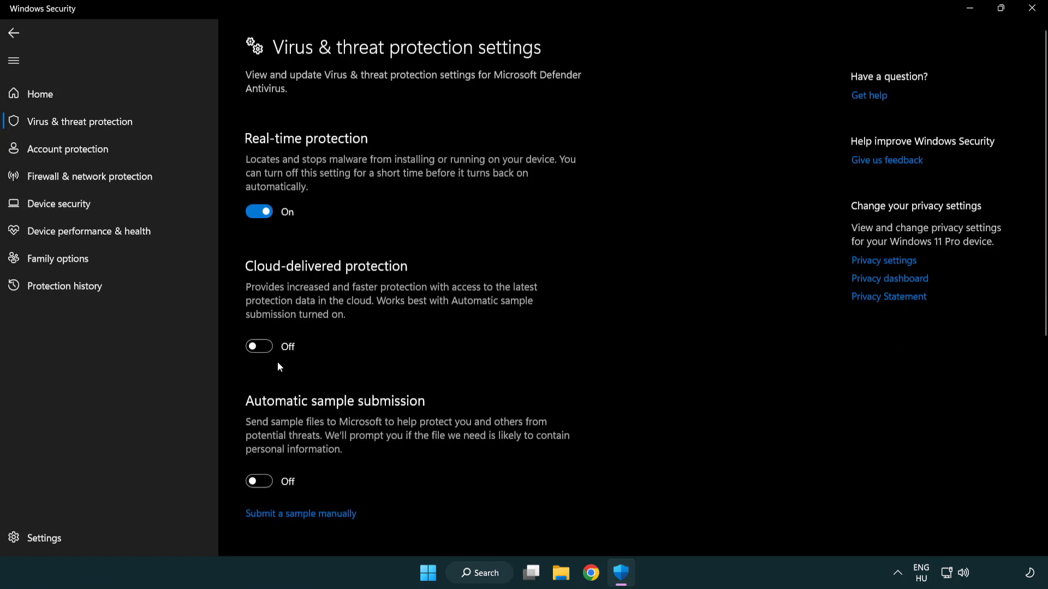
pyautogui.scroll(-3)
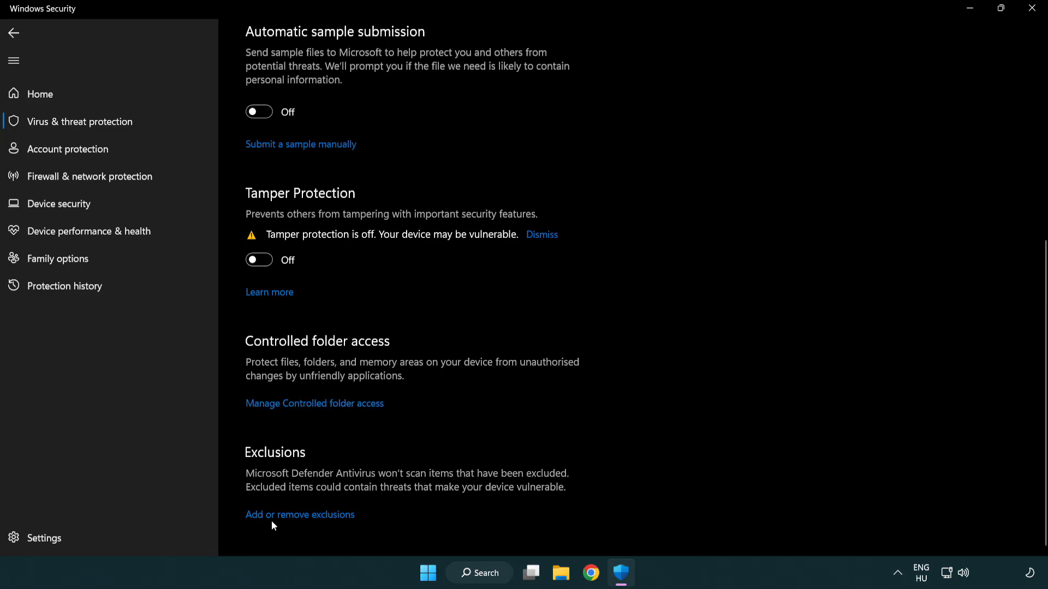
pyautogui.moveTo(302, 523)
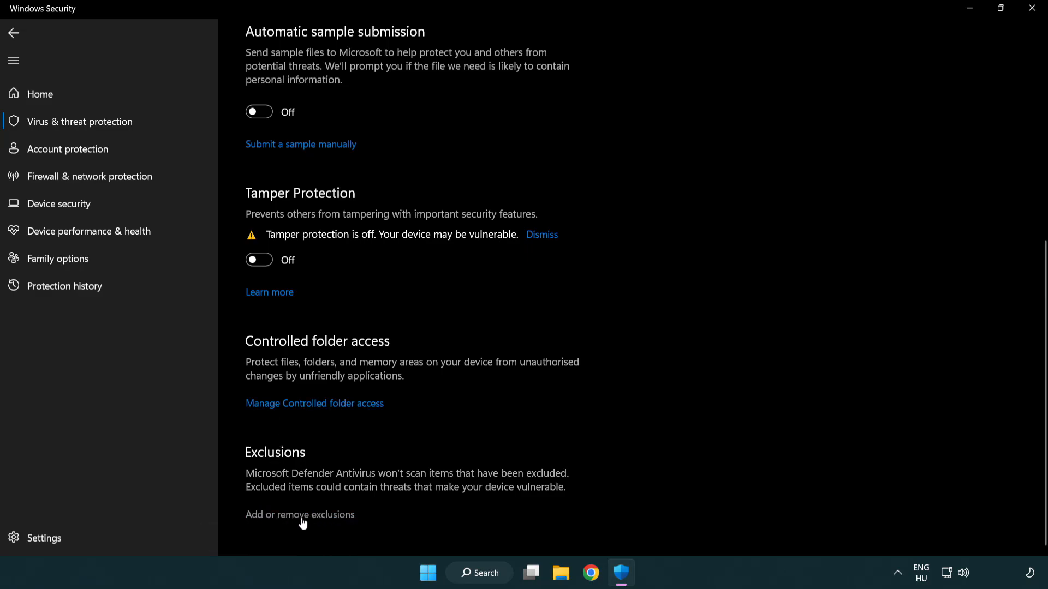
# Add a folder exclusion for C:\Program Files (x86)\NOT WORKING APP
pyautogui.click(300, 515)
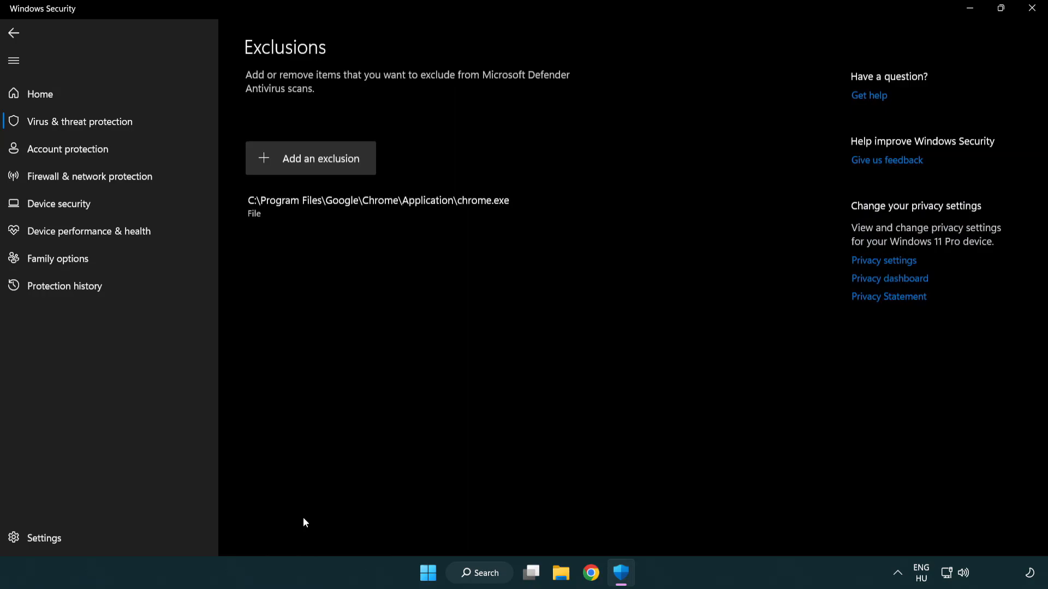
pyautogui.moveTo(287, 165)
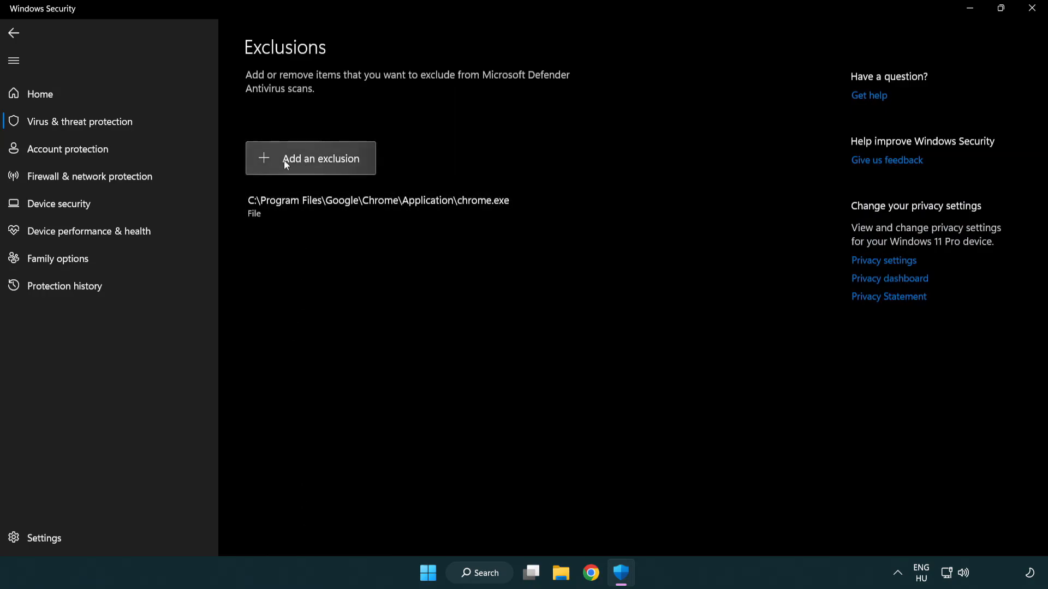
pyautogui.click(310, 158)
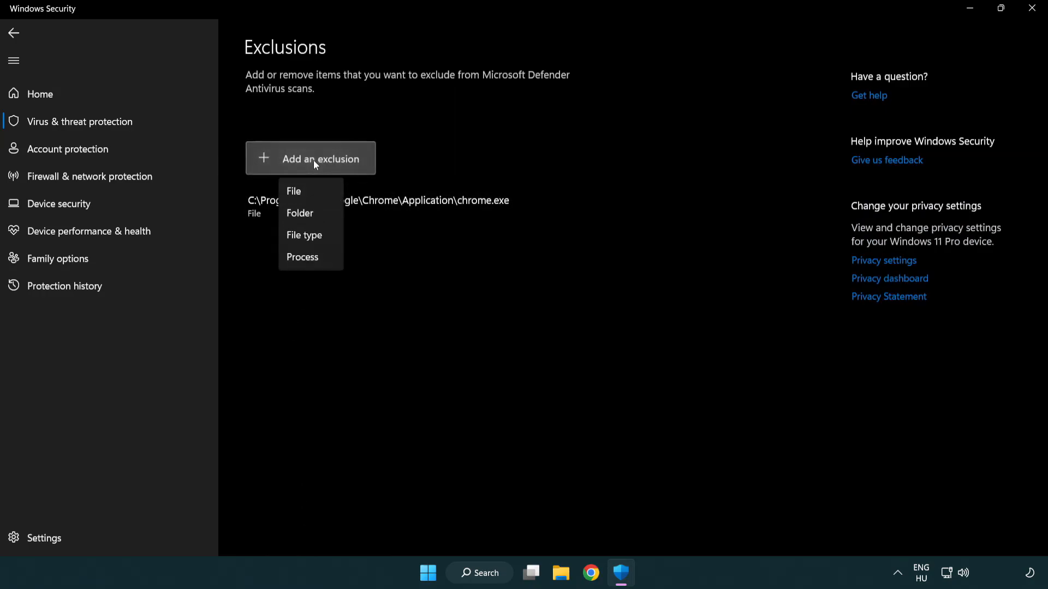
pyautogui.moveTo(299, 213)
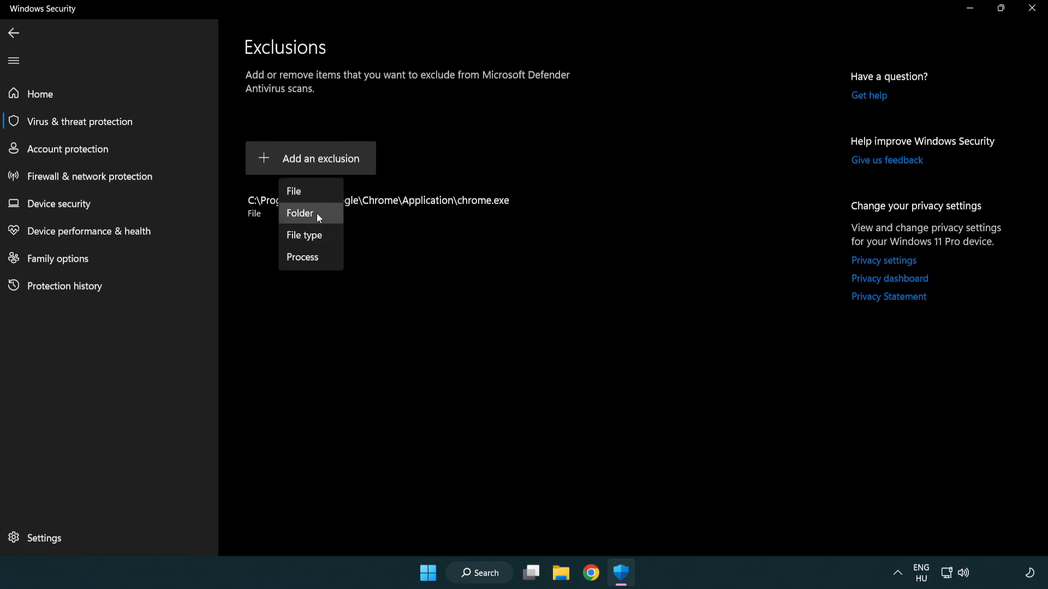
pyautogui.moveTo(308, 195)
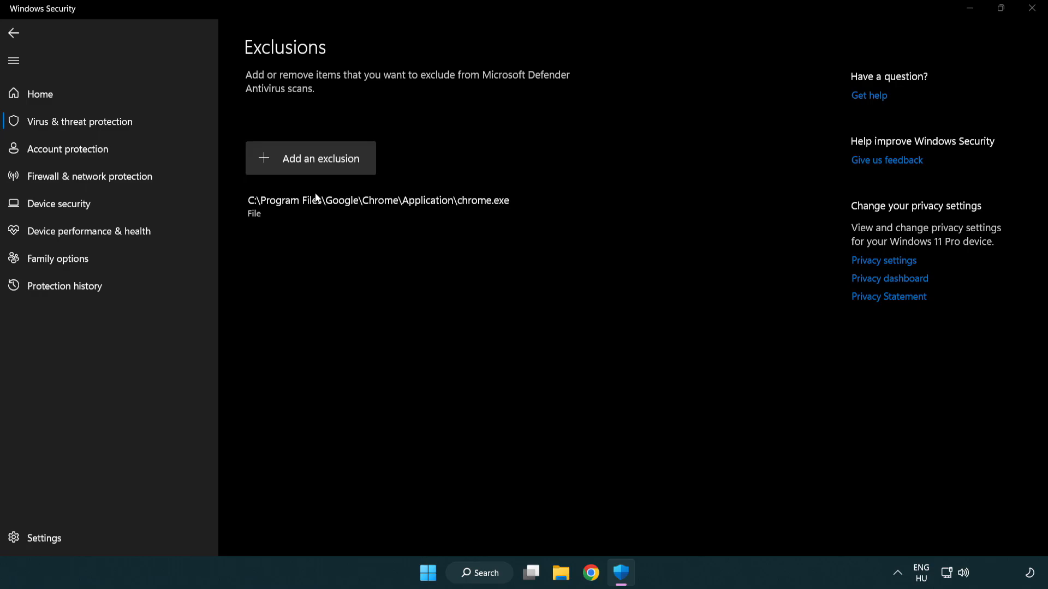
pyautogui.click(309, 158)
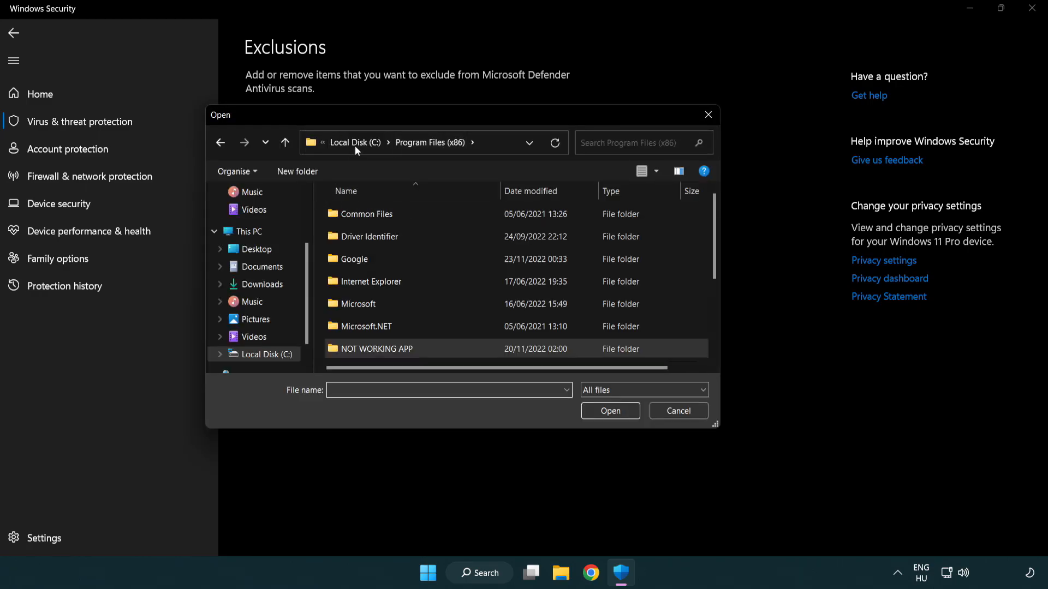
pyautogui.click(248, 231)
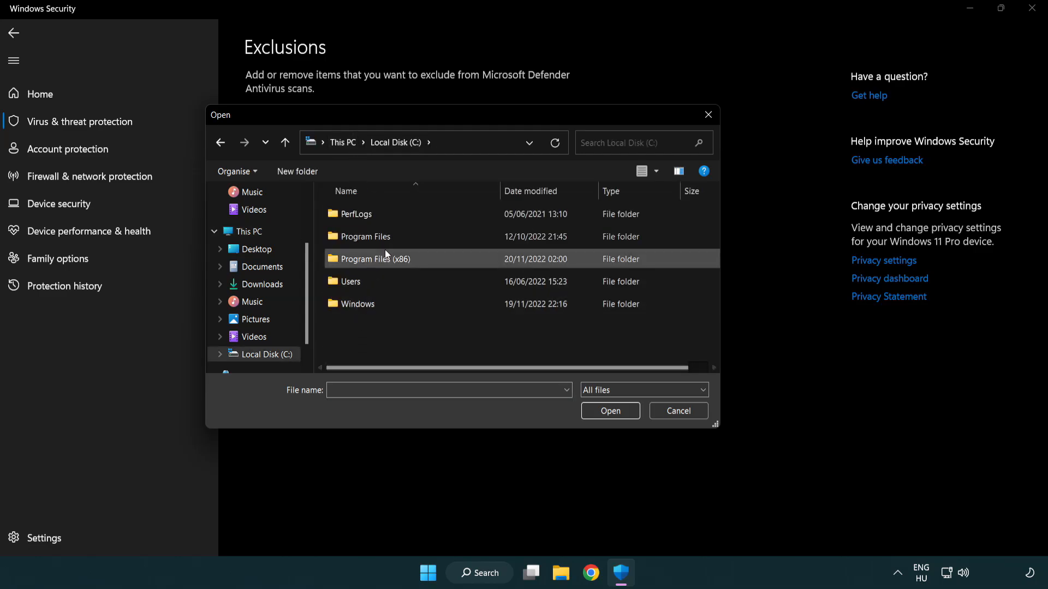
pyautogui.doubleClick(372, 258)
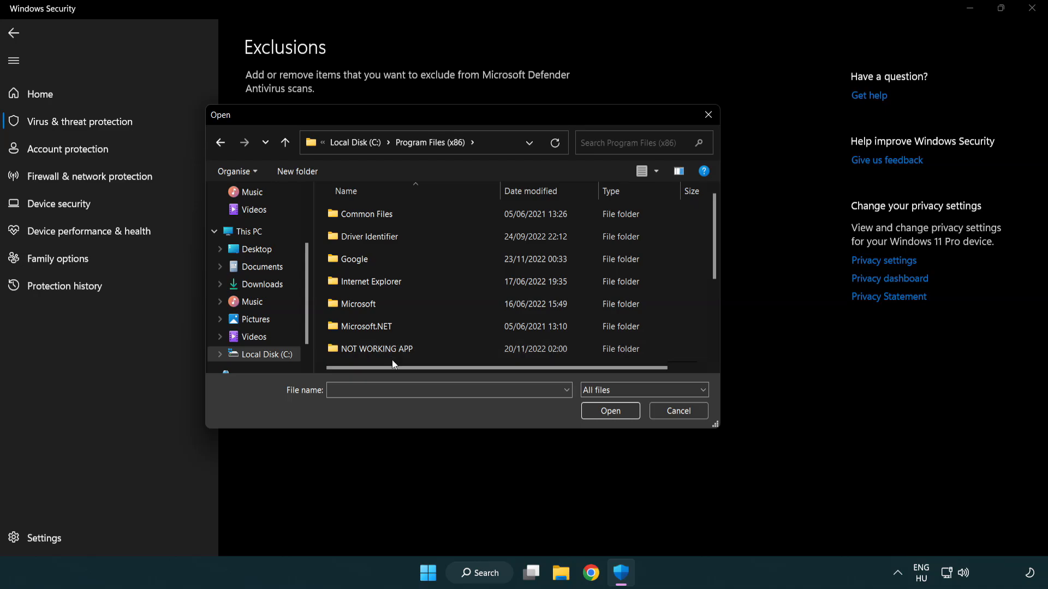
pyautogui.doubleClick(376, 348)
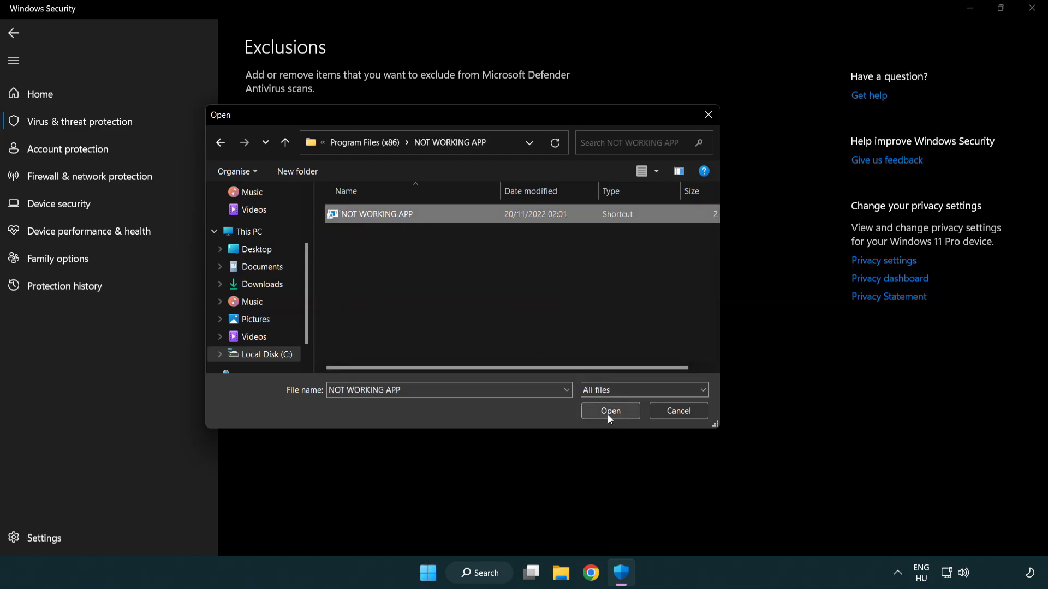
pyautogui.click(609, 410)
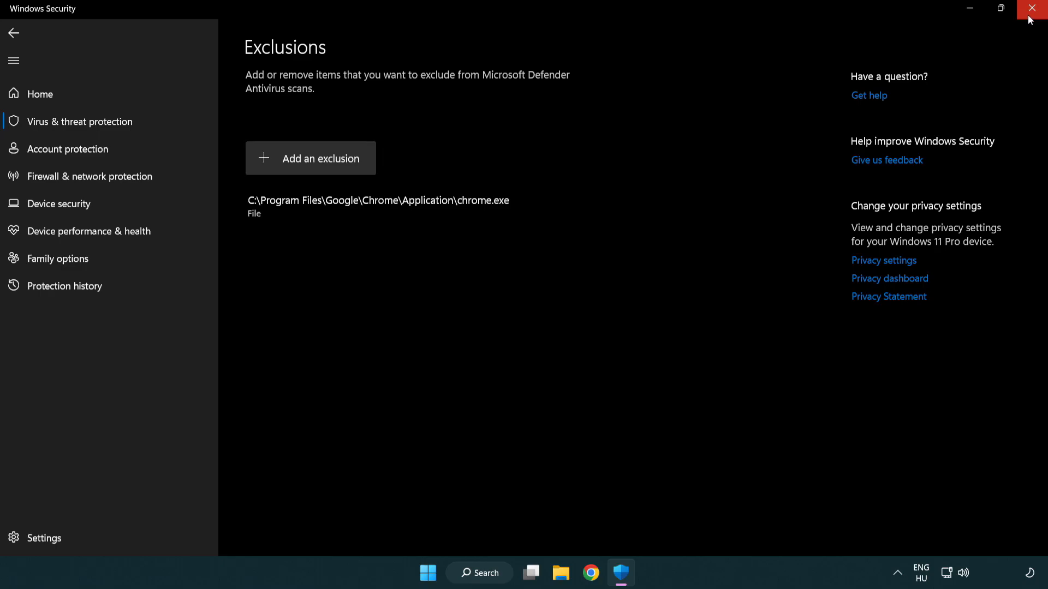
# Close the Windows Security window
pyautogui.click(1036, 8)
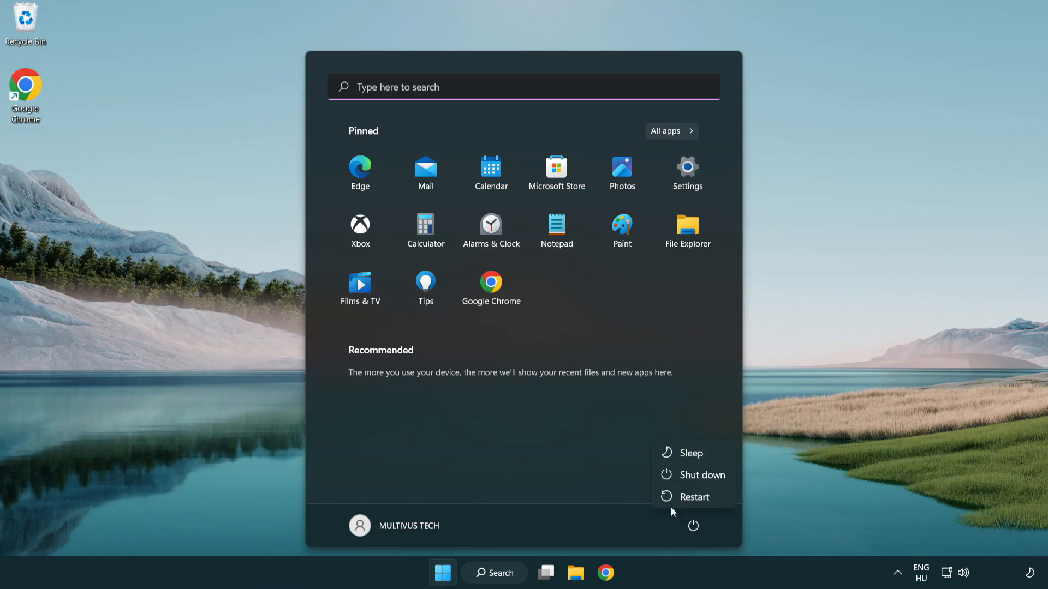
pyautogui.moveTo(695, 496)
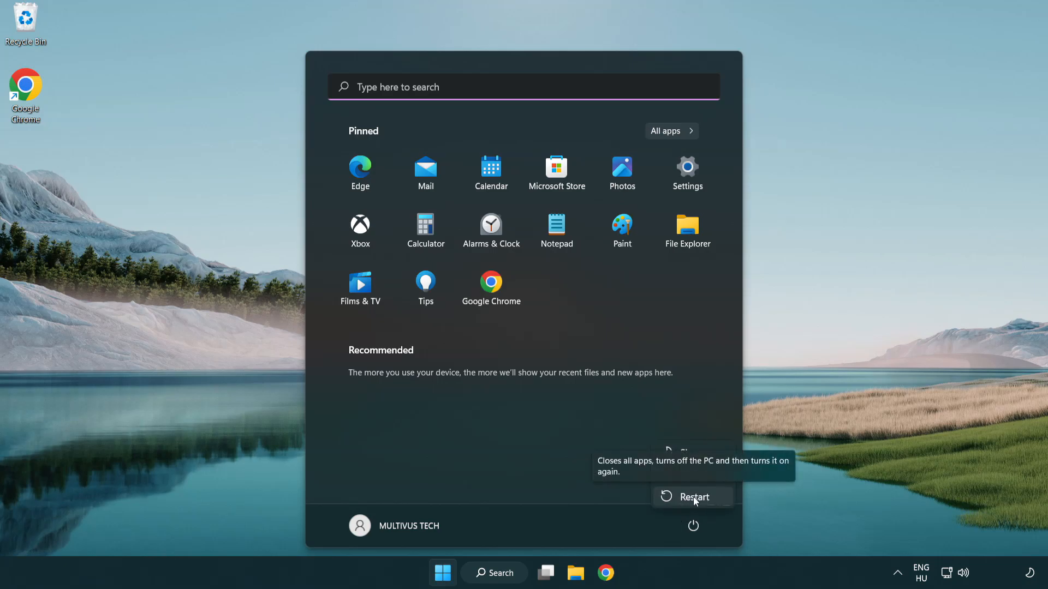